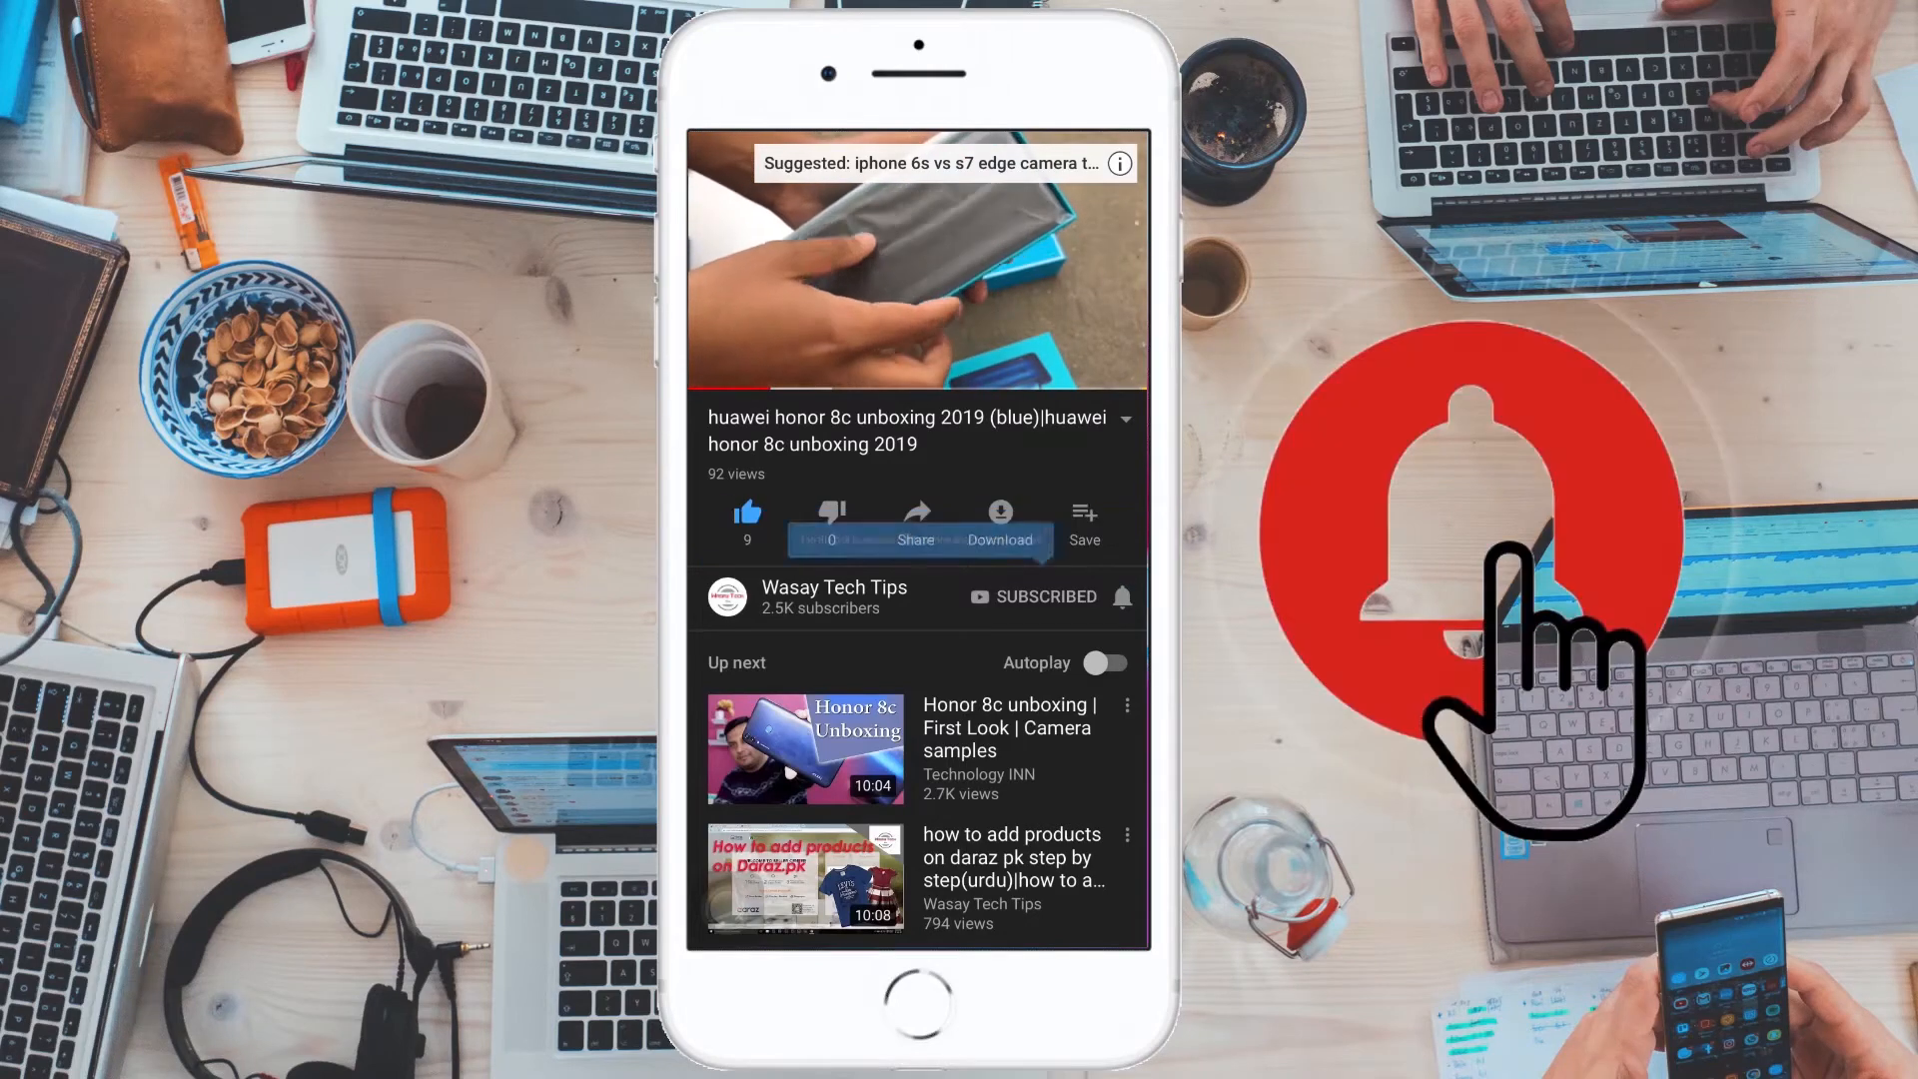
Step: Let the intro clip finish playing until the Windows desktop appears
{"action": "left_click", "coordinate": [1119, 598]}
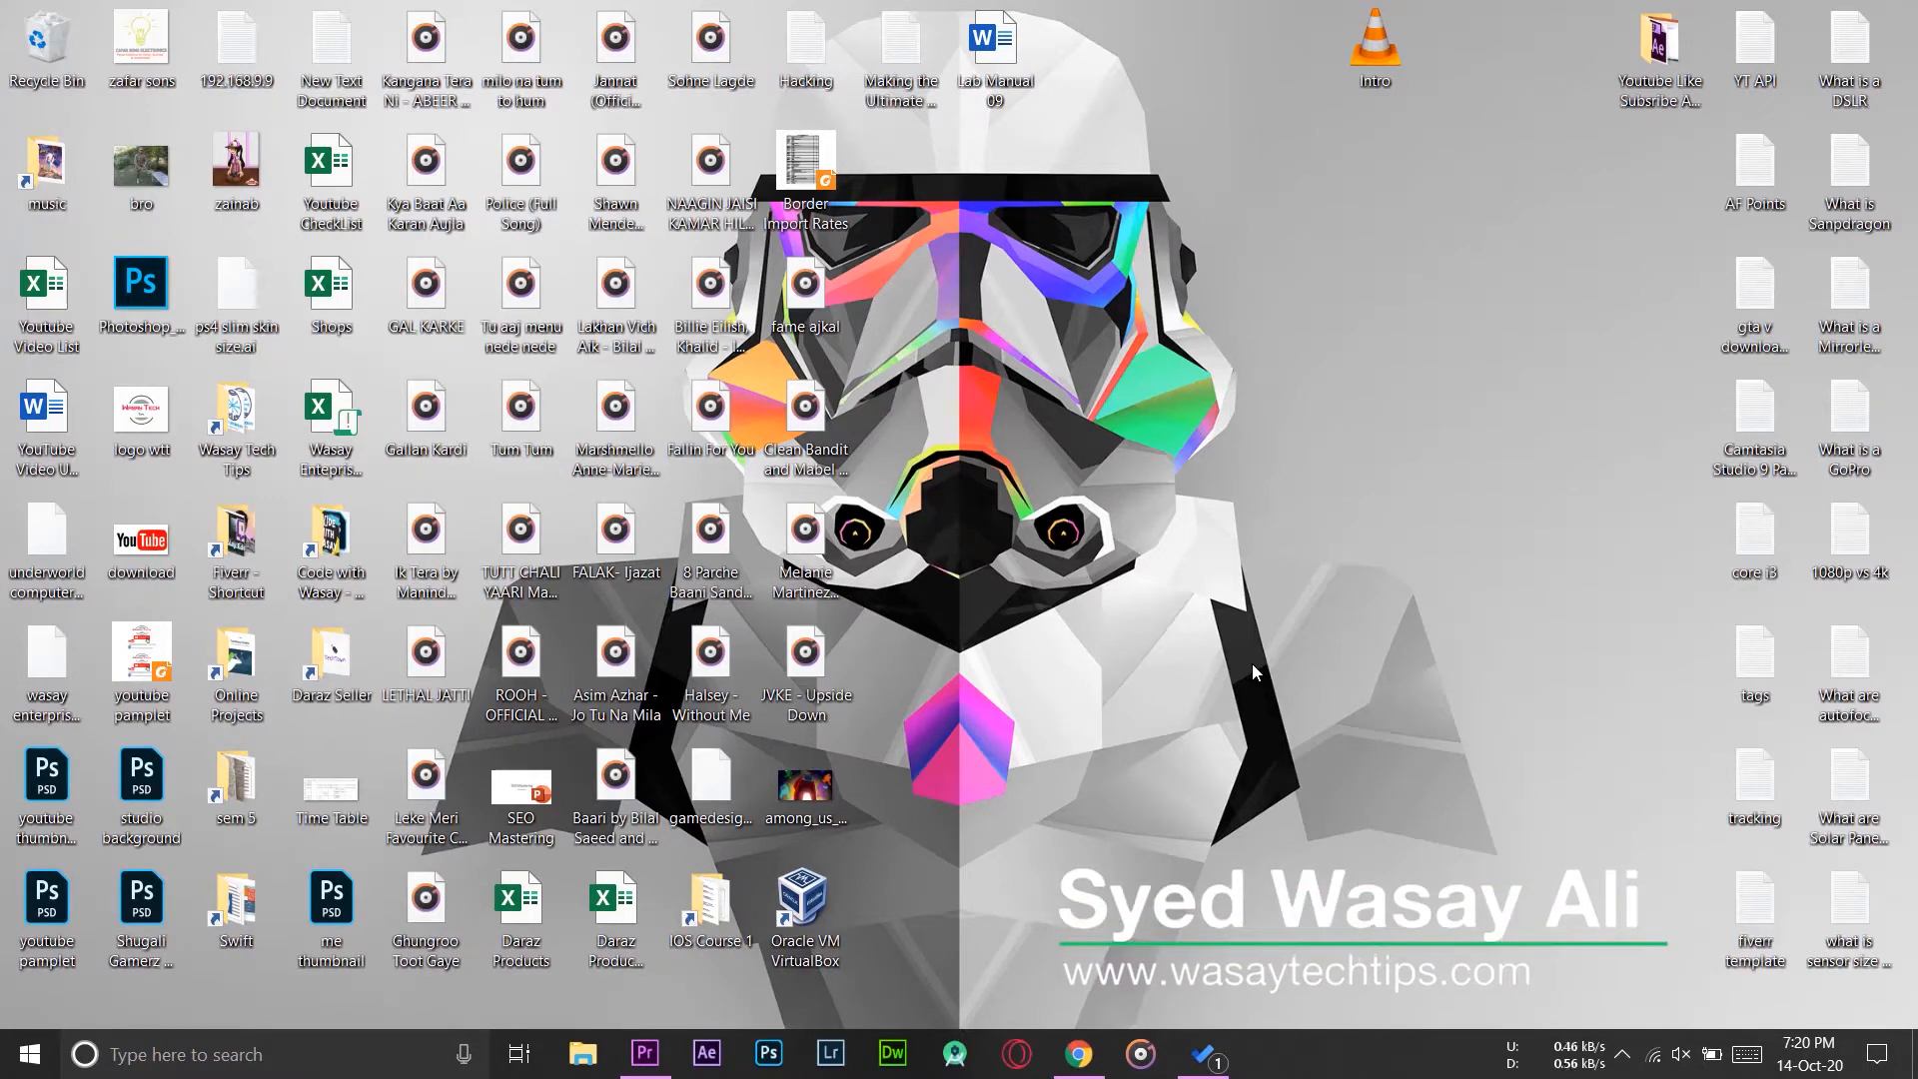
Step: Open the Intro video from the desktop, launching Premiere Pro's import window
{"action": "left_click", "coordinate": [1373, 47]}
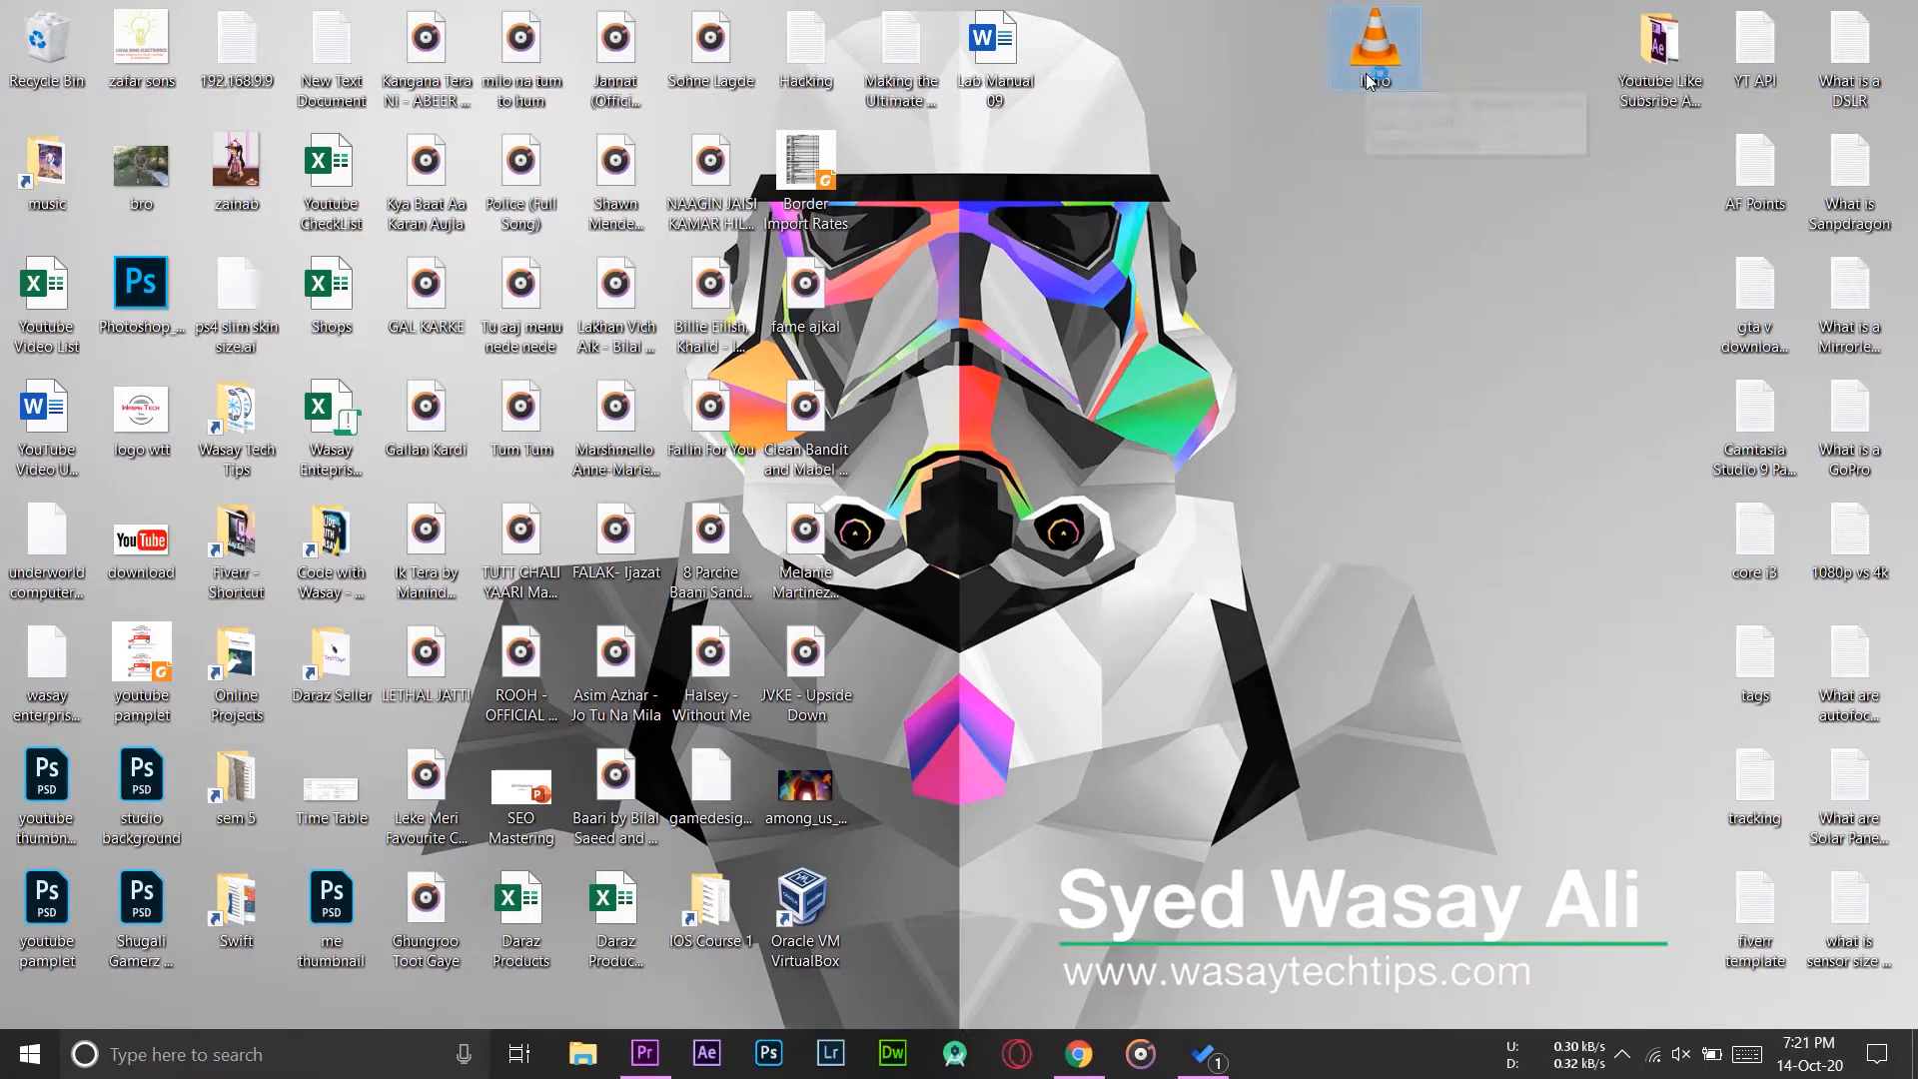
{"action": "double_click", "coordinate": [1374, 47]}
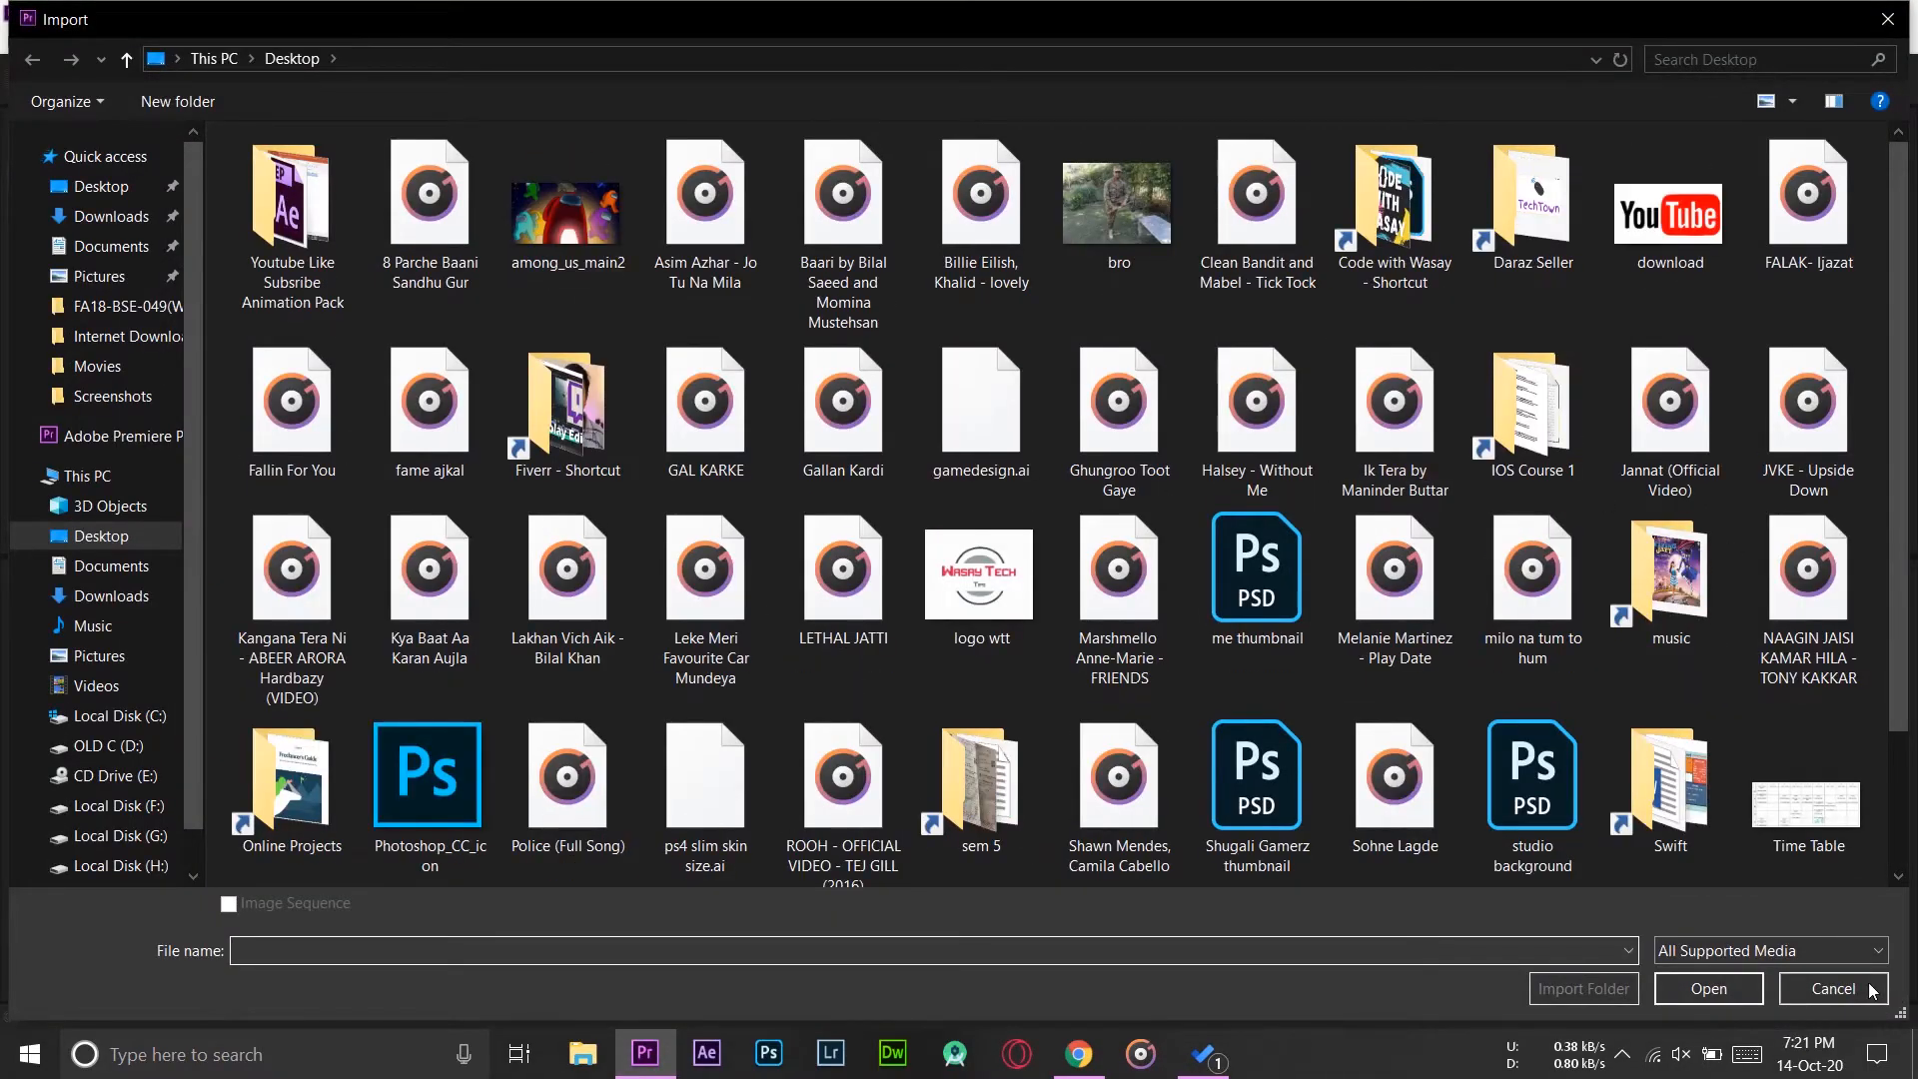
Step: Cancel the Premiere Pro import, leaving the empty 'intro' project
{"action": "left_click", "coordinate": [1831, 988]}
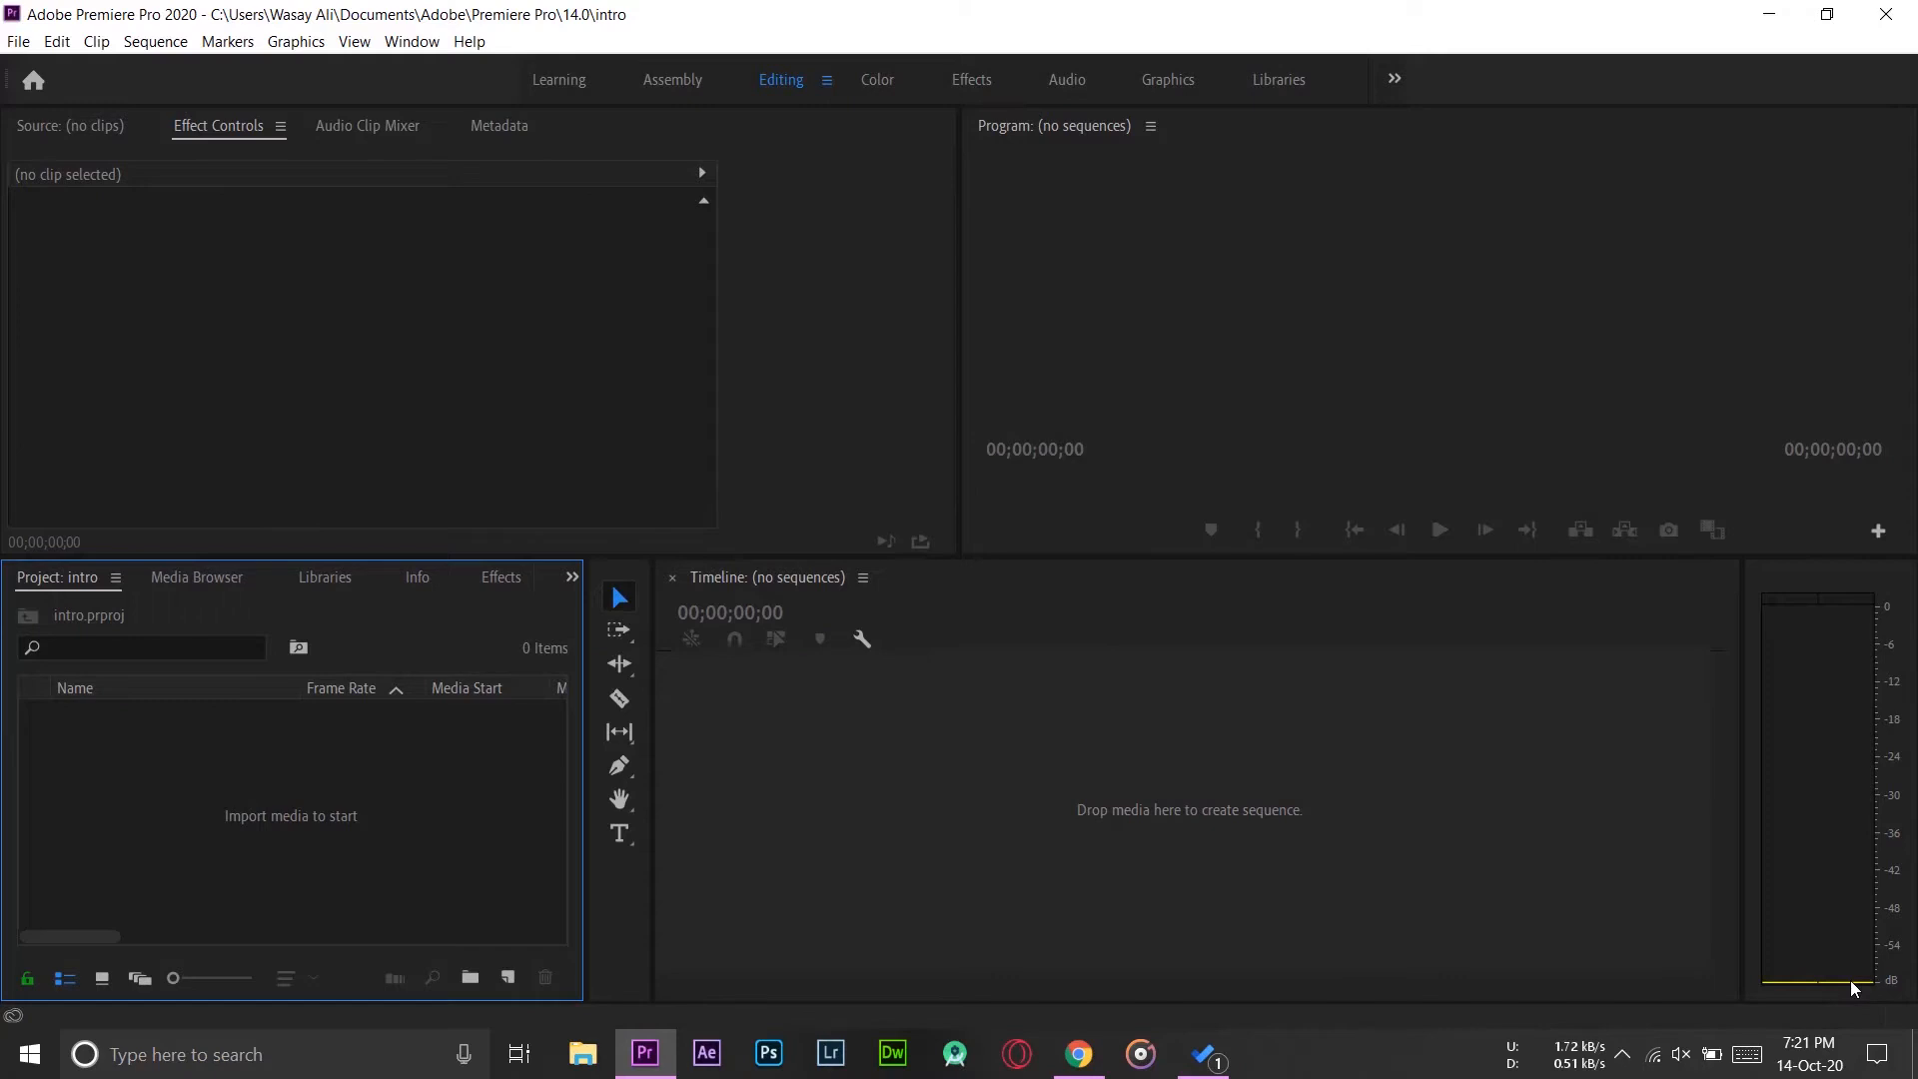
{"action": "mouse_move", "coordinate": [1233, 59]}
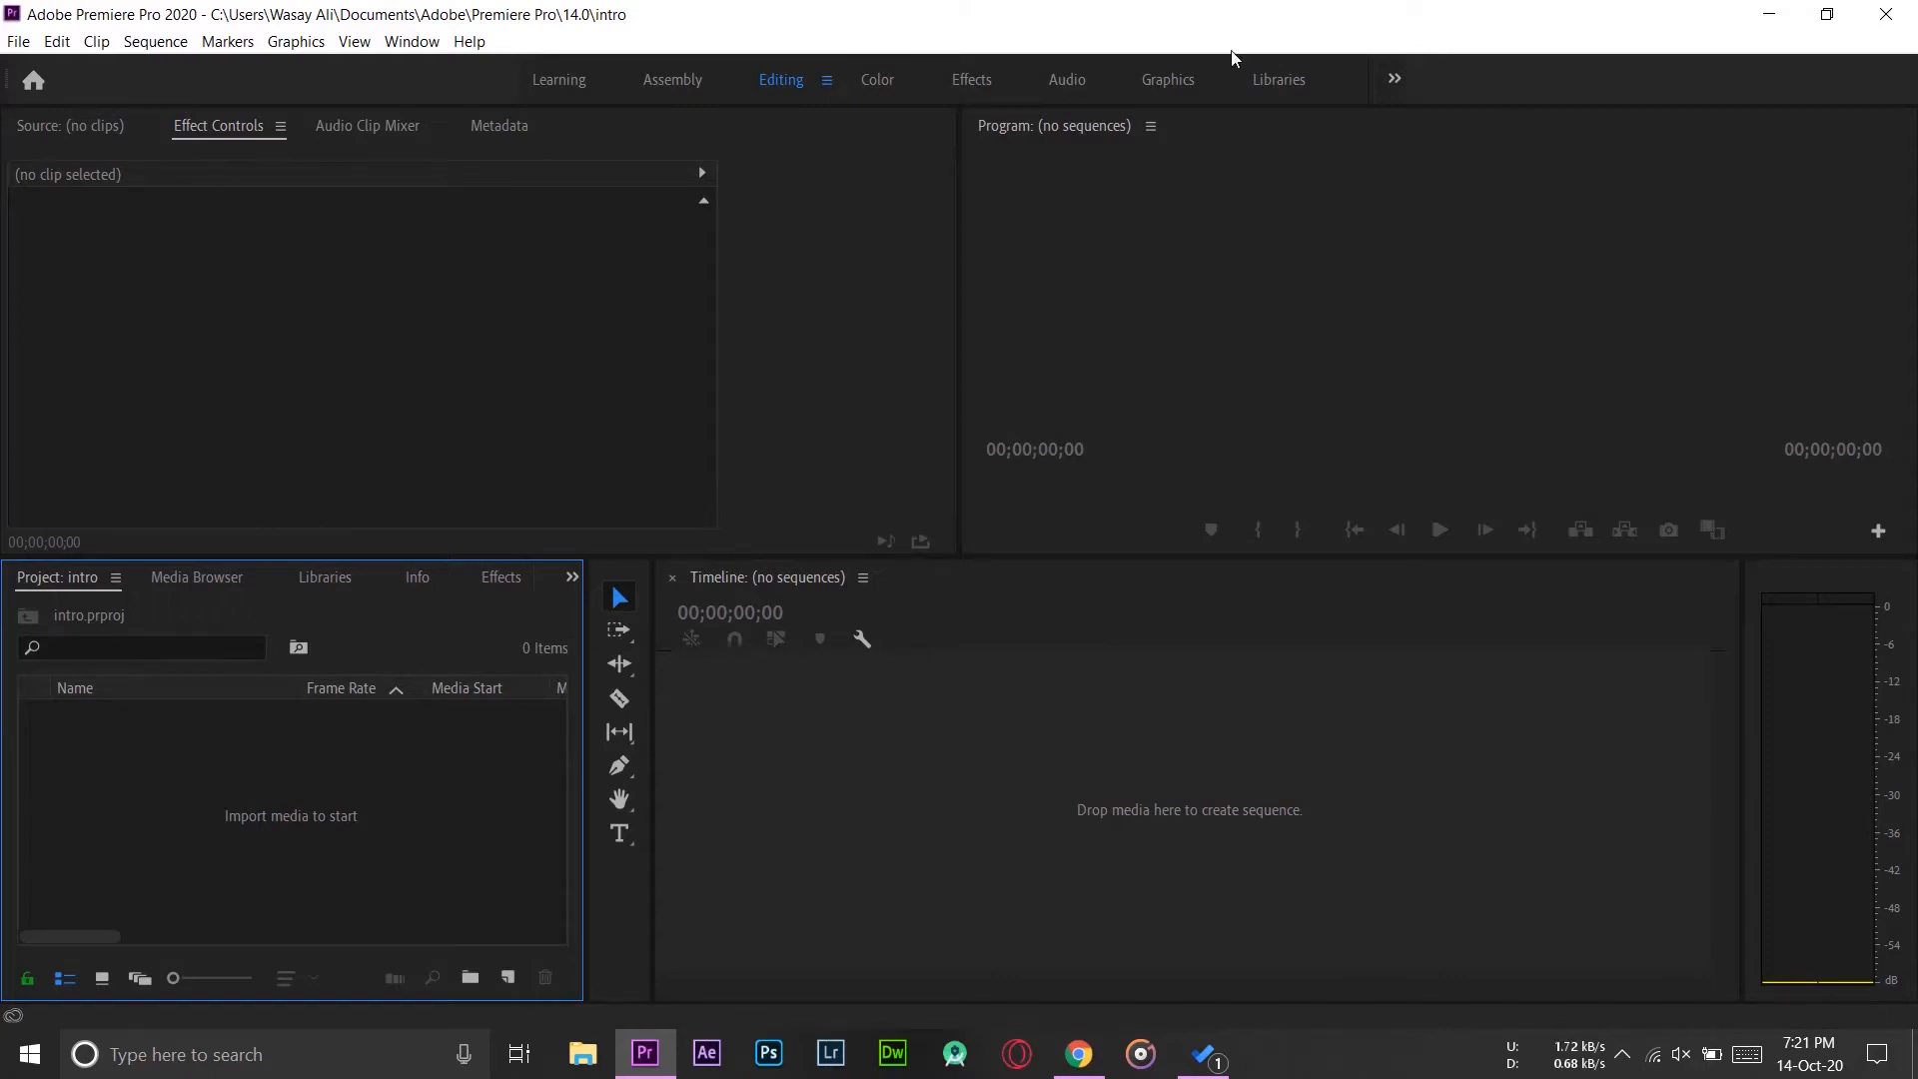
{"action": "mouse_move", "coordinate": [992, 661]}
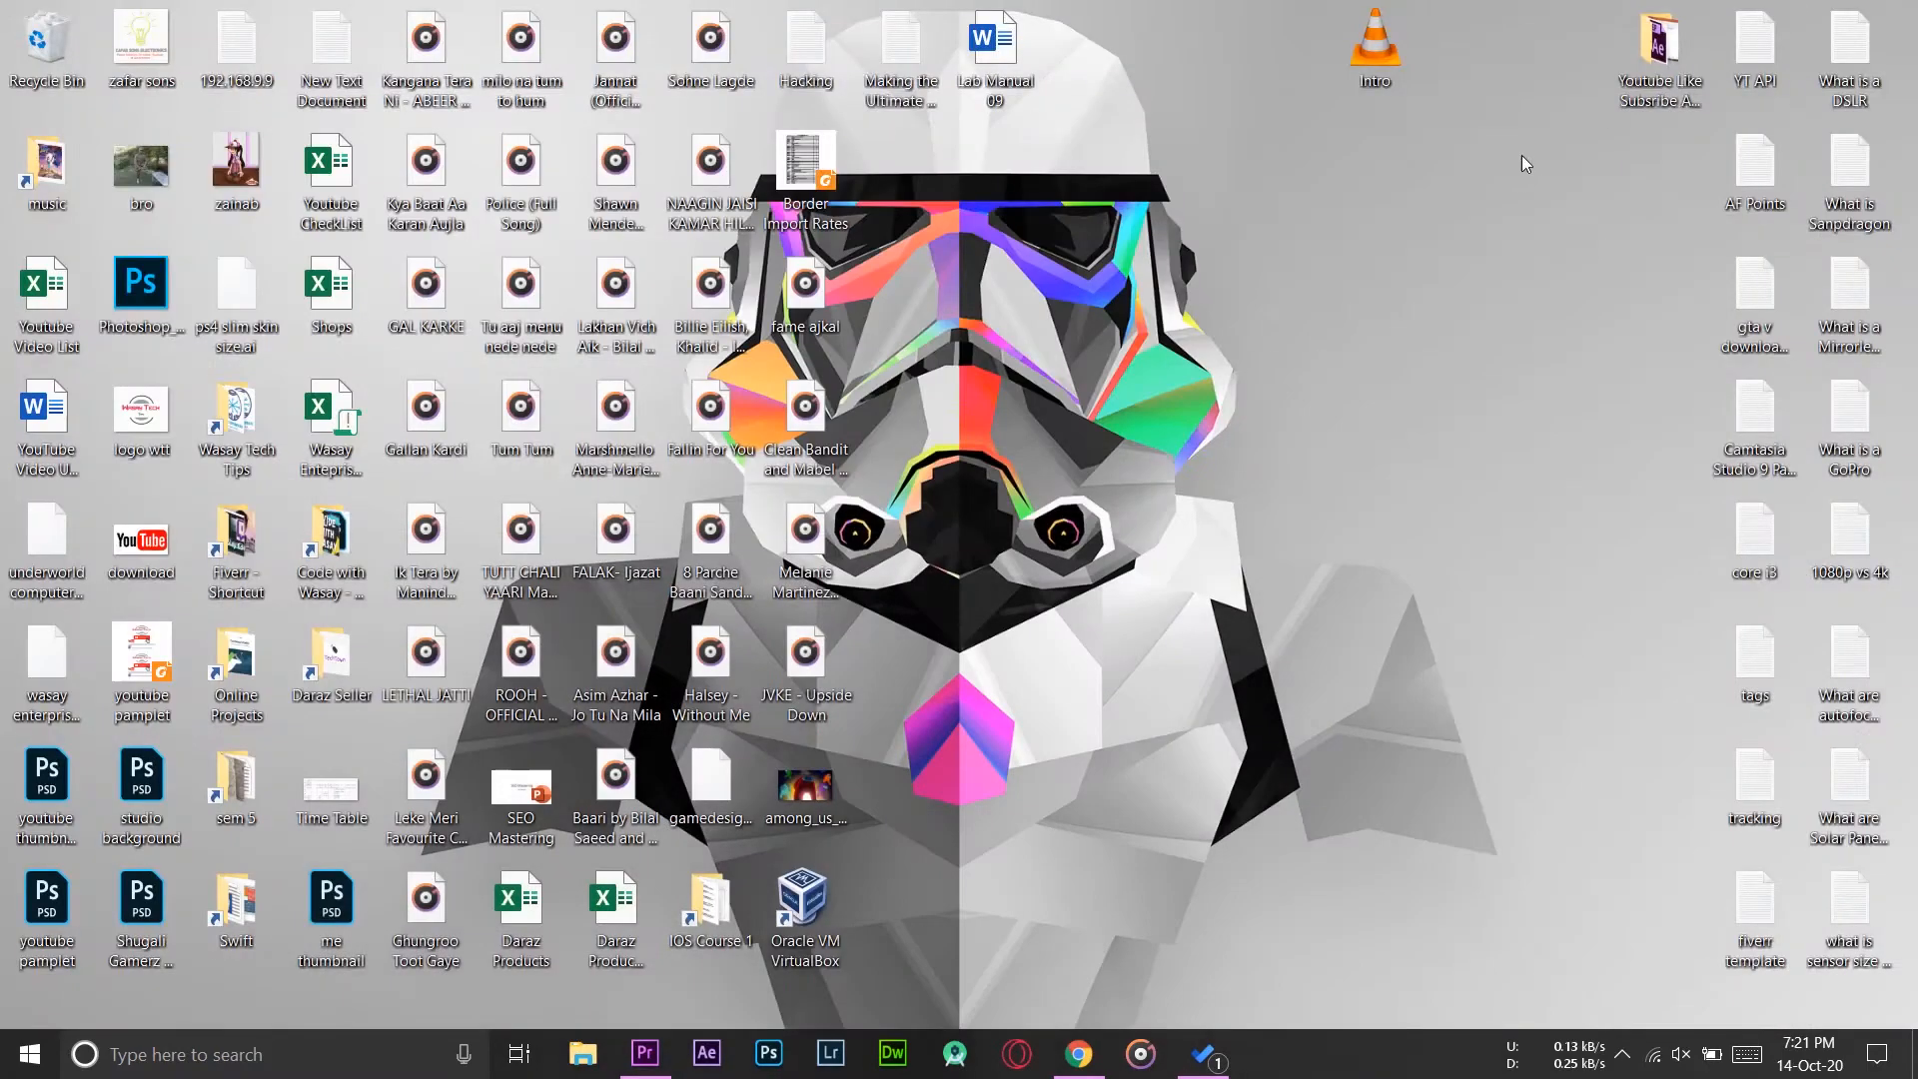
{"action": "mouse_move", "coordinate": [1489, 179]}
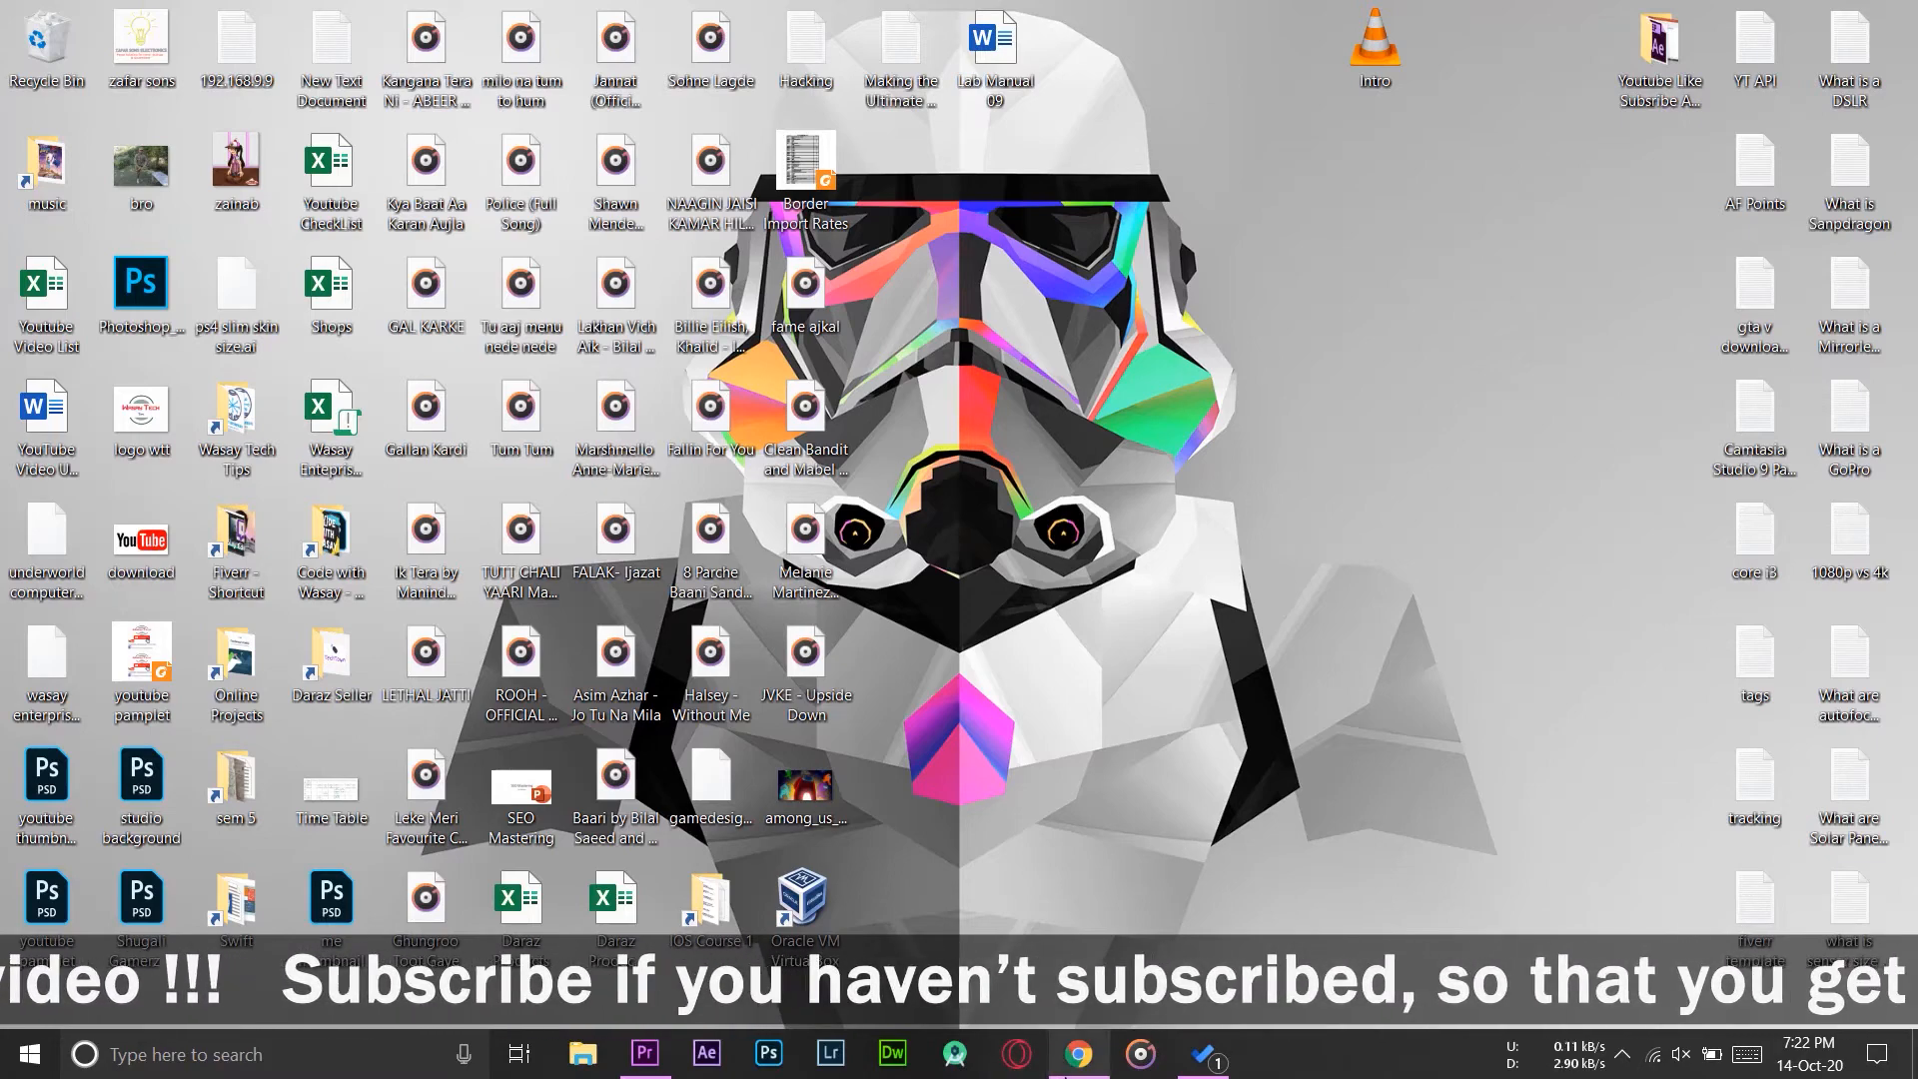
Step: Launch VLC media player by searching 'vlc media player' in the taskbar
{"action": "left_click", "coordinate": [1075, 1053]}
{"action": "type", "text": "v"}
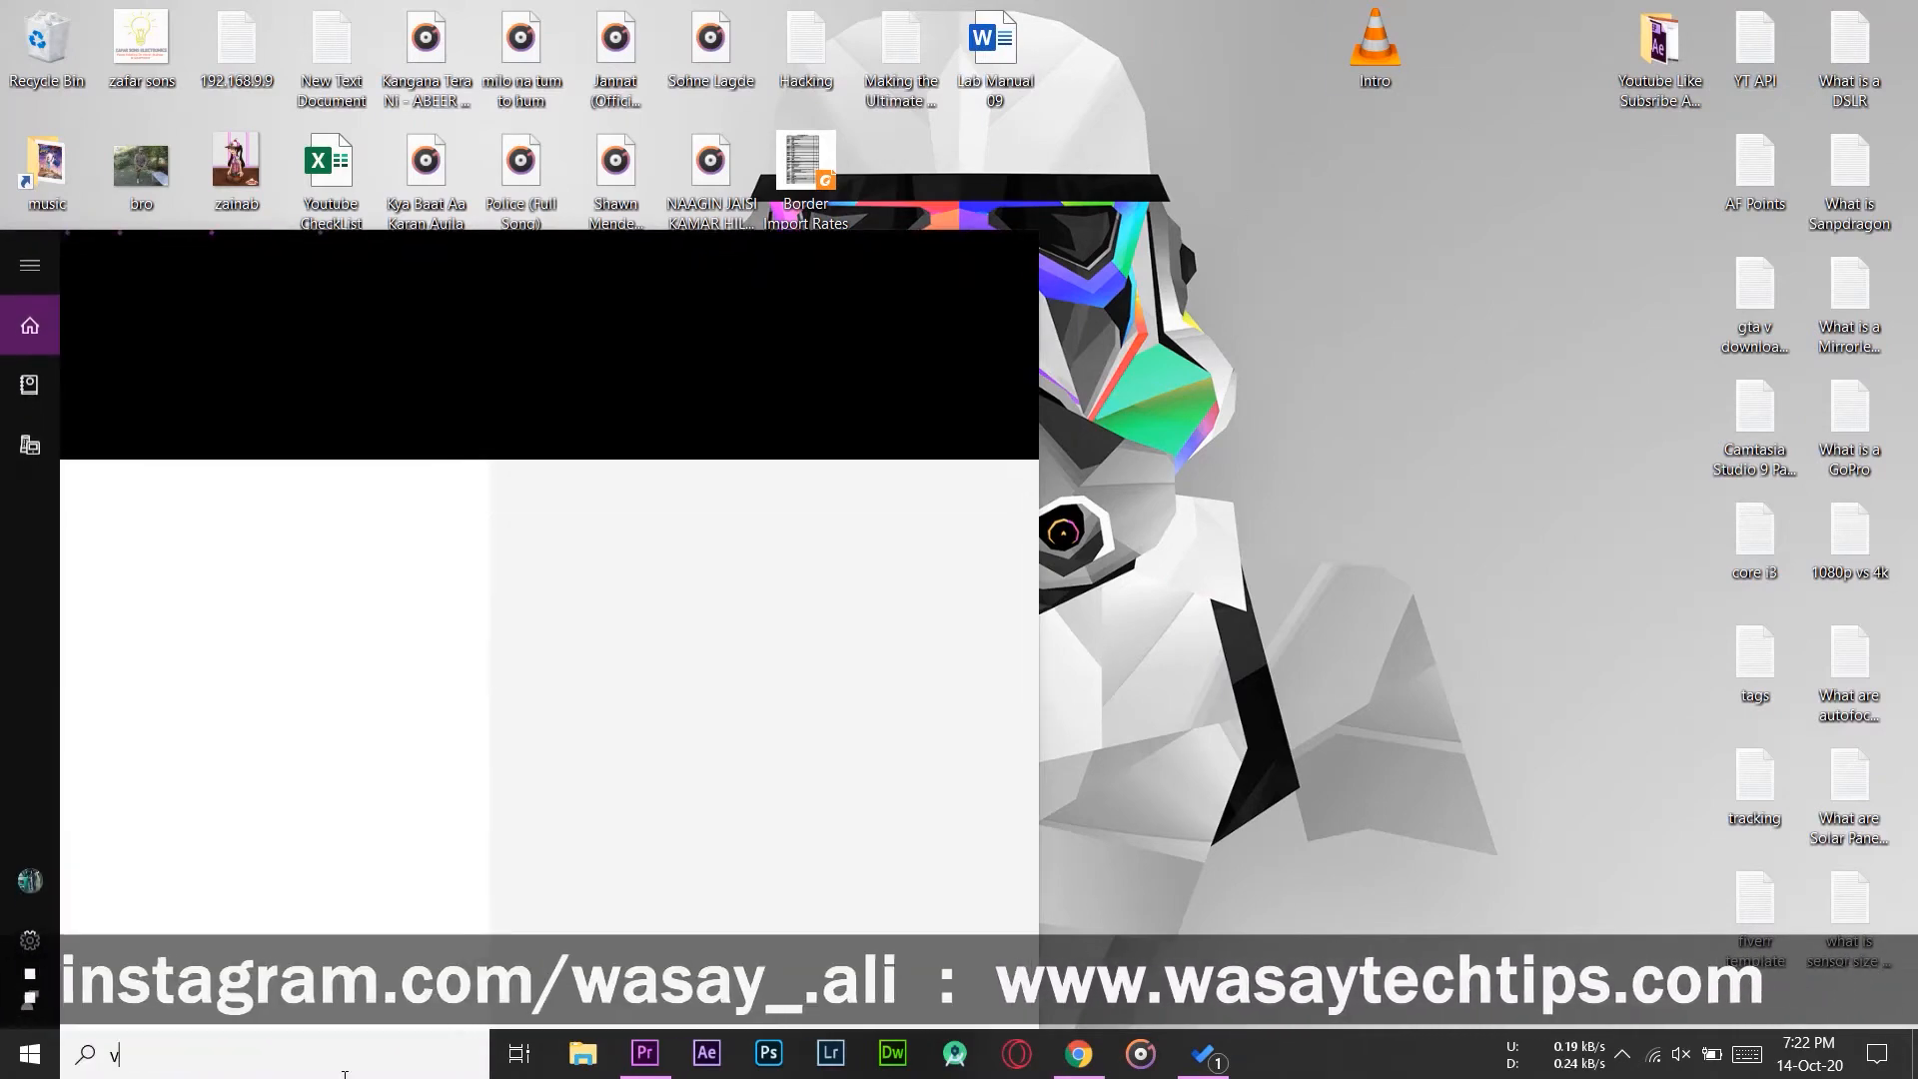
{"action": "type", "text": "lc media player"}
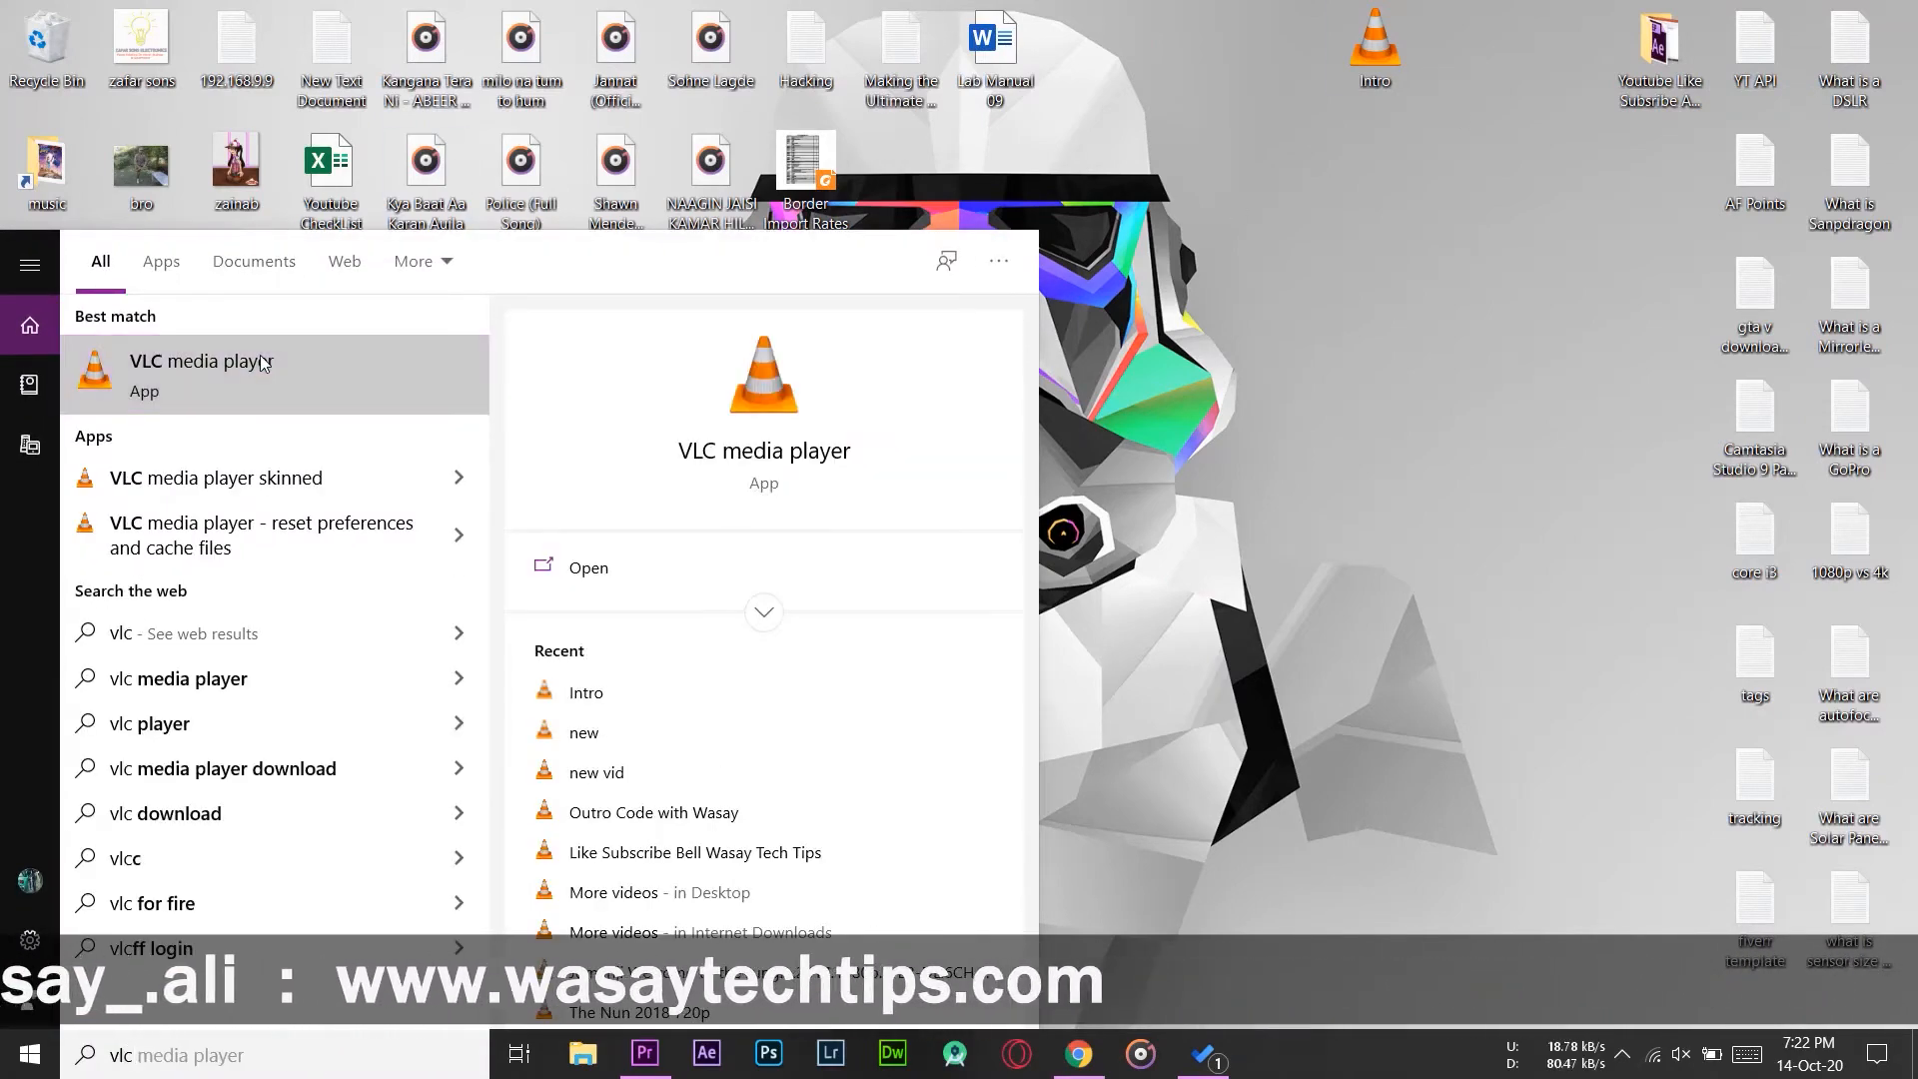
{"action": "left_click", "coordinate": [200, 361]}
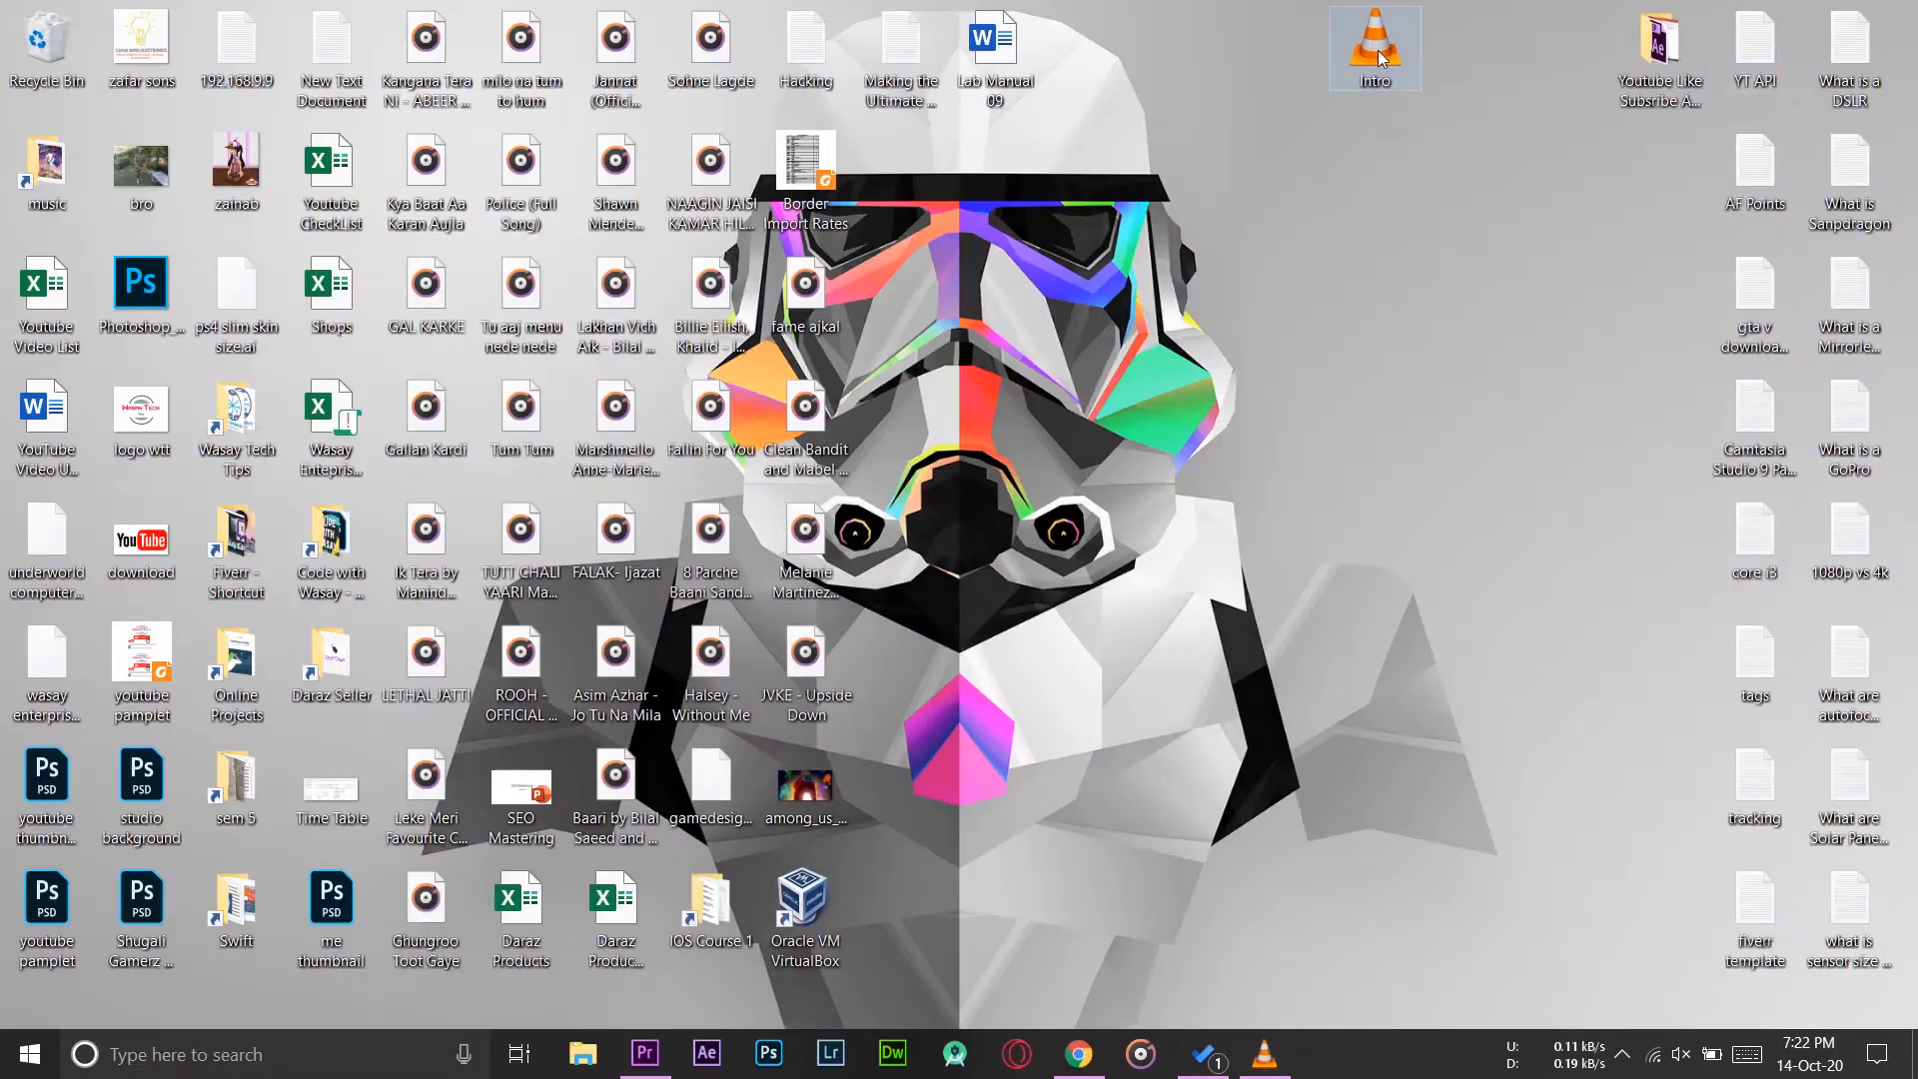
{"action": "right_click", "coordinate": [1374, 49]}
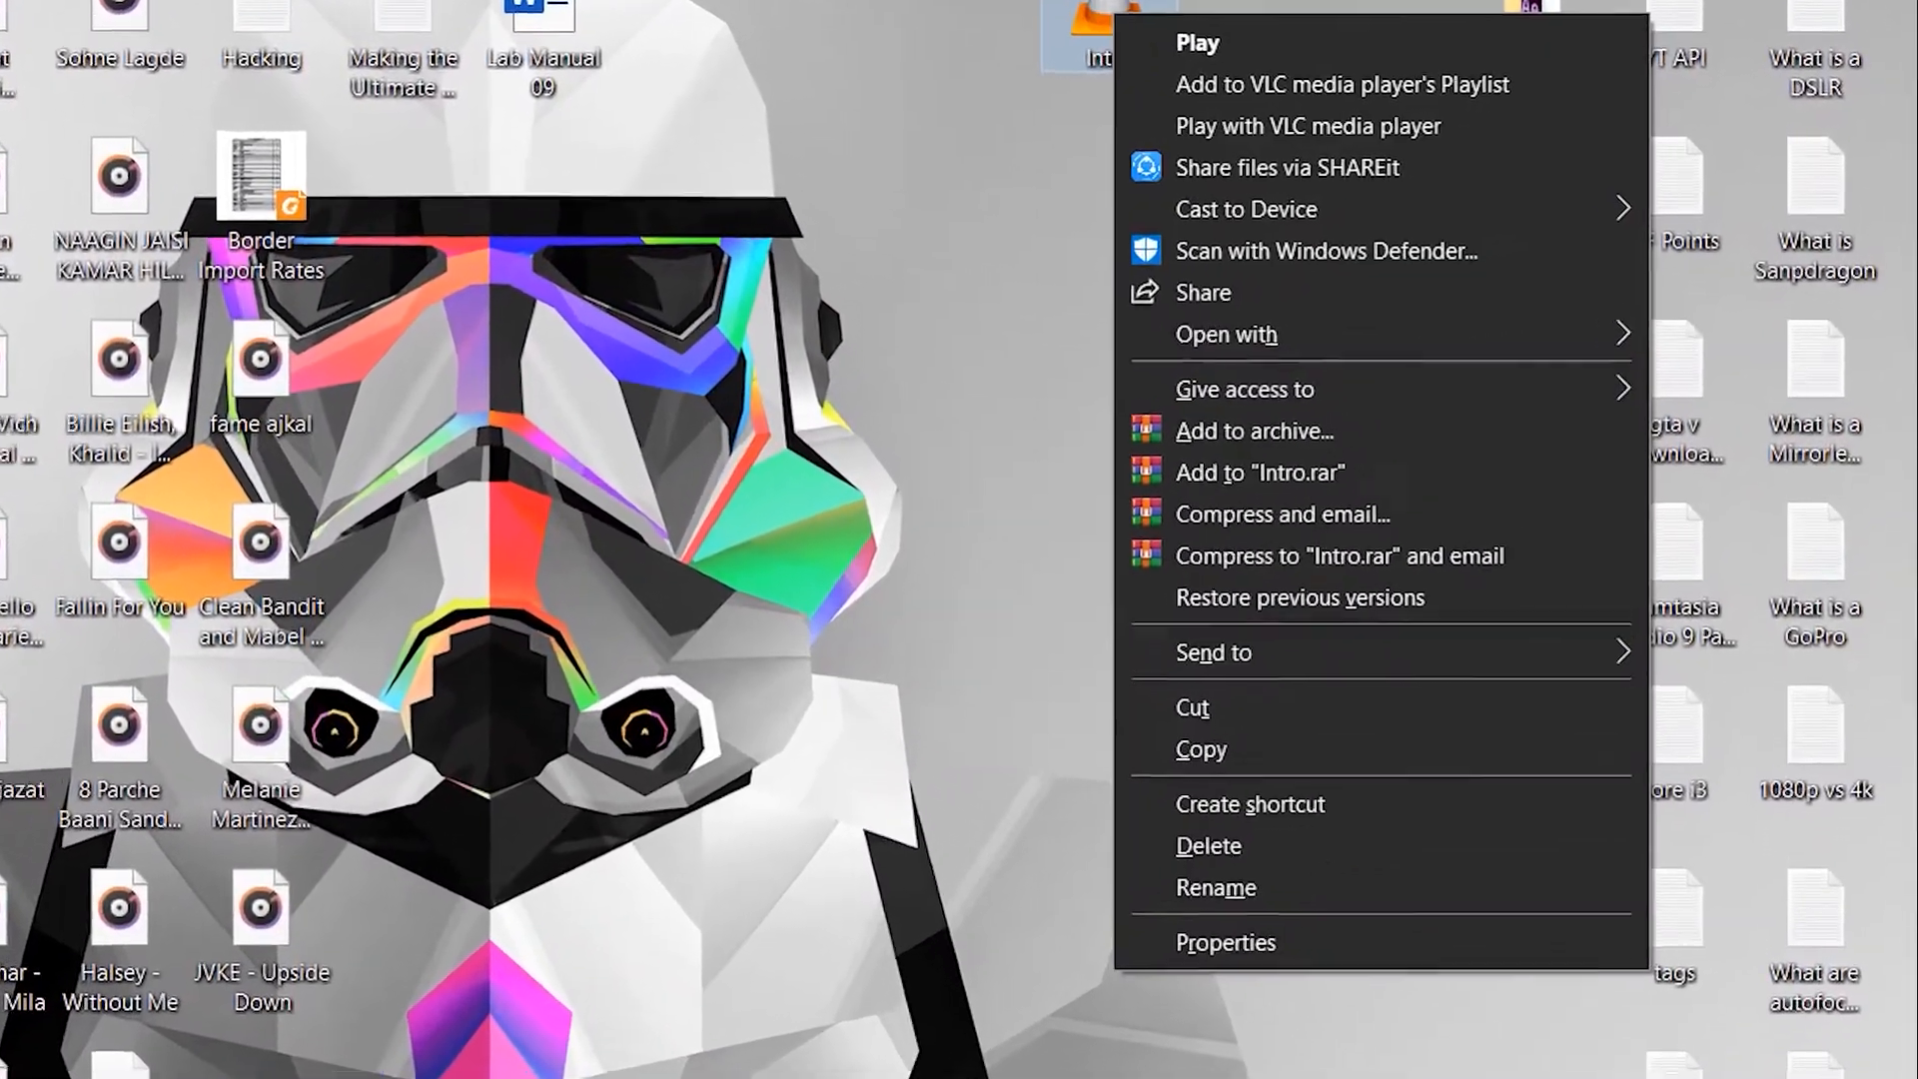
{"action": "left_click", "coordinate": [1226, 942]}
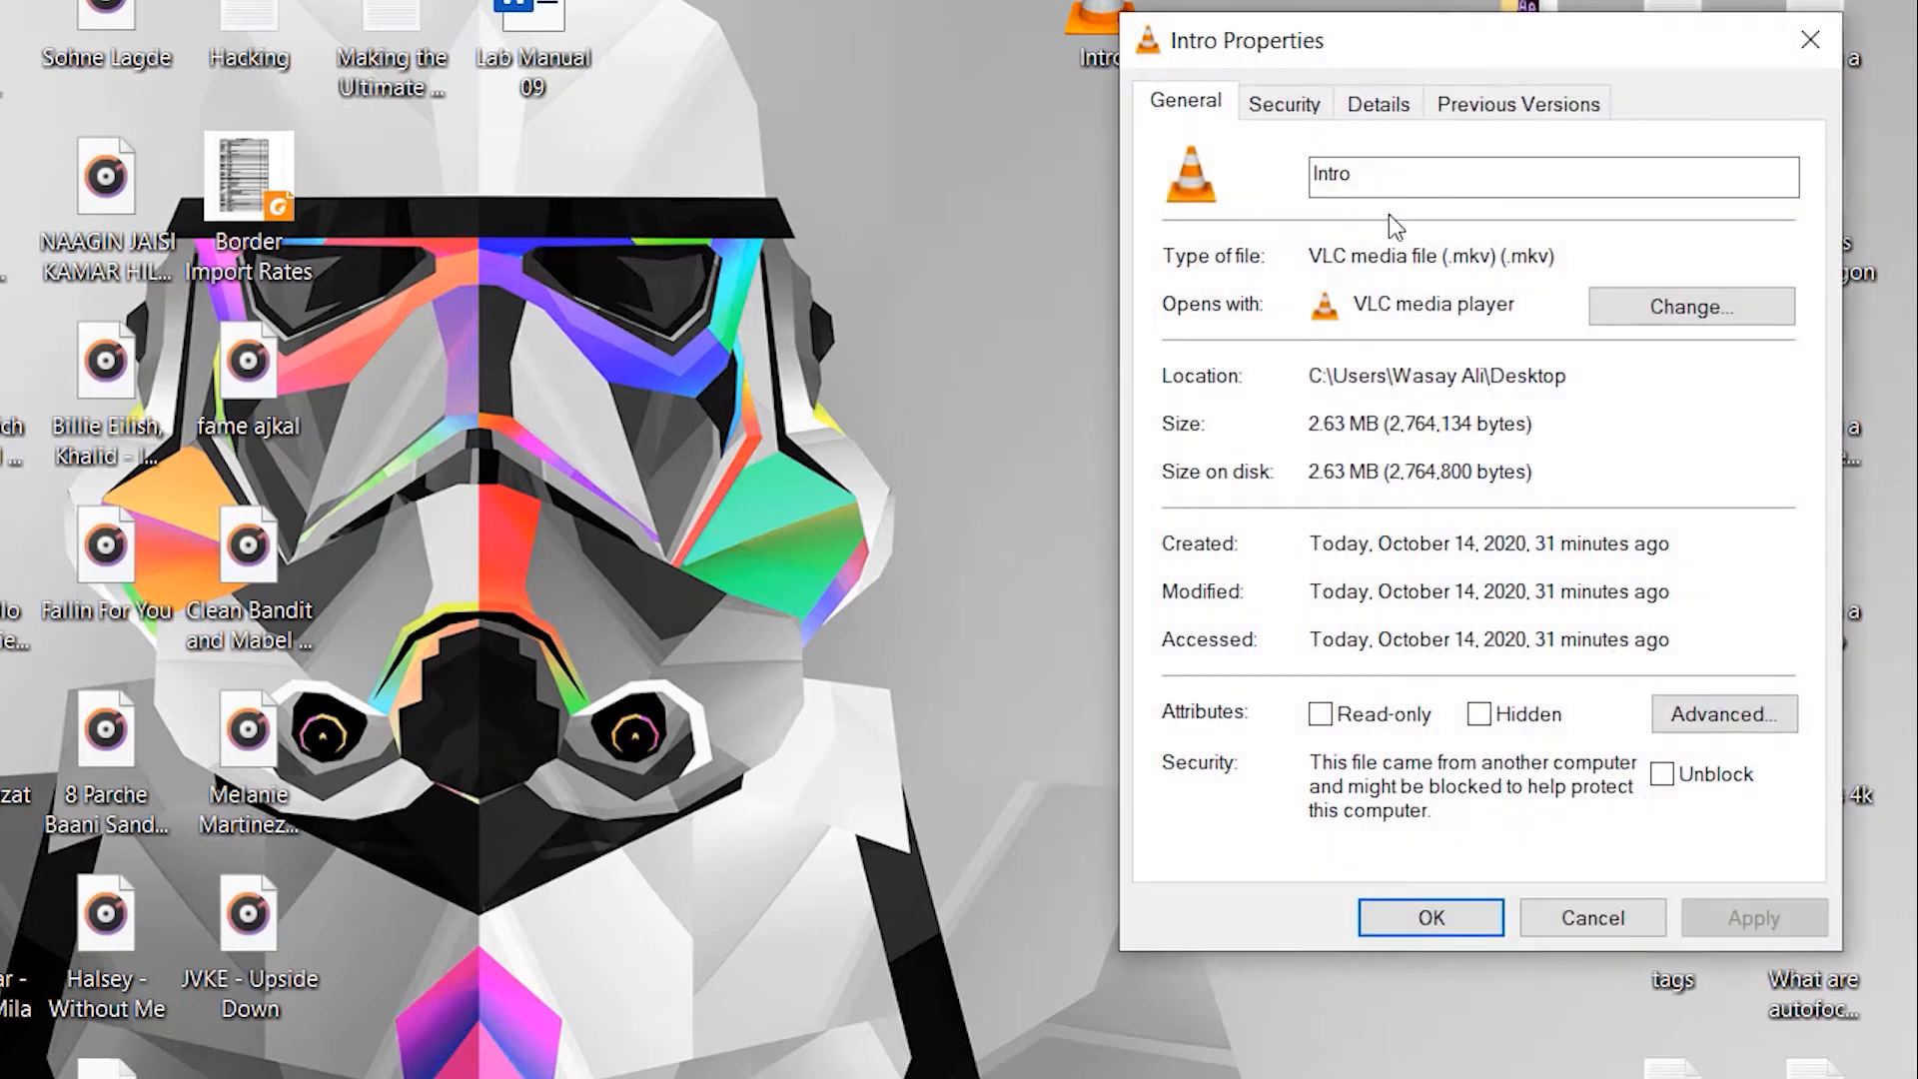
{"action": "left_click", "coordinate": [1377, 103]}
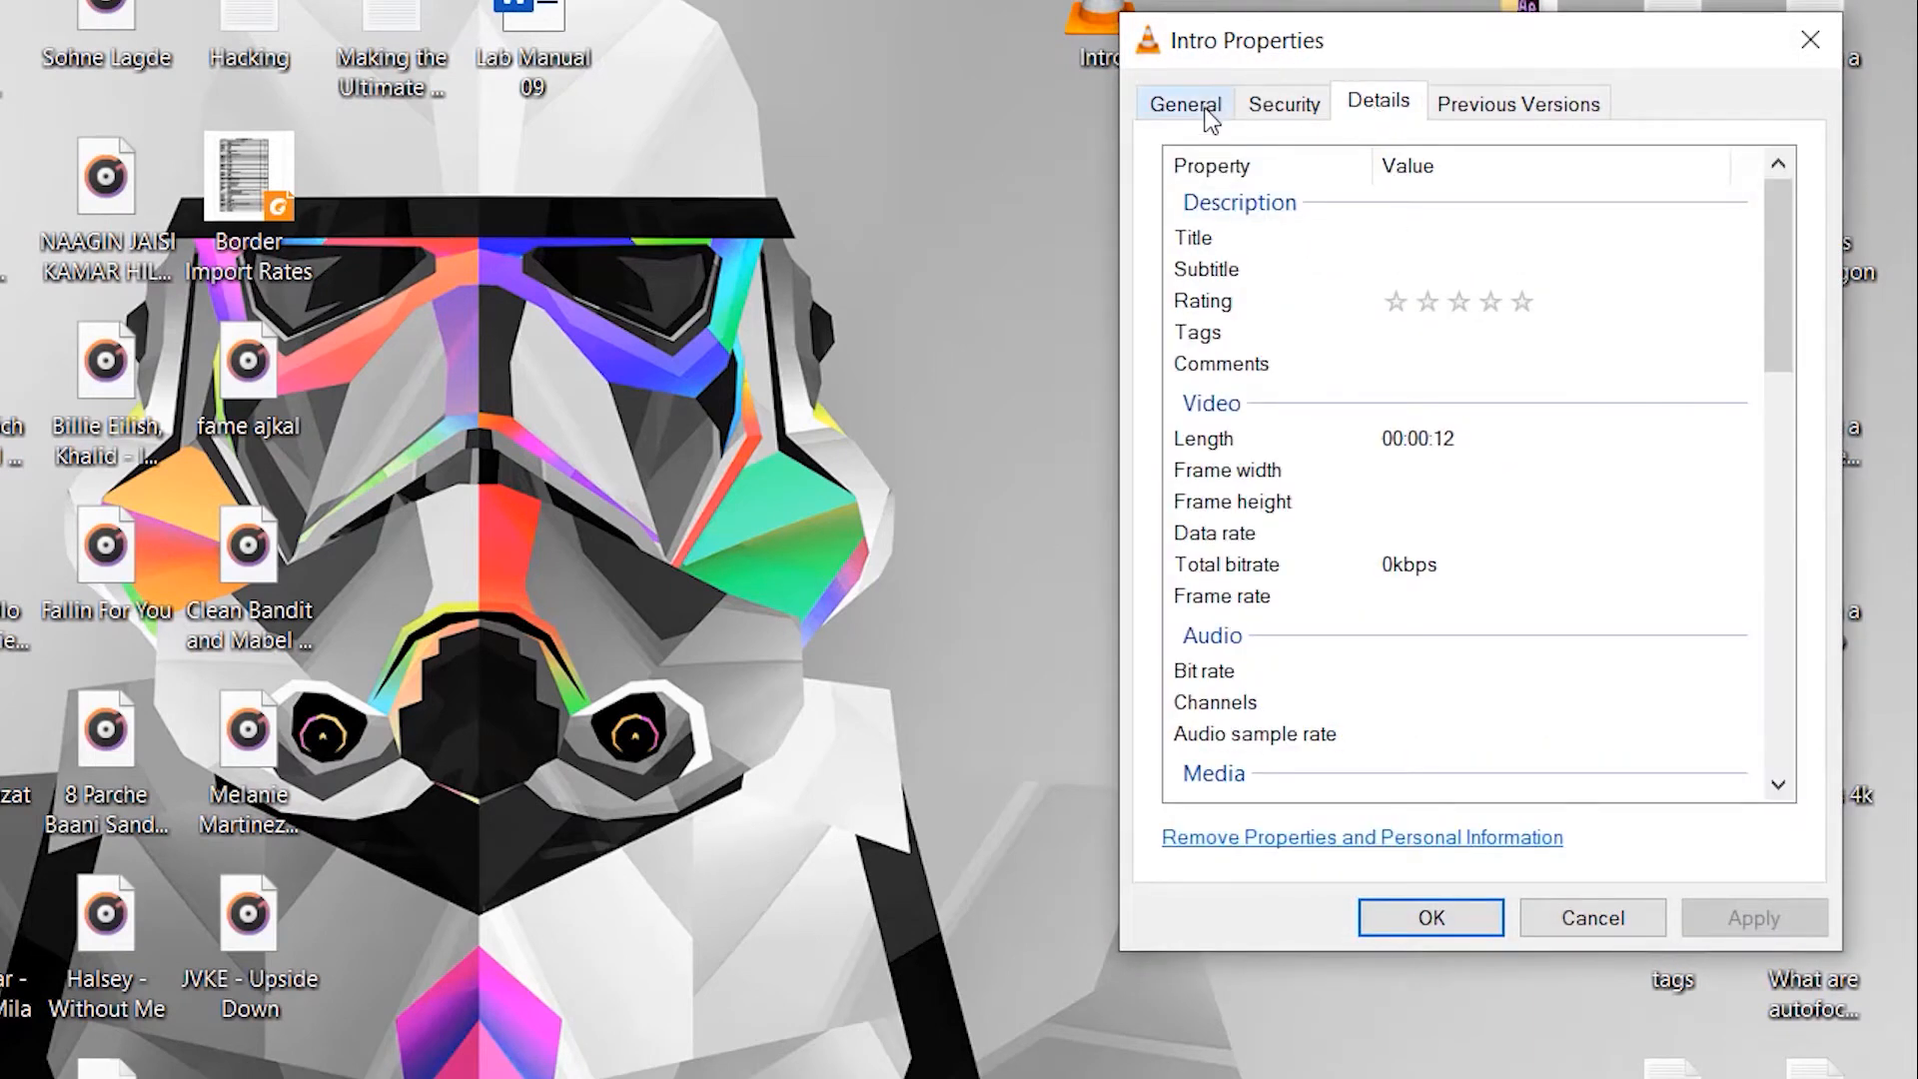
{"action": "left_click", "coordinate": [1182, 103]}
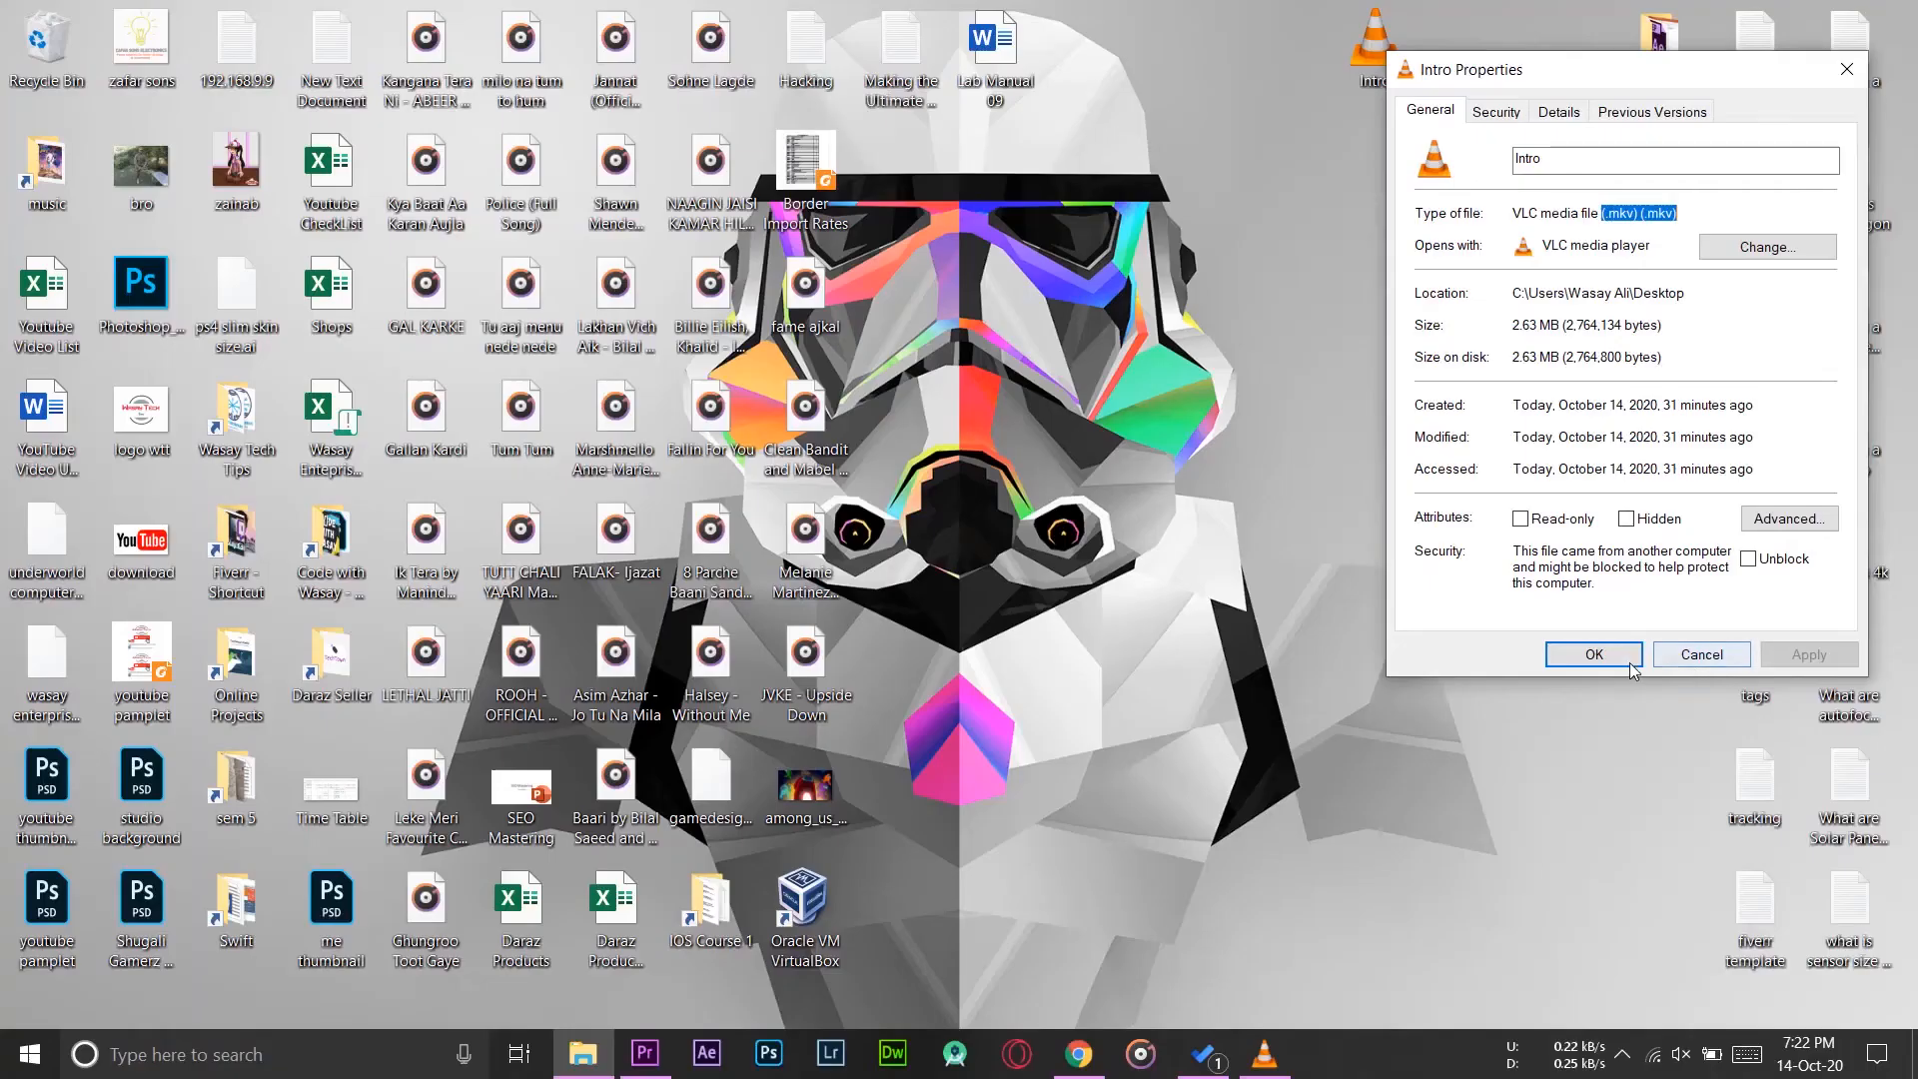
{"action": "left_click", "coordinate": [1591, 653]}
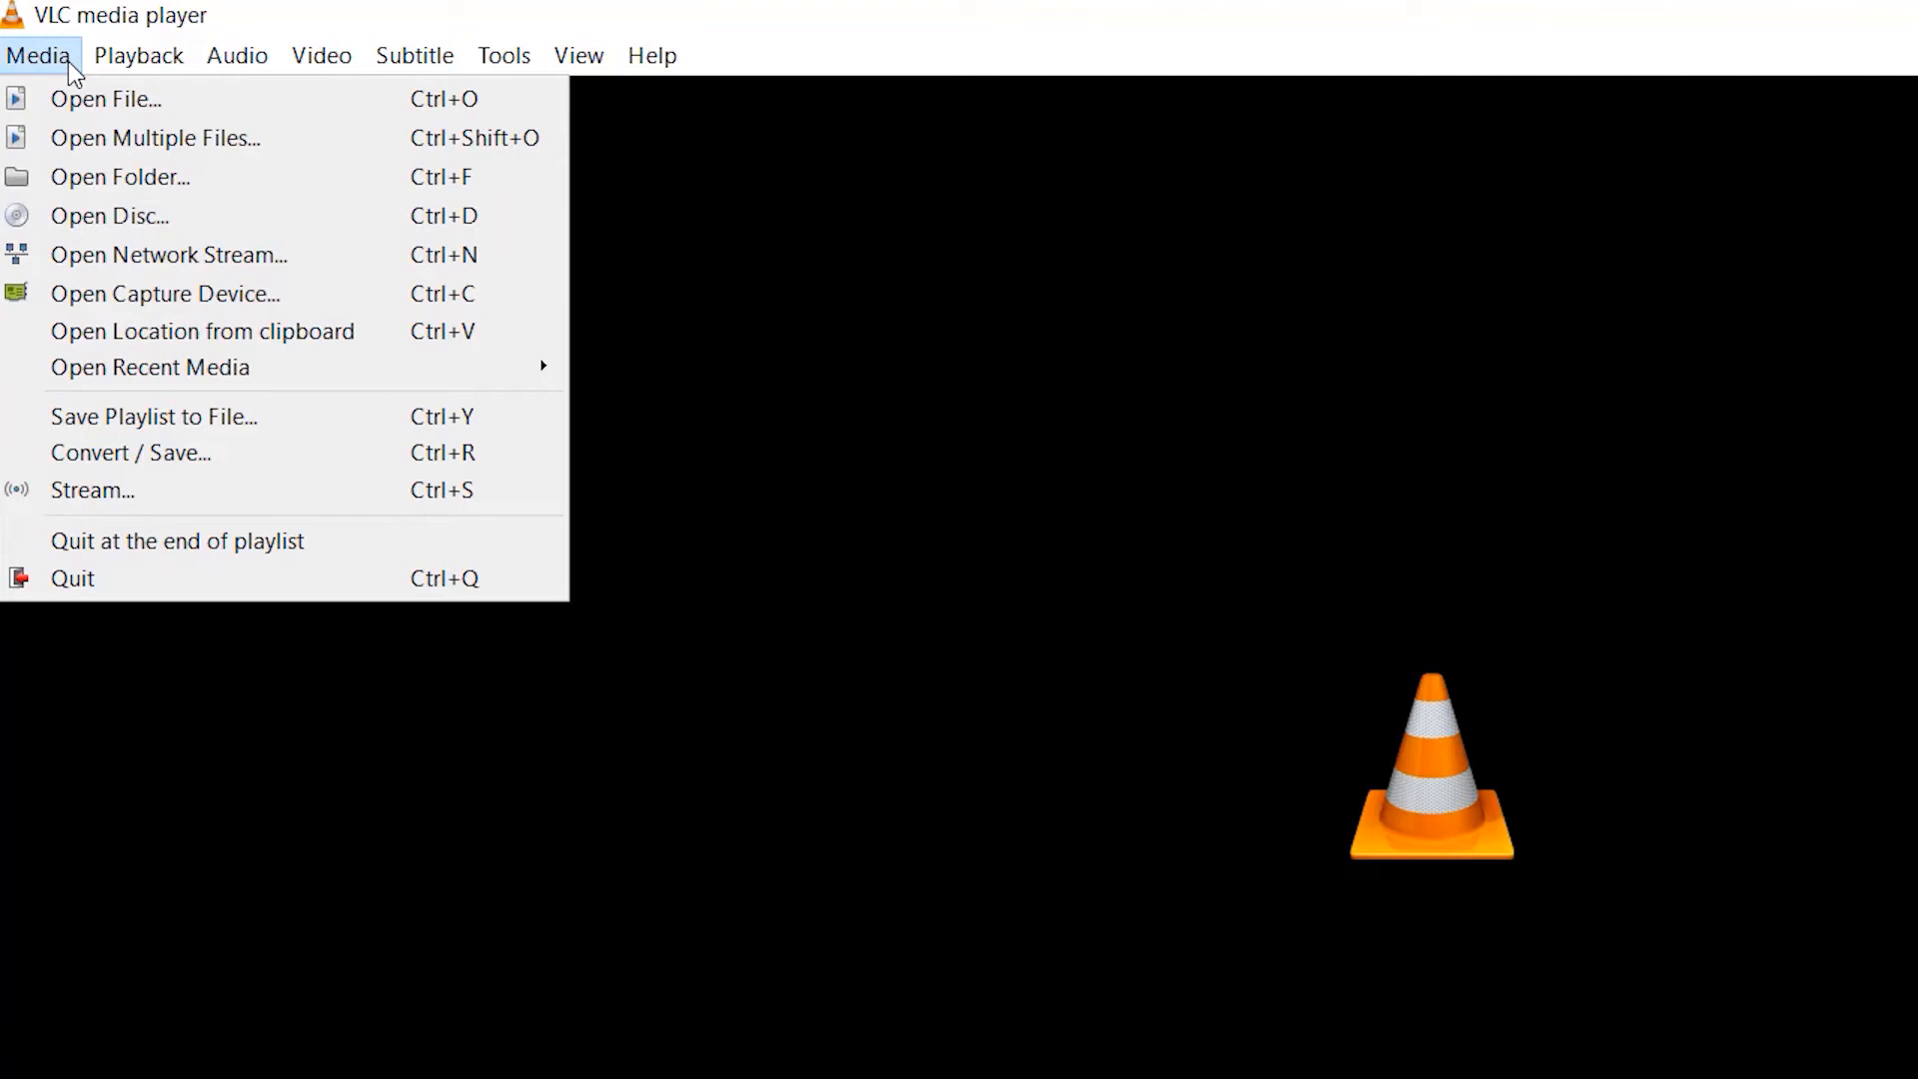
{"action": "mouse_move", "coordinate": [130, 452]}
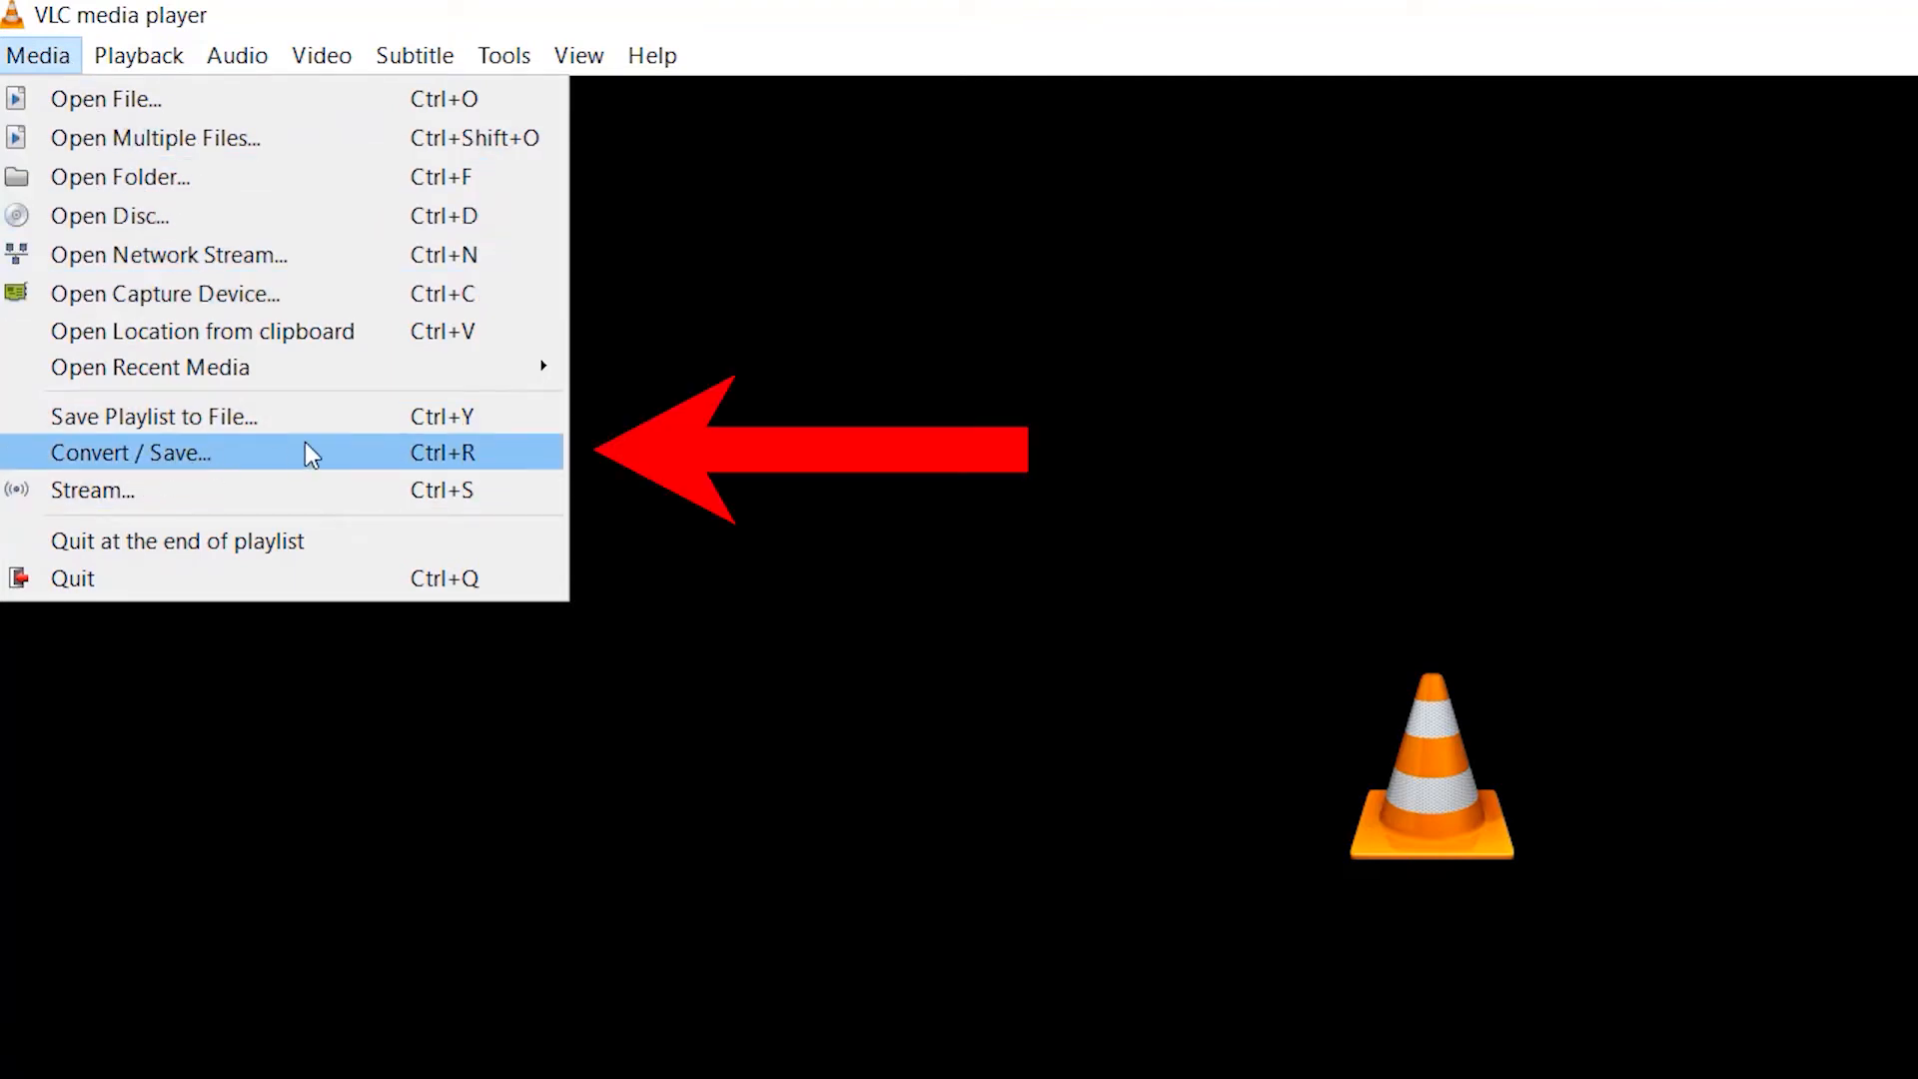
Step: Add Intro.mkv from the Desktop in VLC's Convert / Save window
{"action": "left_click", "coordinate": [131, 453]}
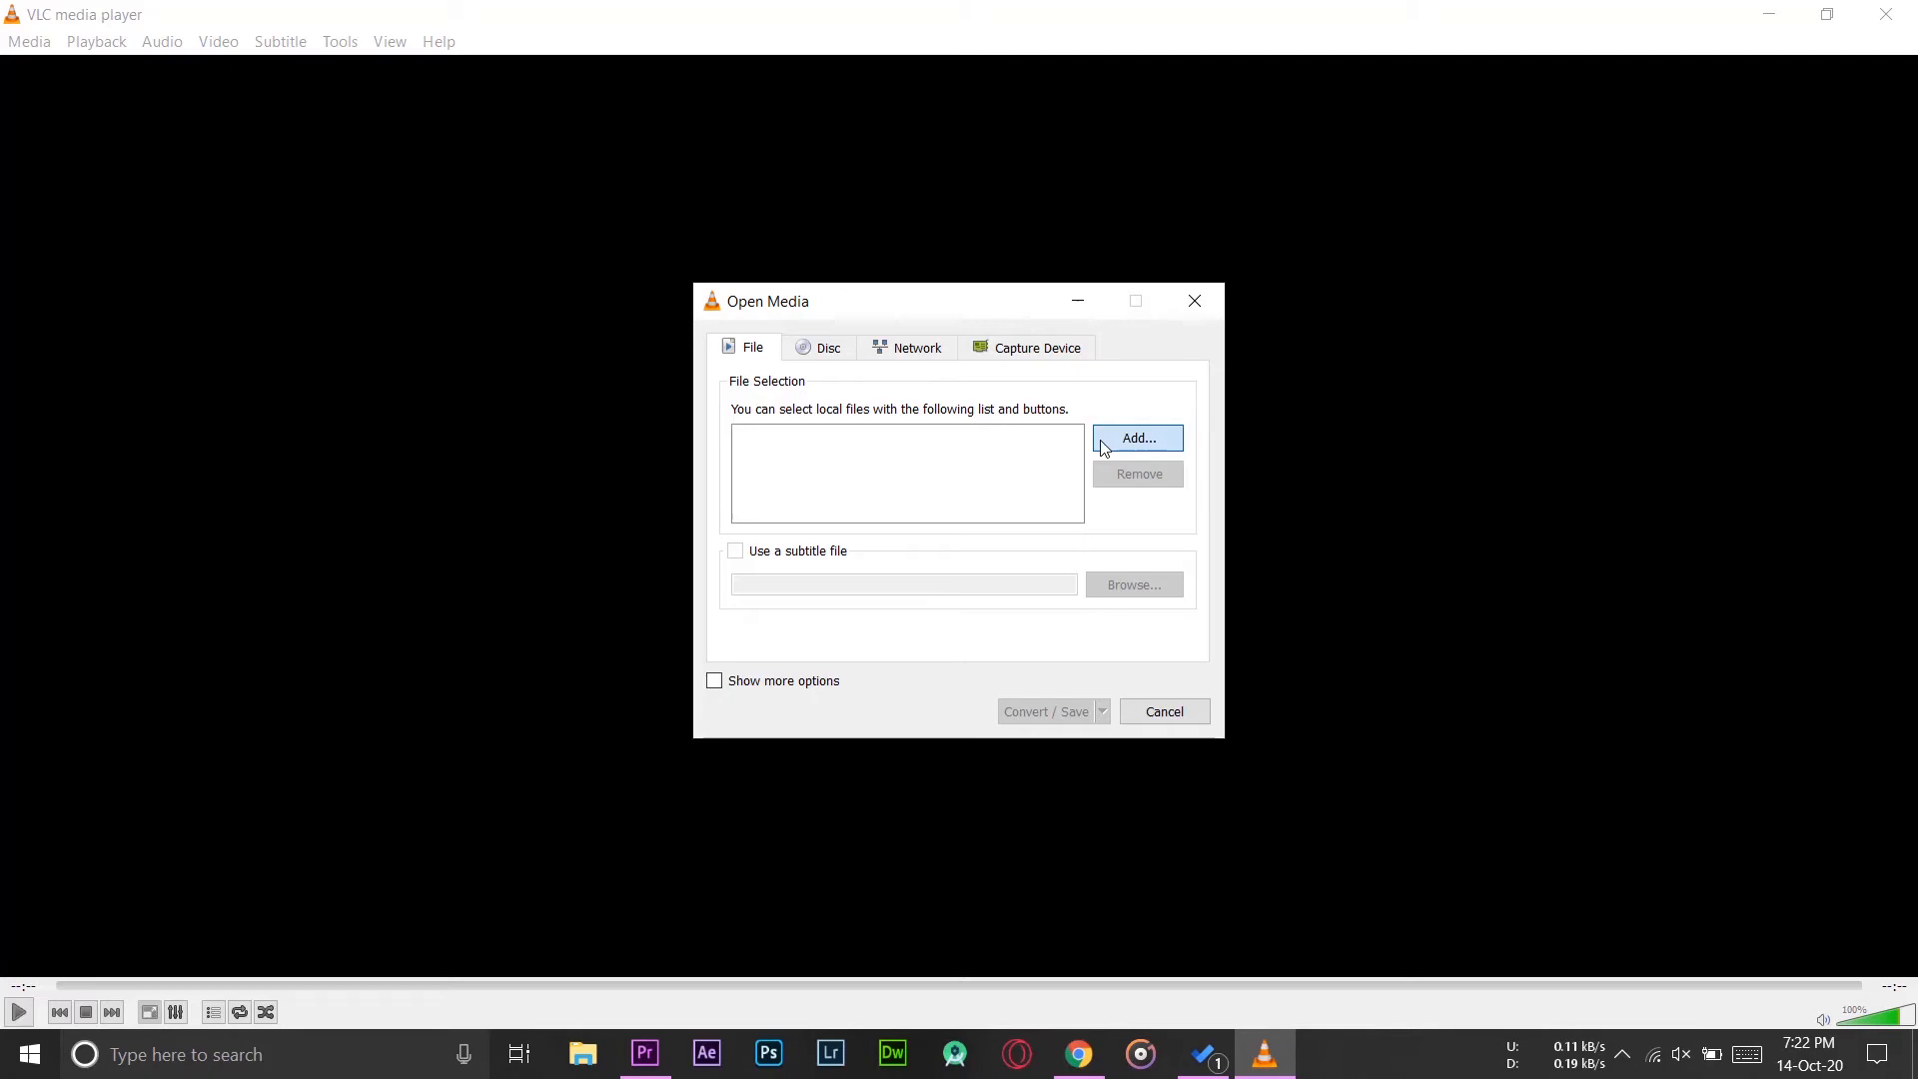
{"action": "left_click", "coordinate": [1137, 437]}
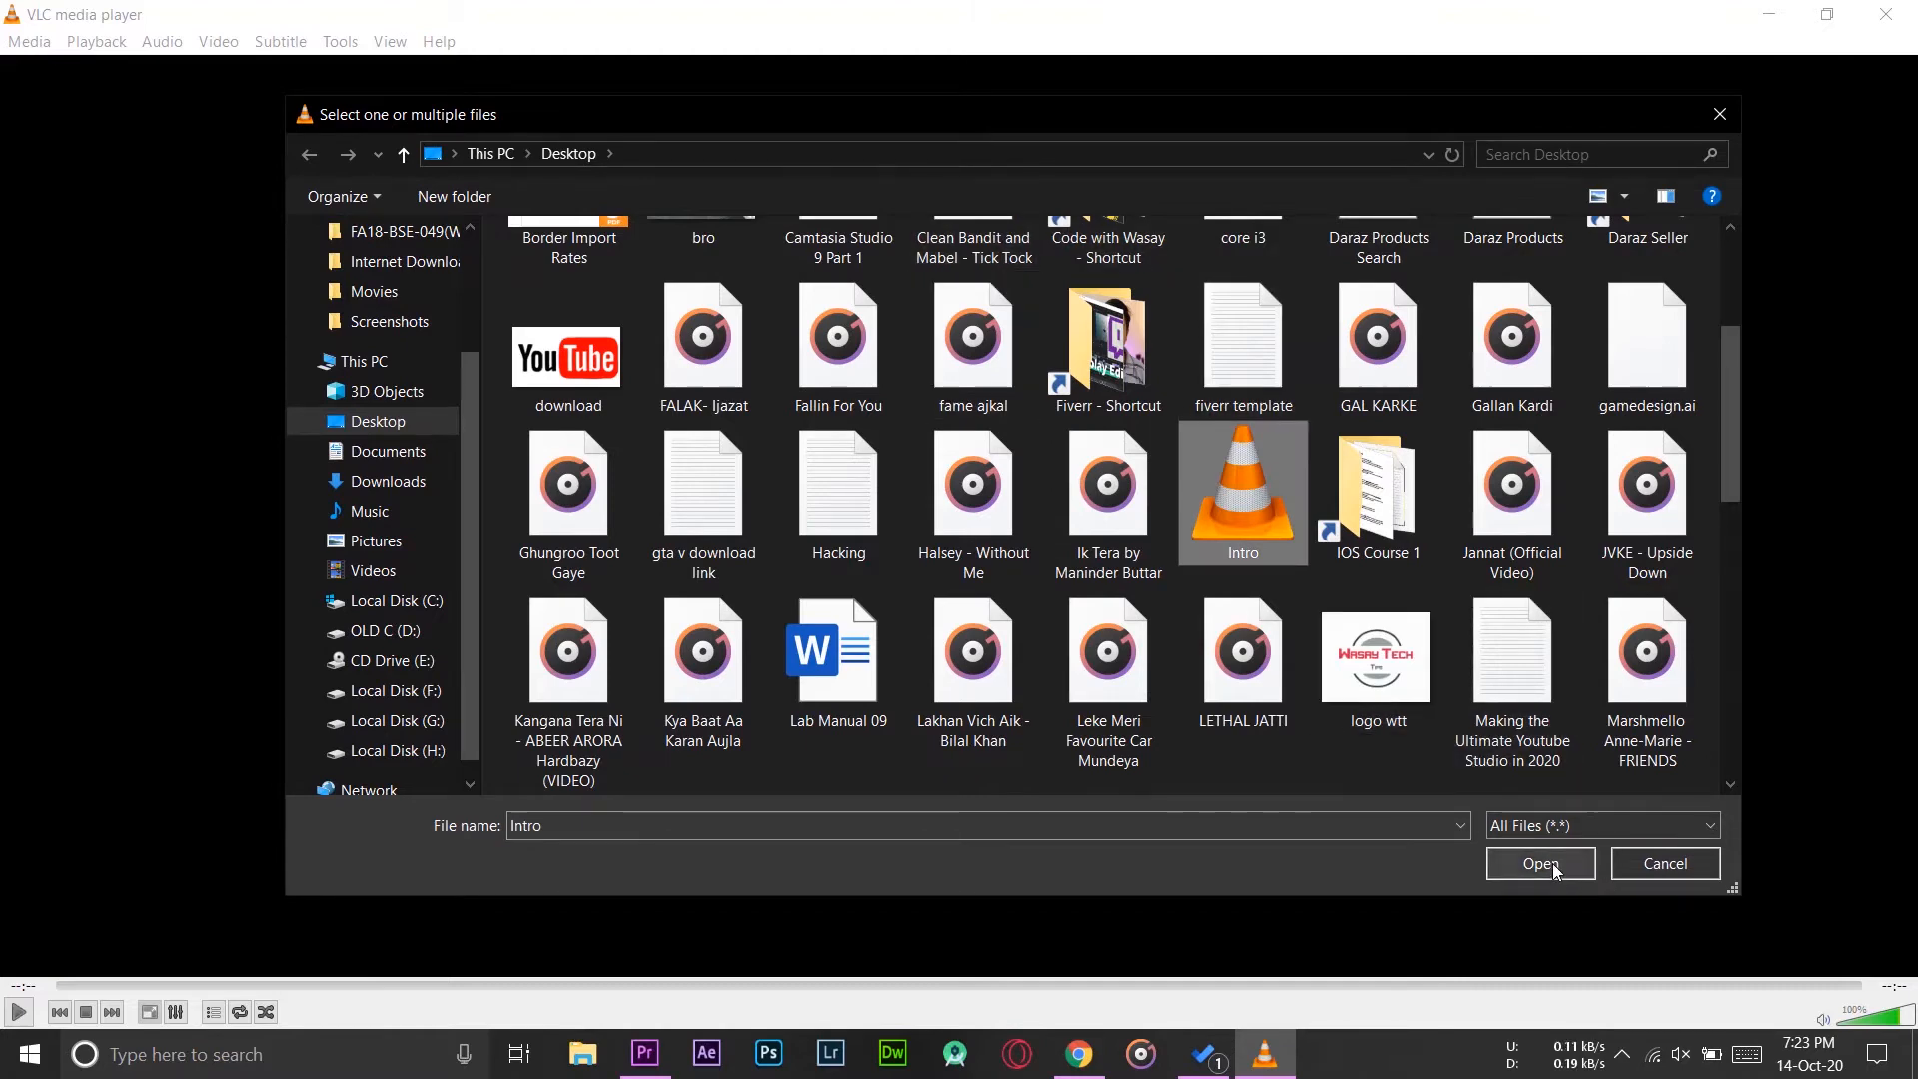
{"action": "left_click", "coordinate": [1539, 863]}
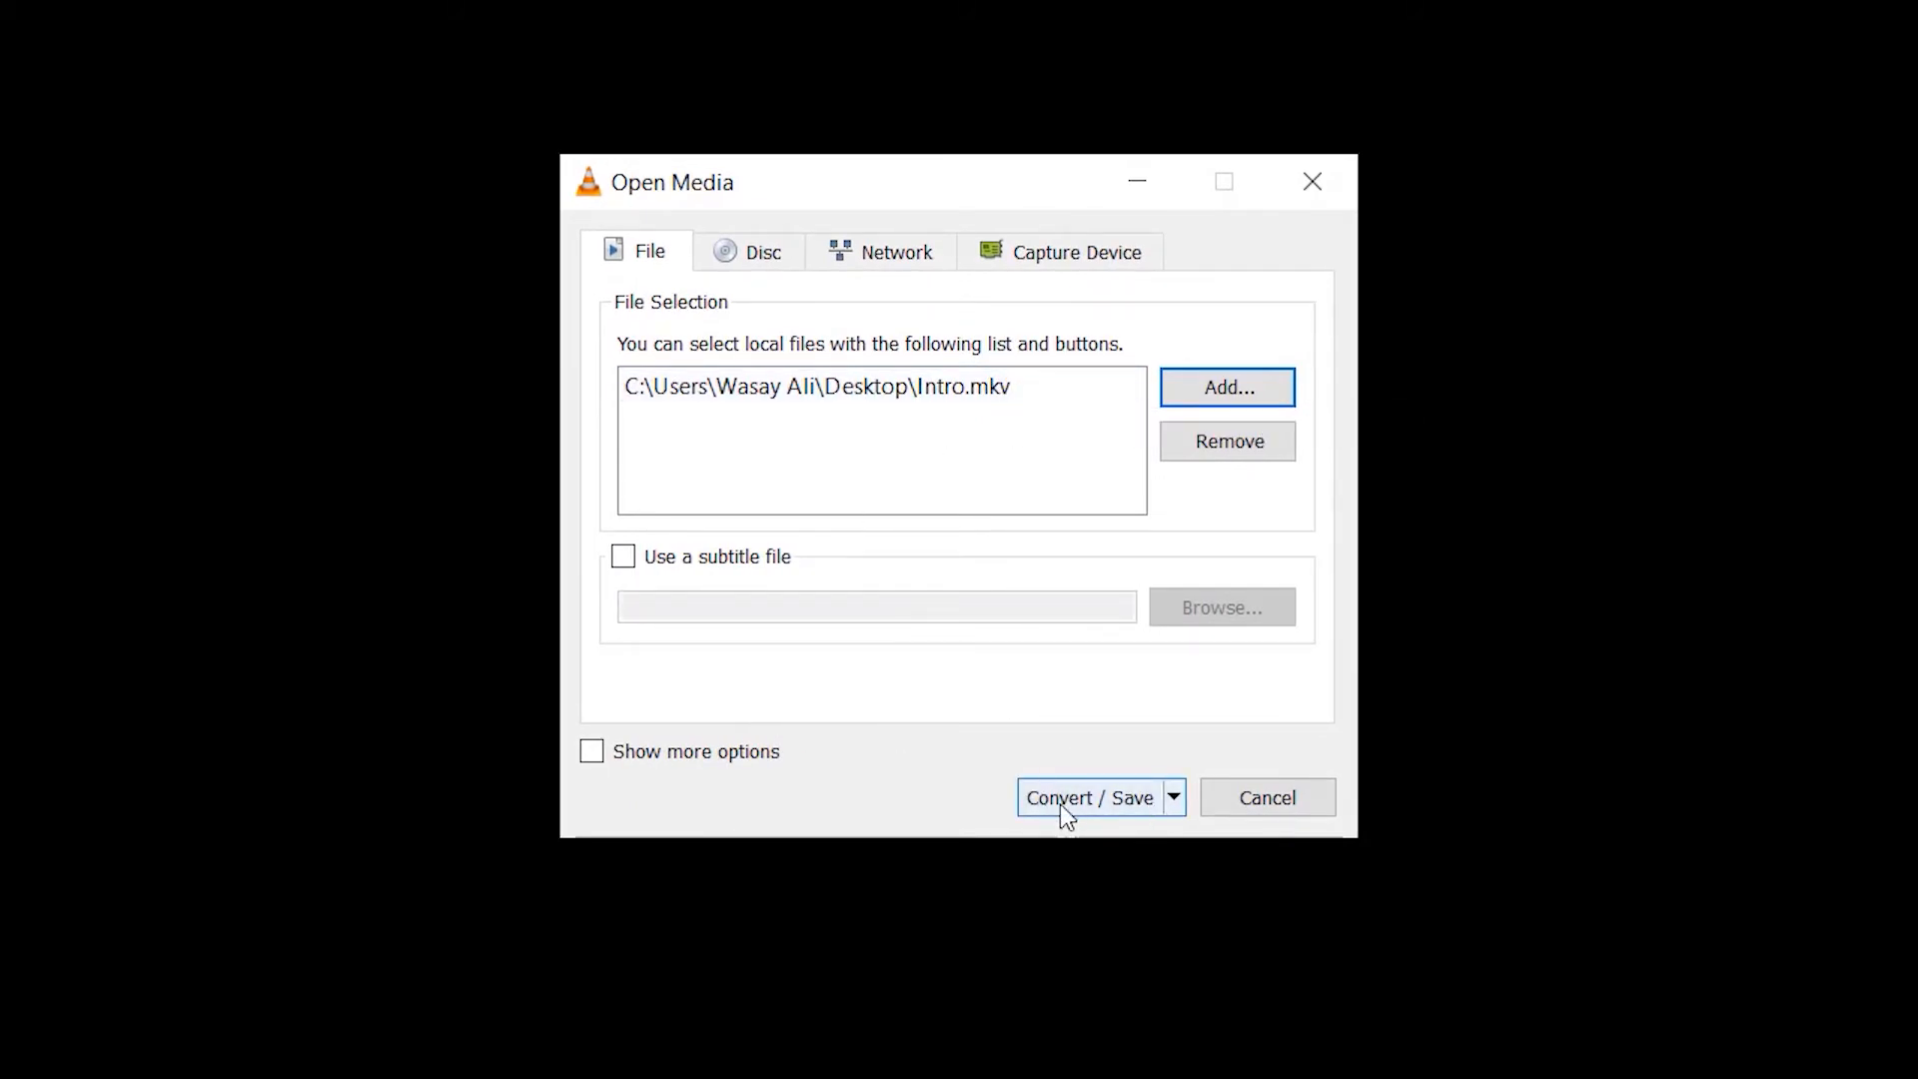
Step: Turn on 'Display the output' and keep the H.264 + MP3 (MP4) profile
{"action": "left_click", "coordinate": [1089, 796]}
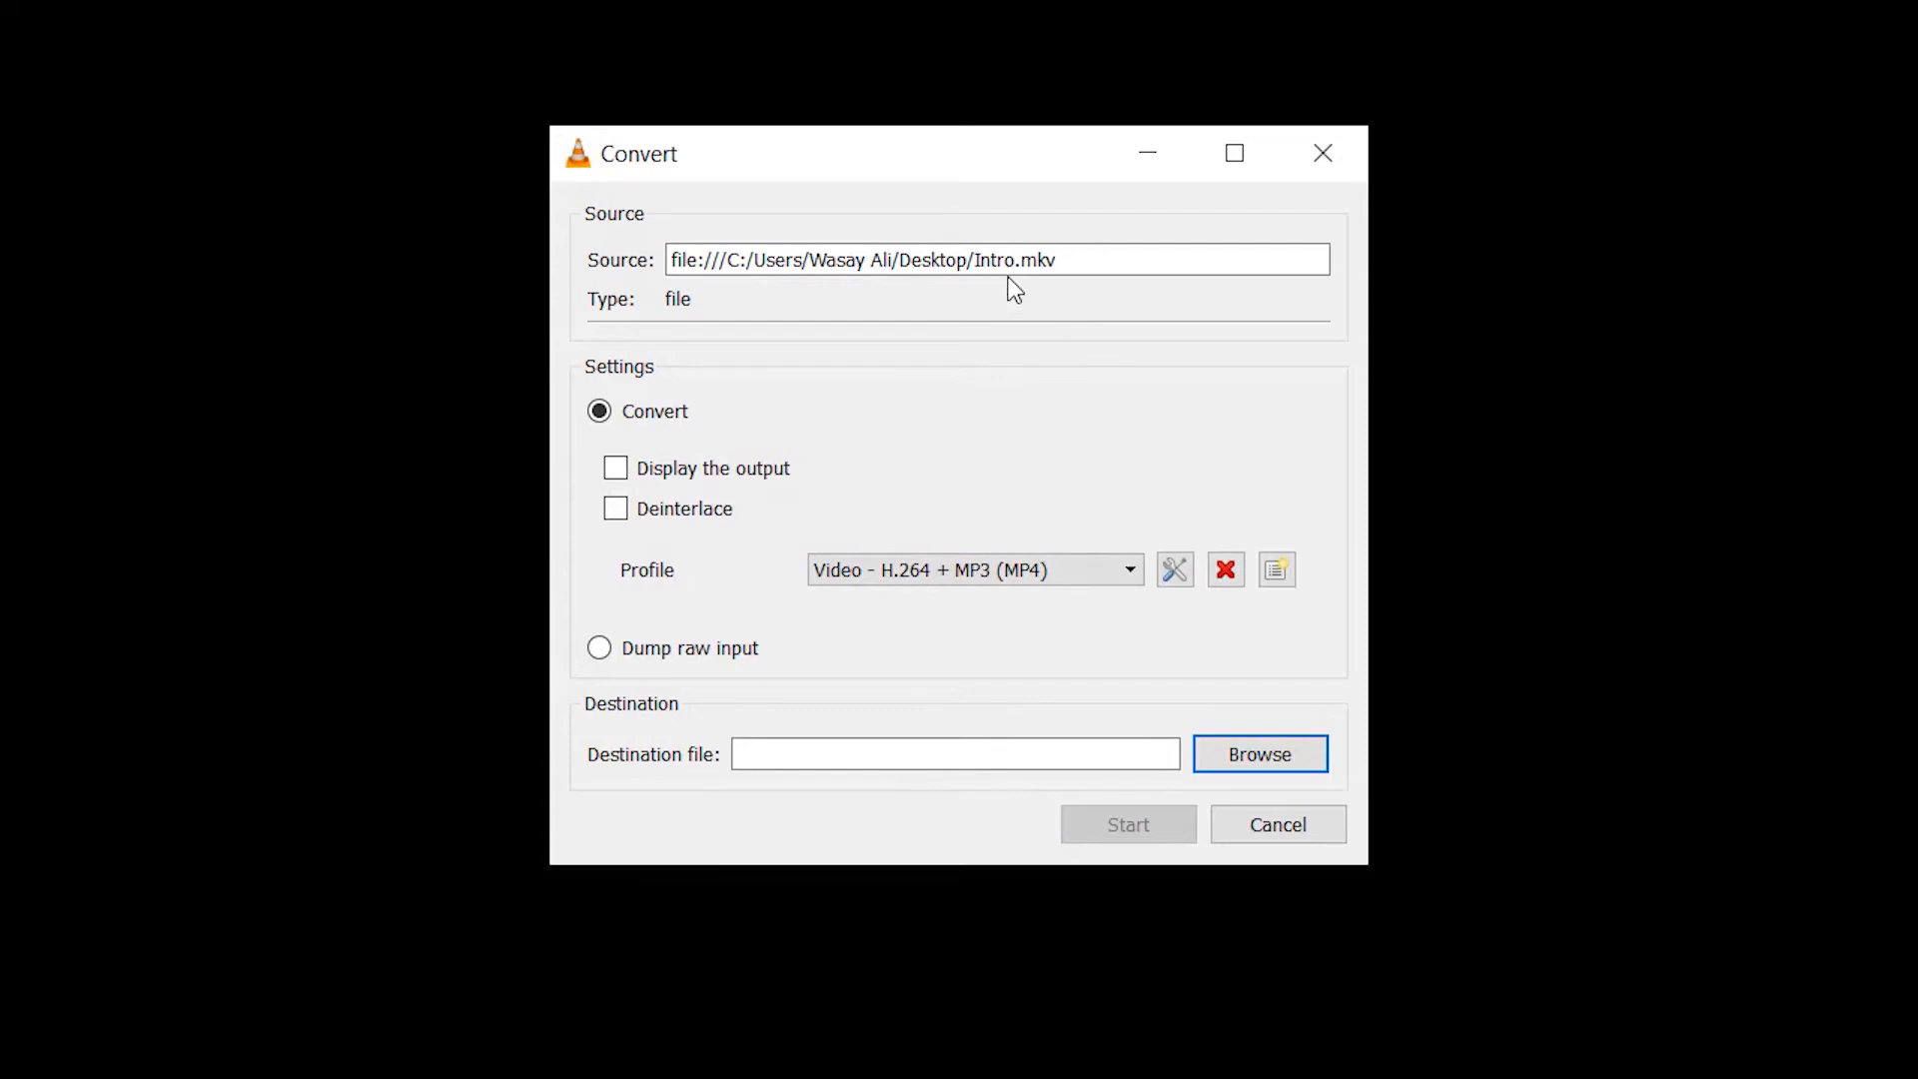
{"action": "mouse_move", "coordinate": [849, 481]}
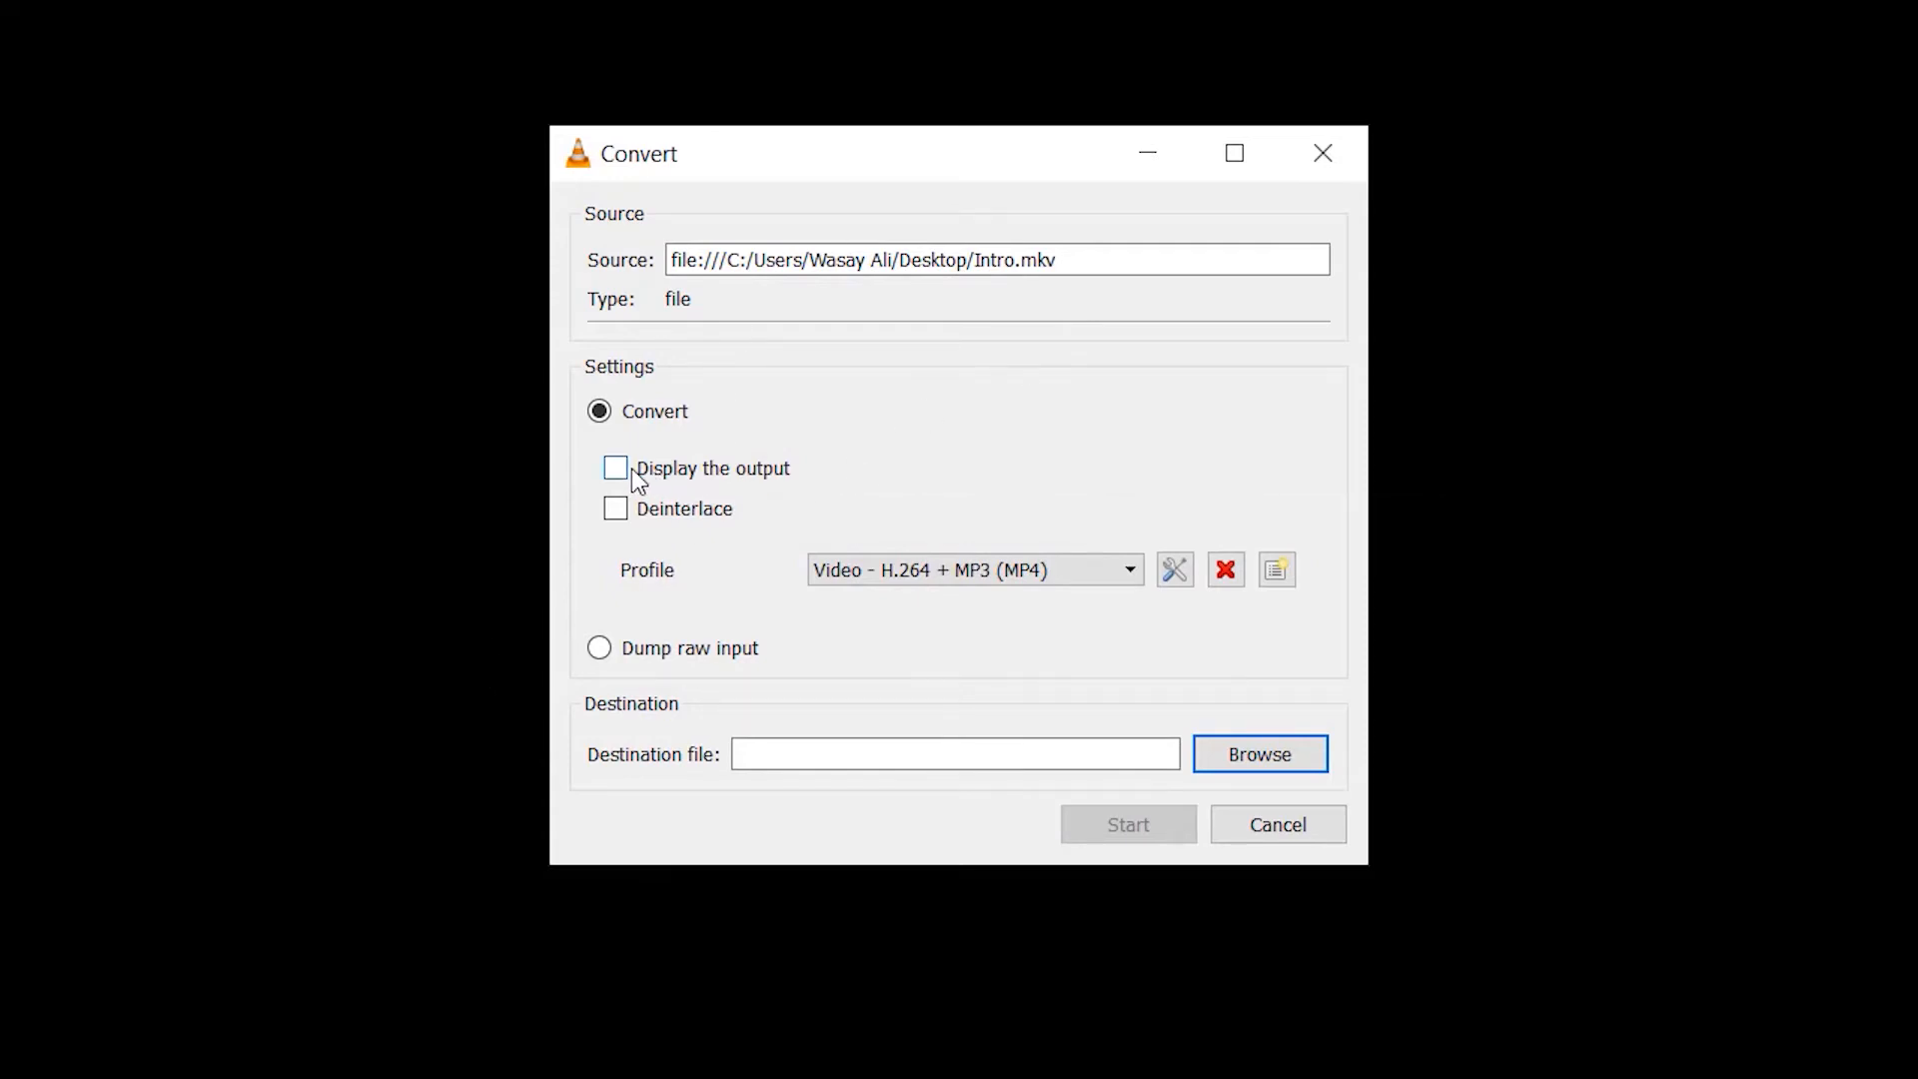
{"action": "left_click", "coordinate": [615, 468]}
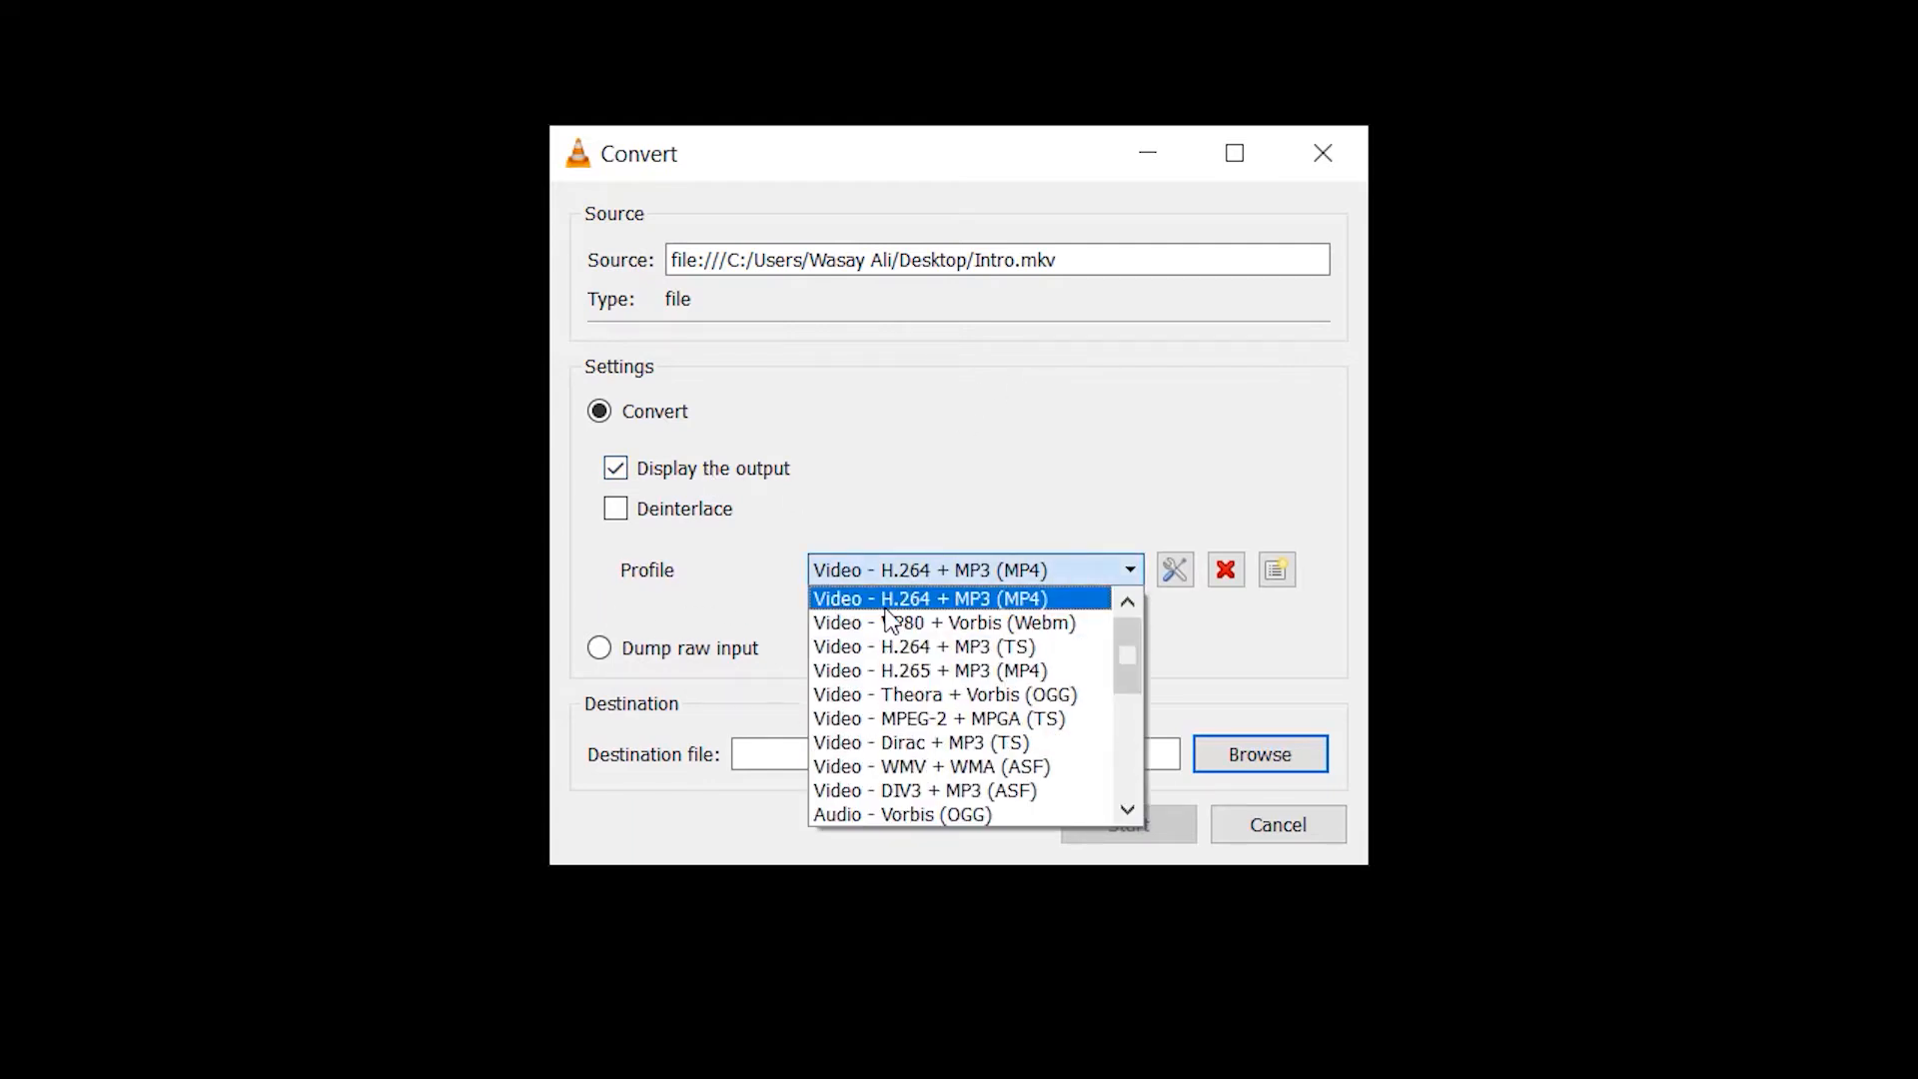
{"action": "mouse_move", "coordinate": [1039, 609]}
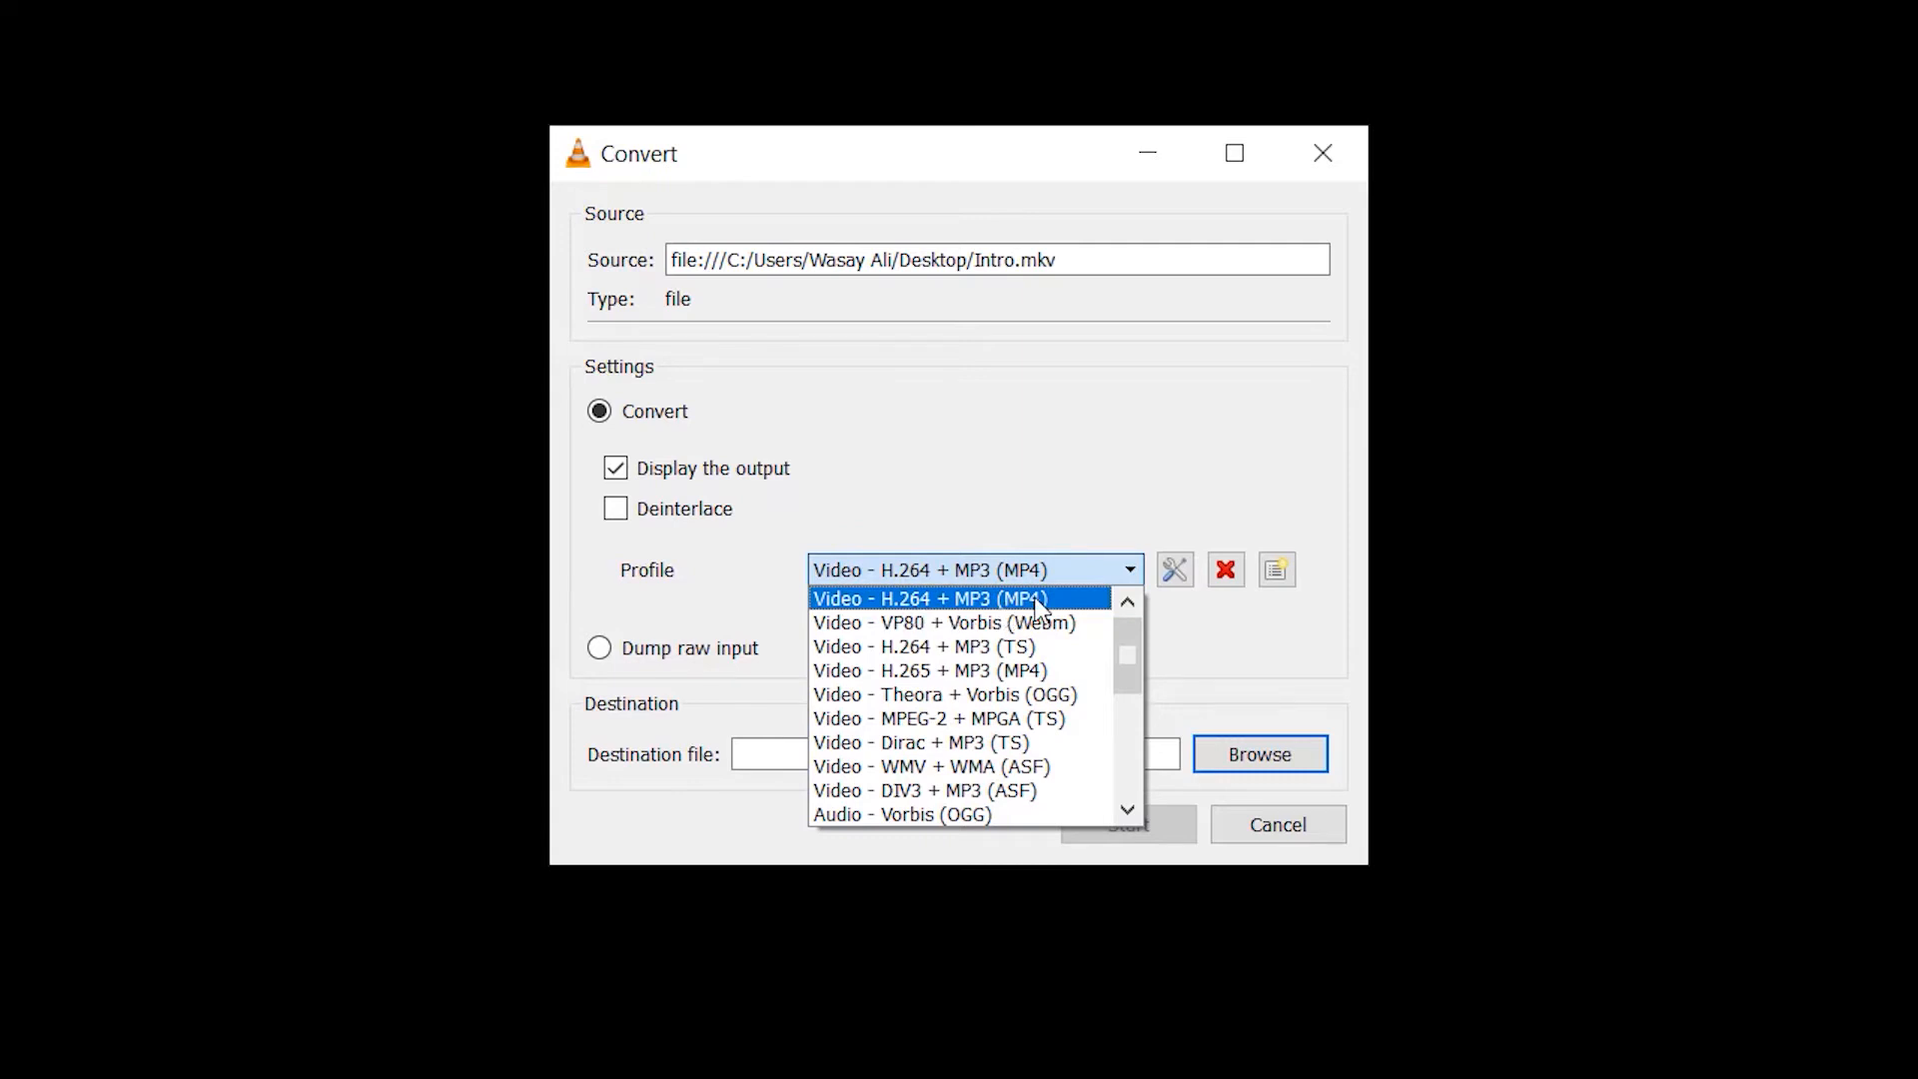
{"action": "mouse_move", "coordinate": [1089, 615]}
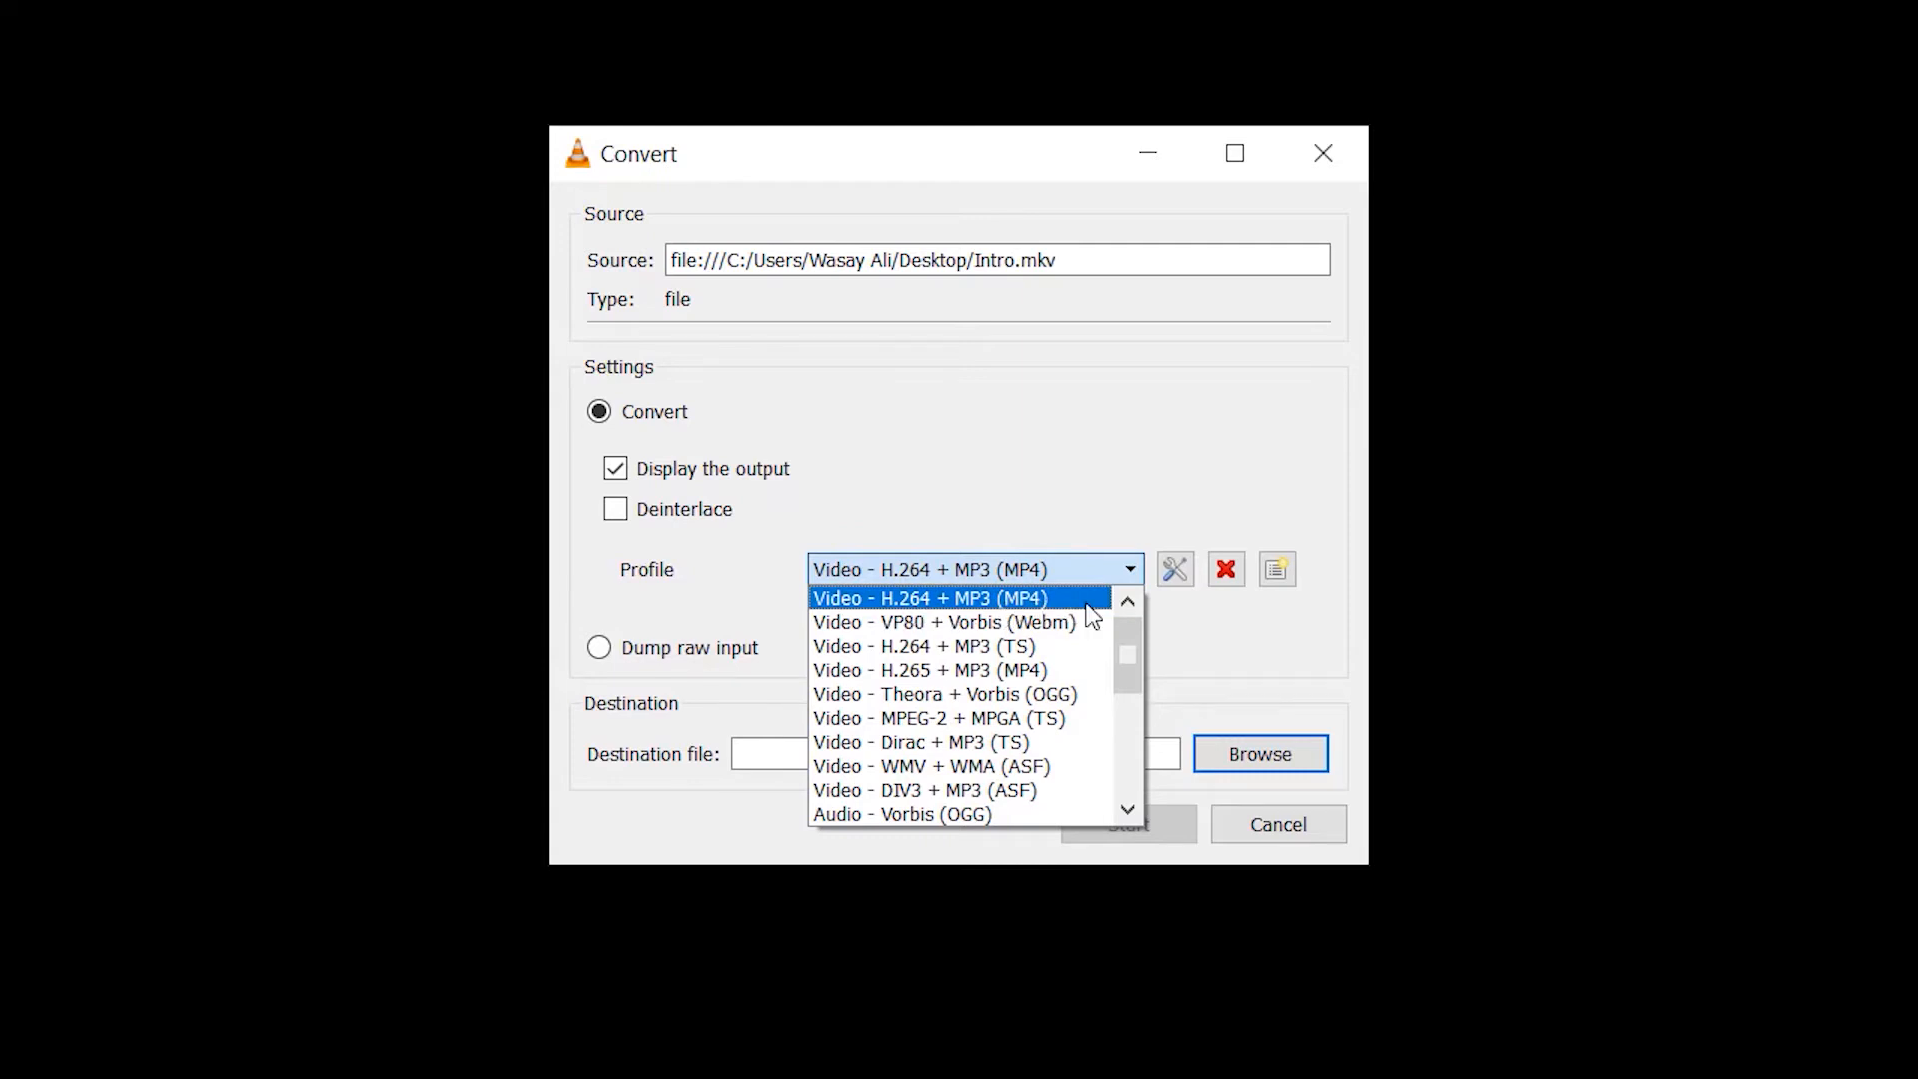
{"action": "scroll", "scroll_direction": "down", "scroll_amount": 3}
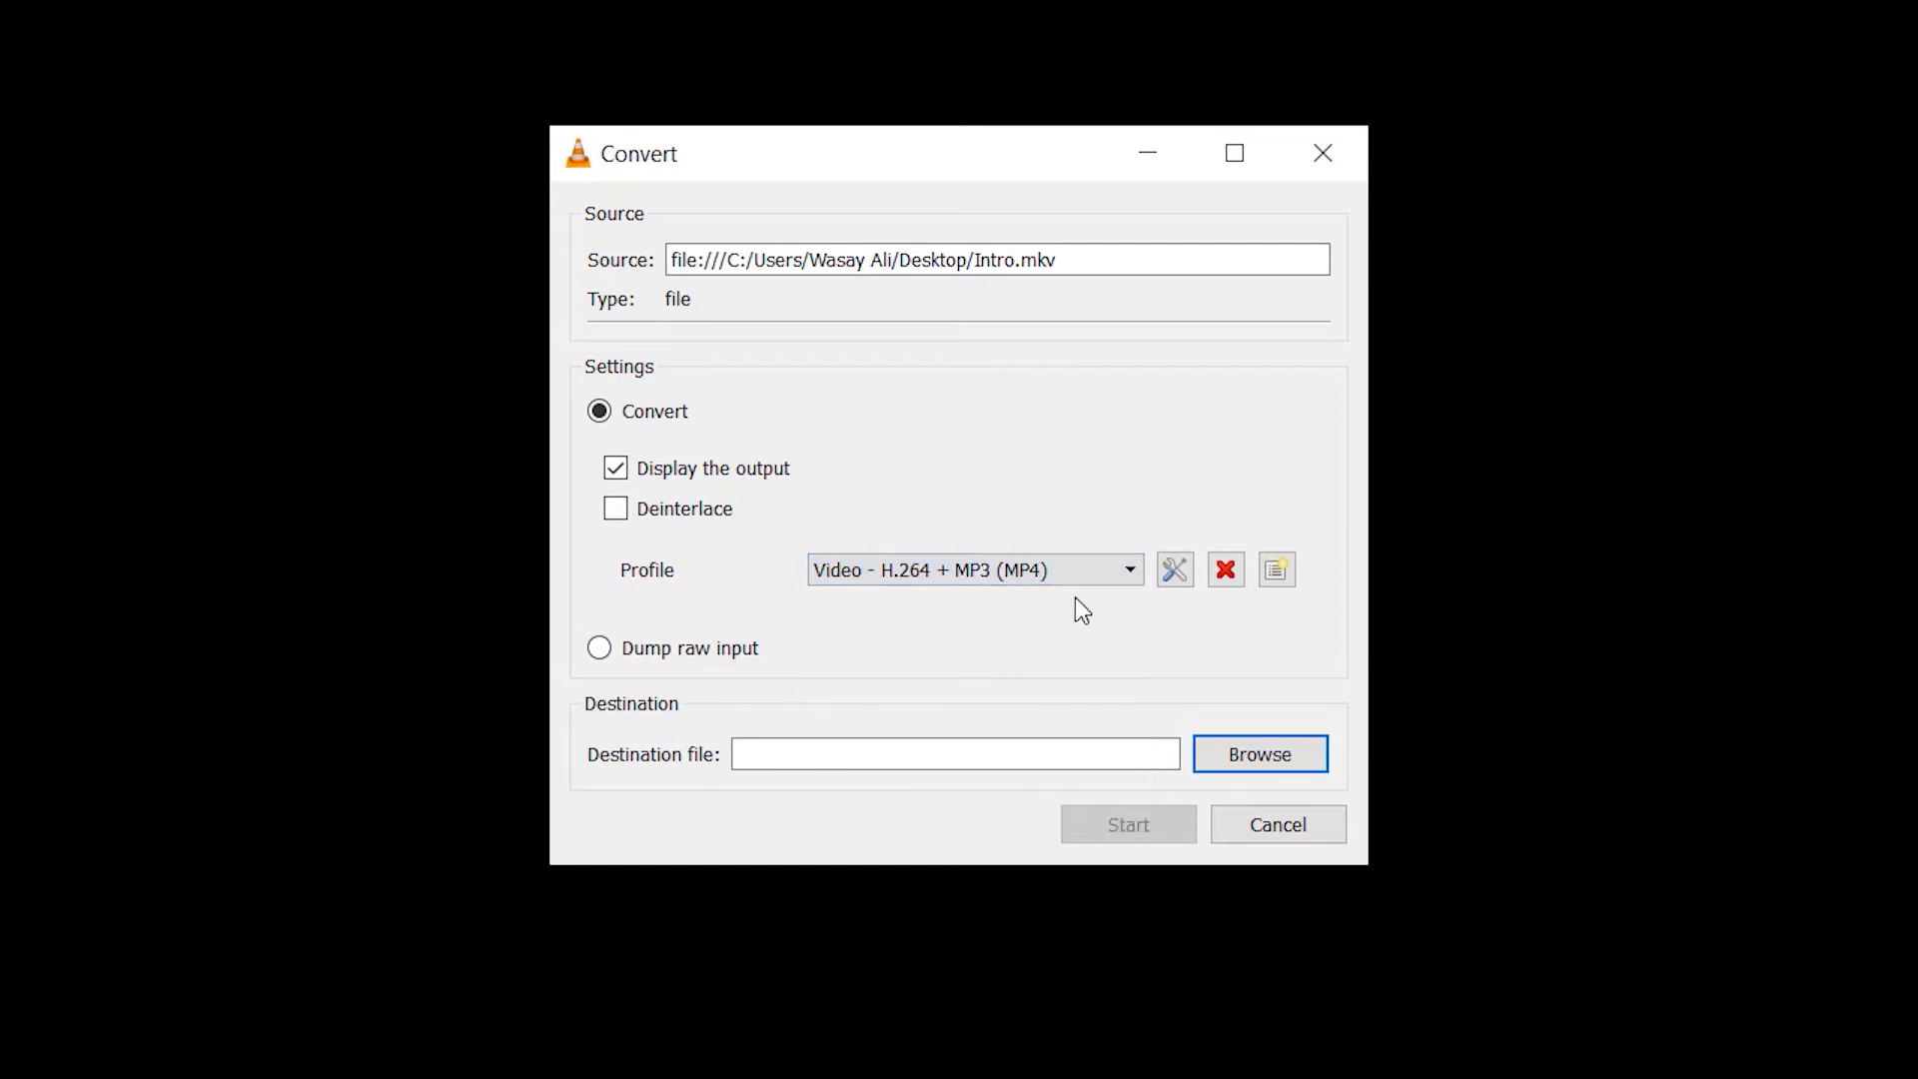
{"action": "mouse_move", "coordinate": [577, 730]}
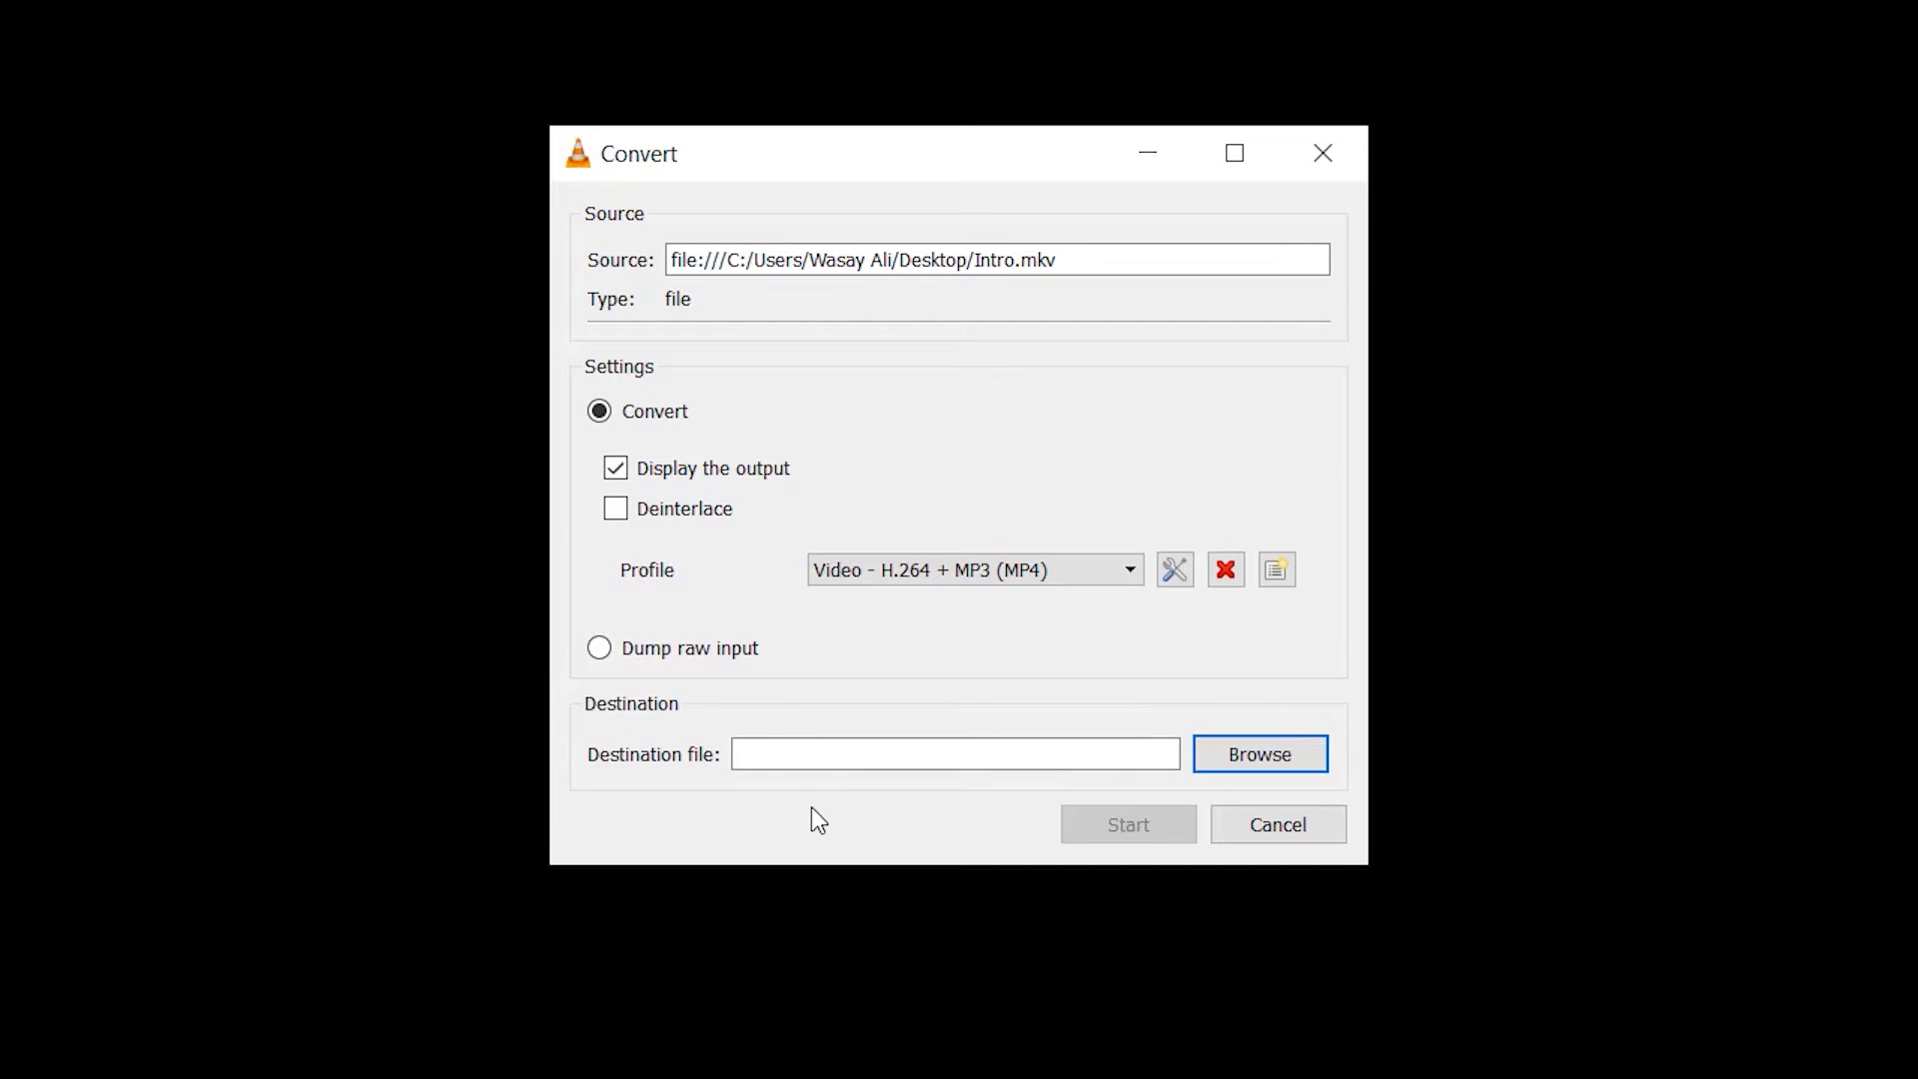
{"action": "left_click", "coordinate": [1259, 754]}
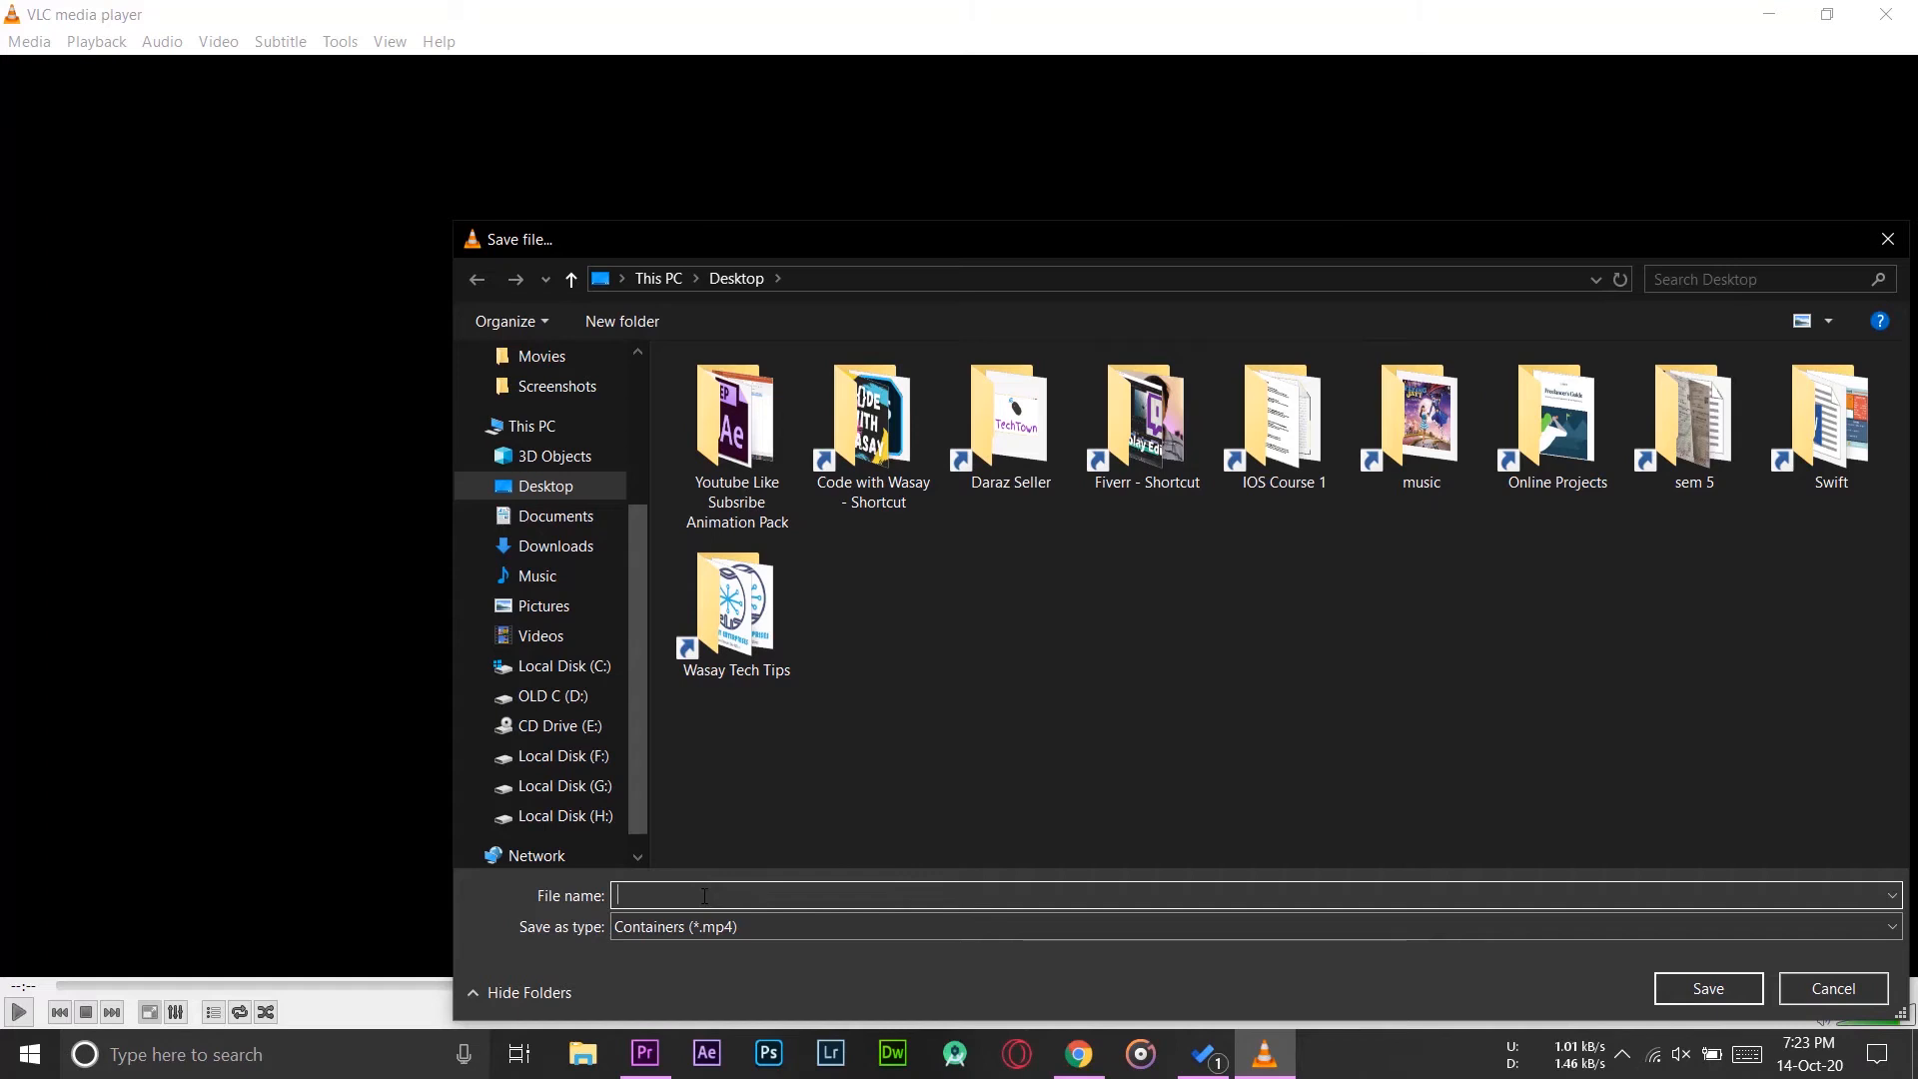
Step: Save the output as 'Converted Intro' on the desktop and start the conversion
{"action": "type", "text": "Co"}
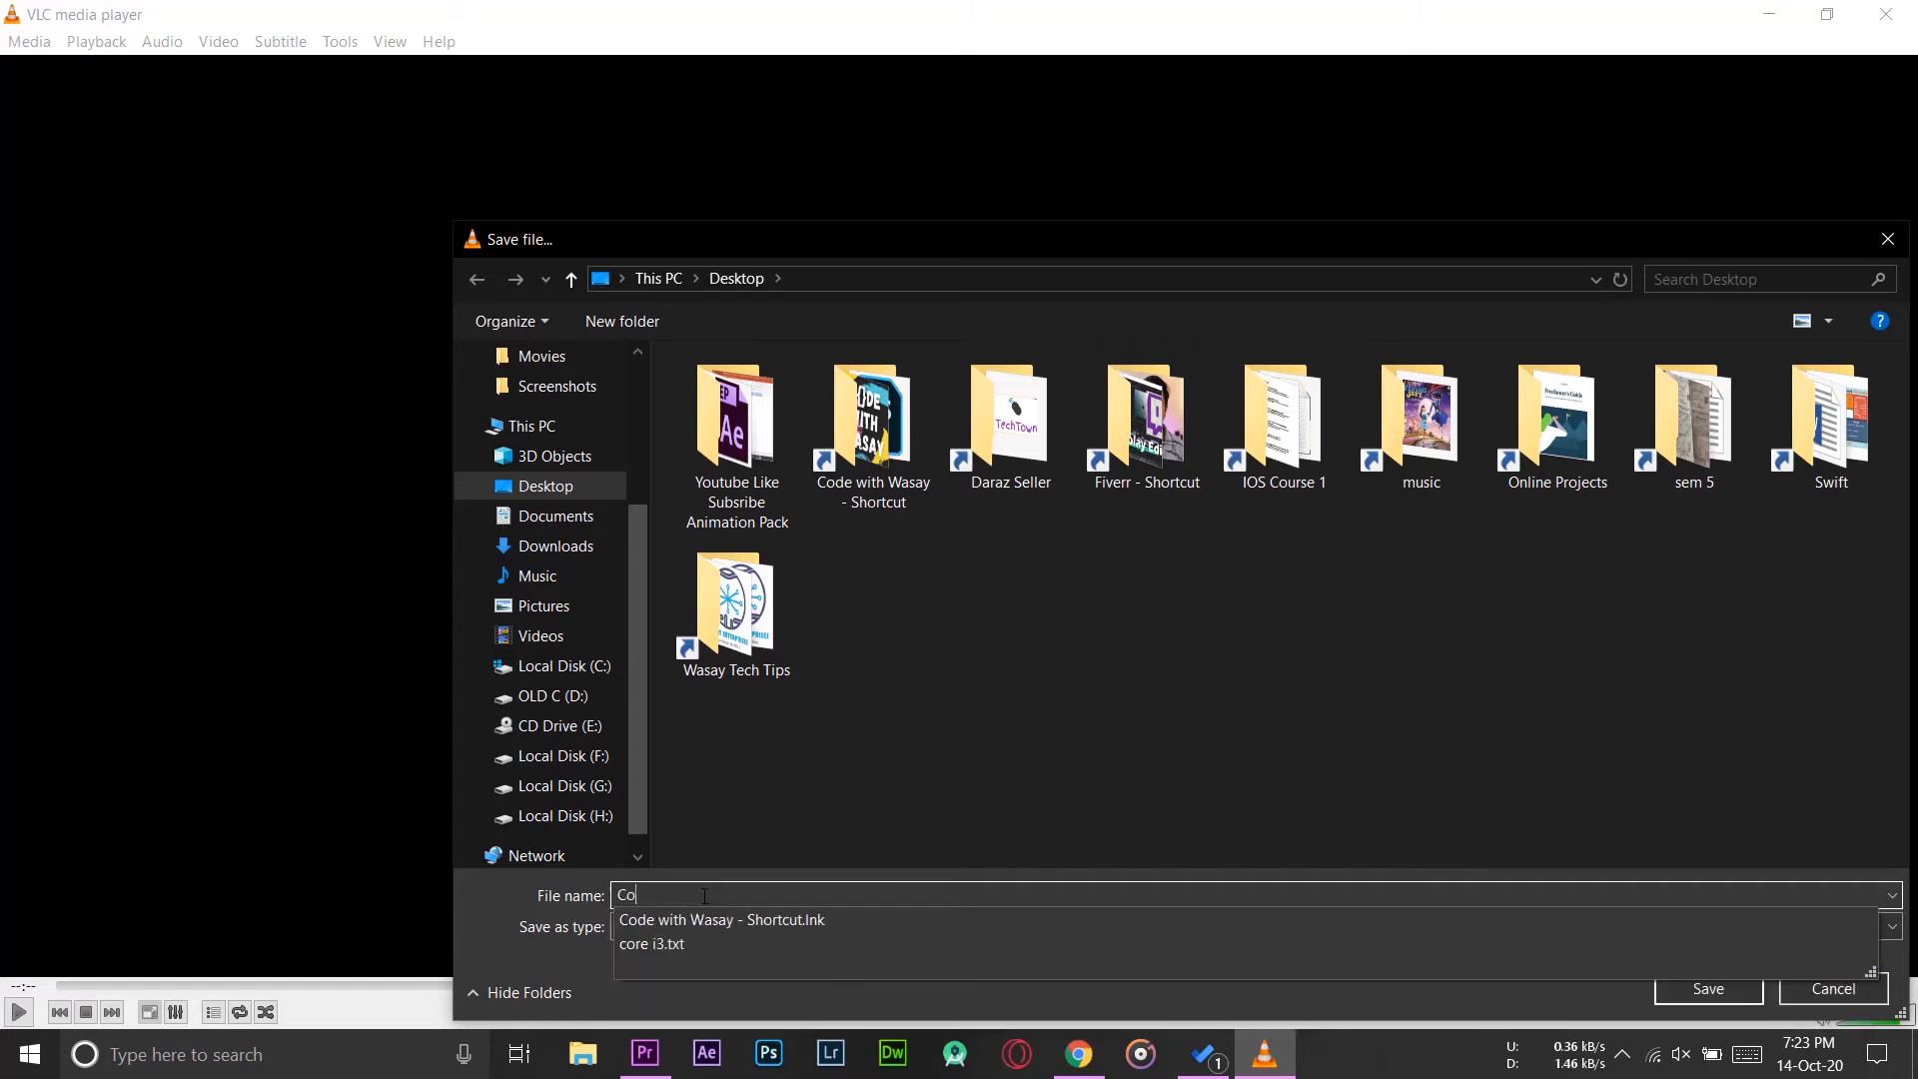
{"action": "type", "text": "Converted"}
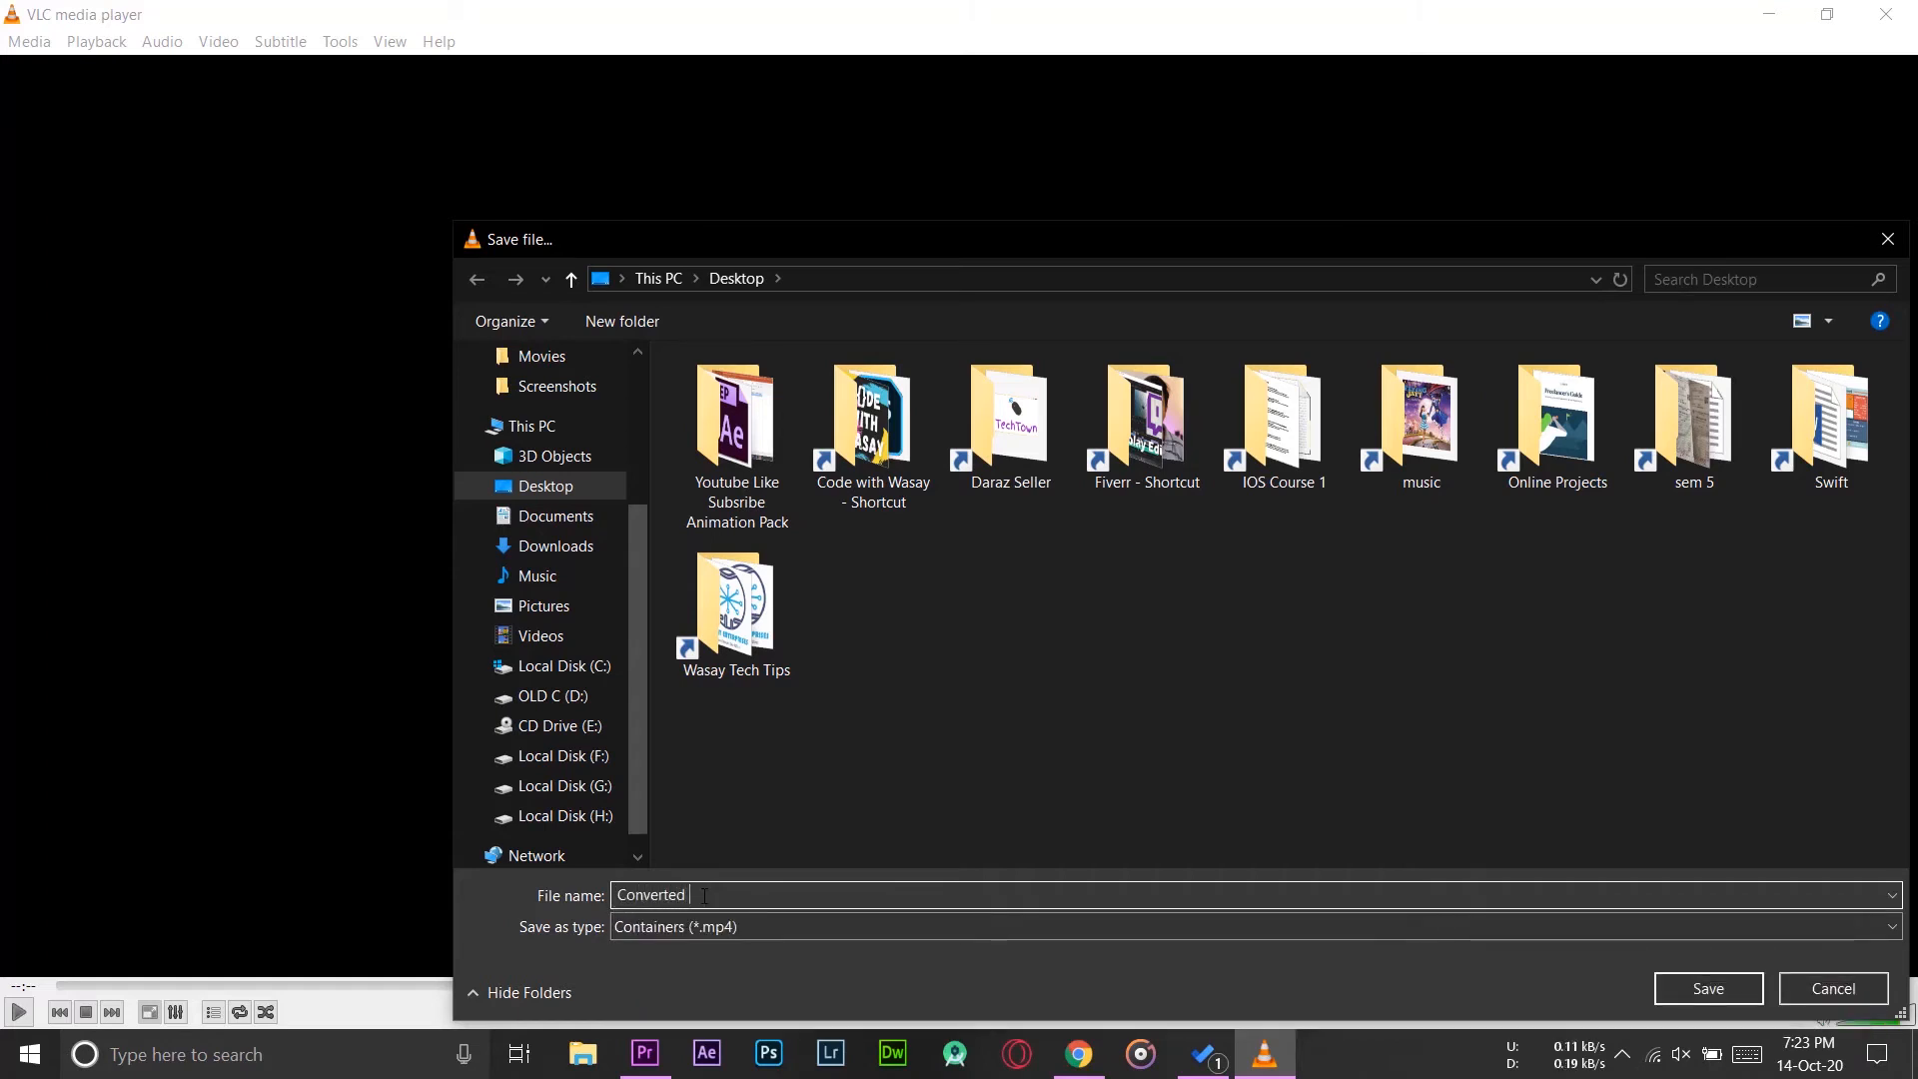
{"action": "type", "text": "Intro"}
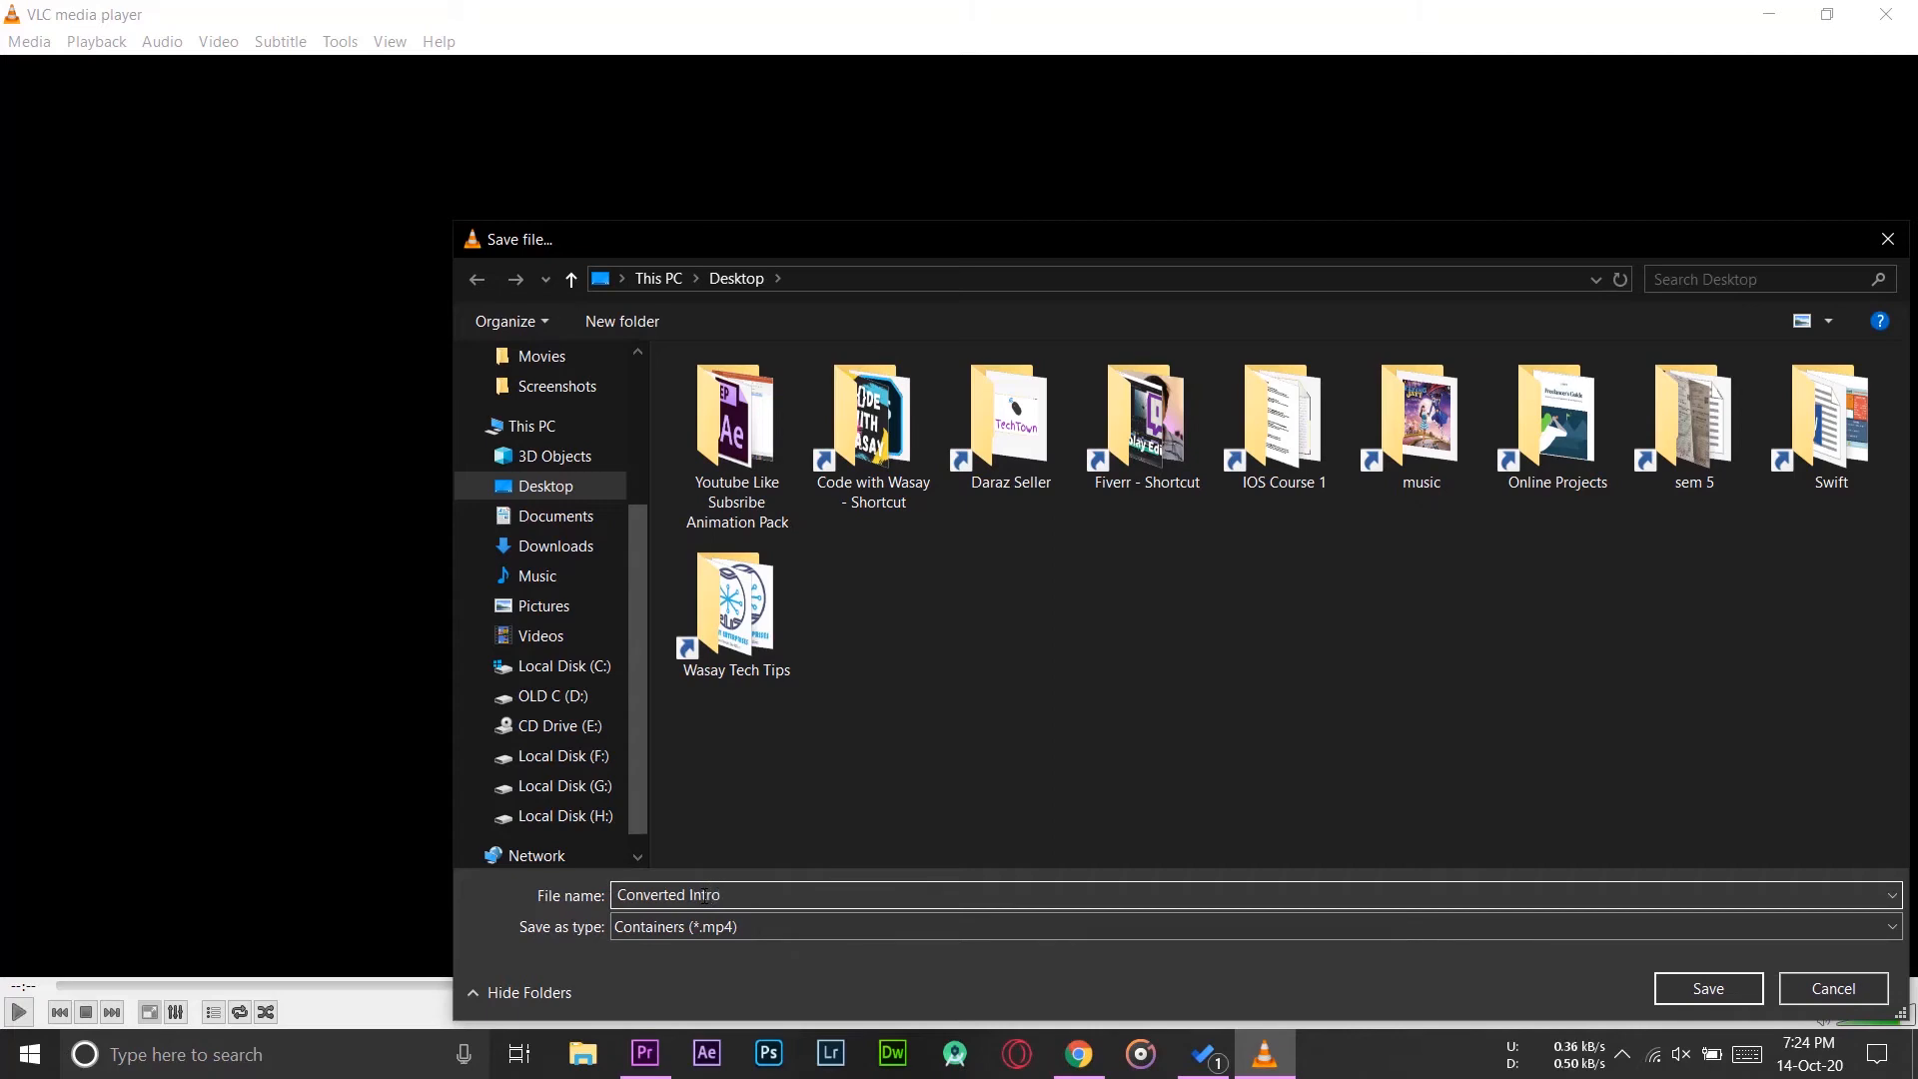
{"action": "left_click", "coordinate": [1706, 987]}
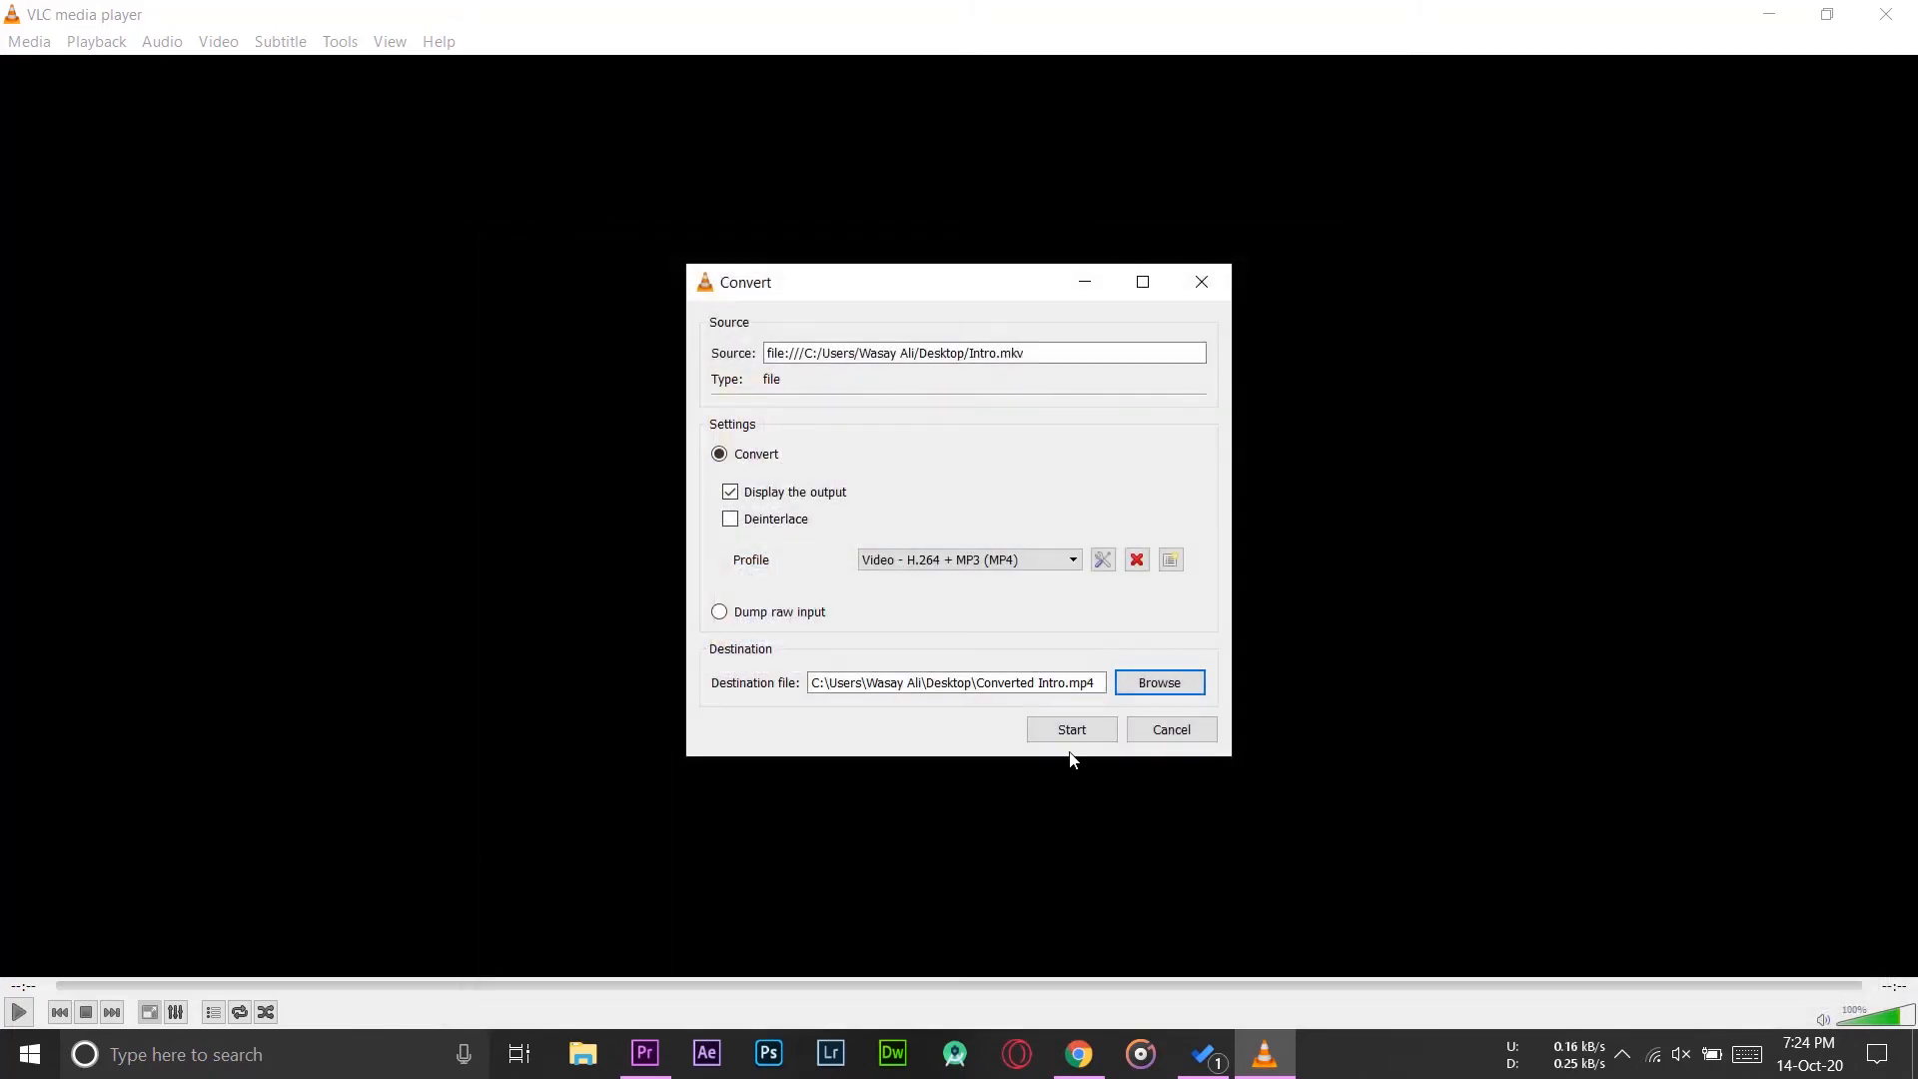
{"action": "left_click", "coordinate": [1069, 729]}
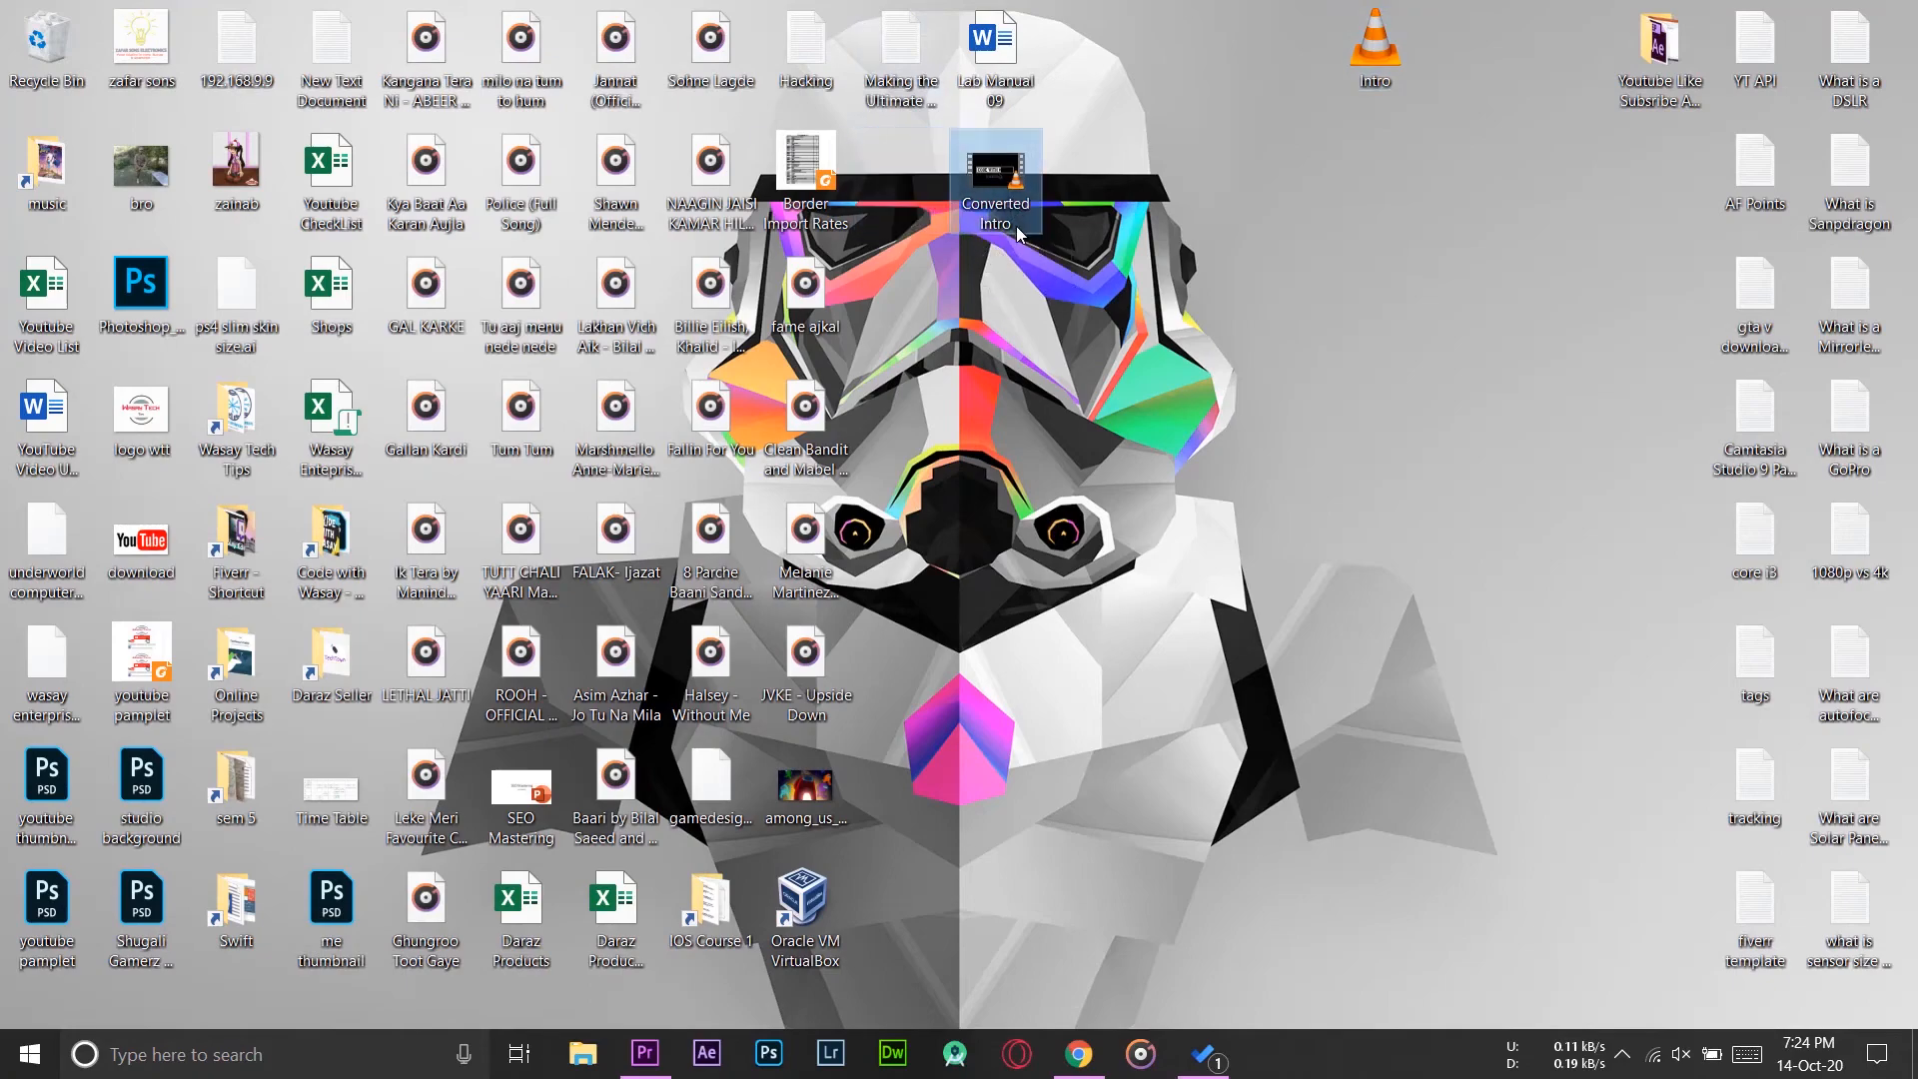
Step: Check Converted Intro's properties, confirming a 424 KB MP4 file
{"action": "right_click", "coordinate": [995, 171]}
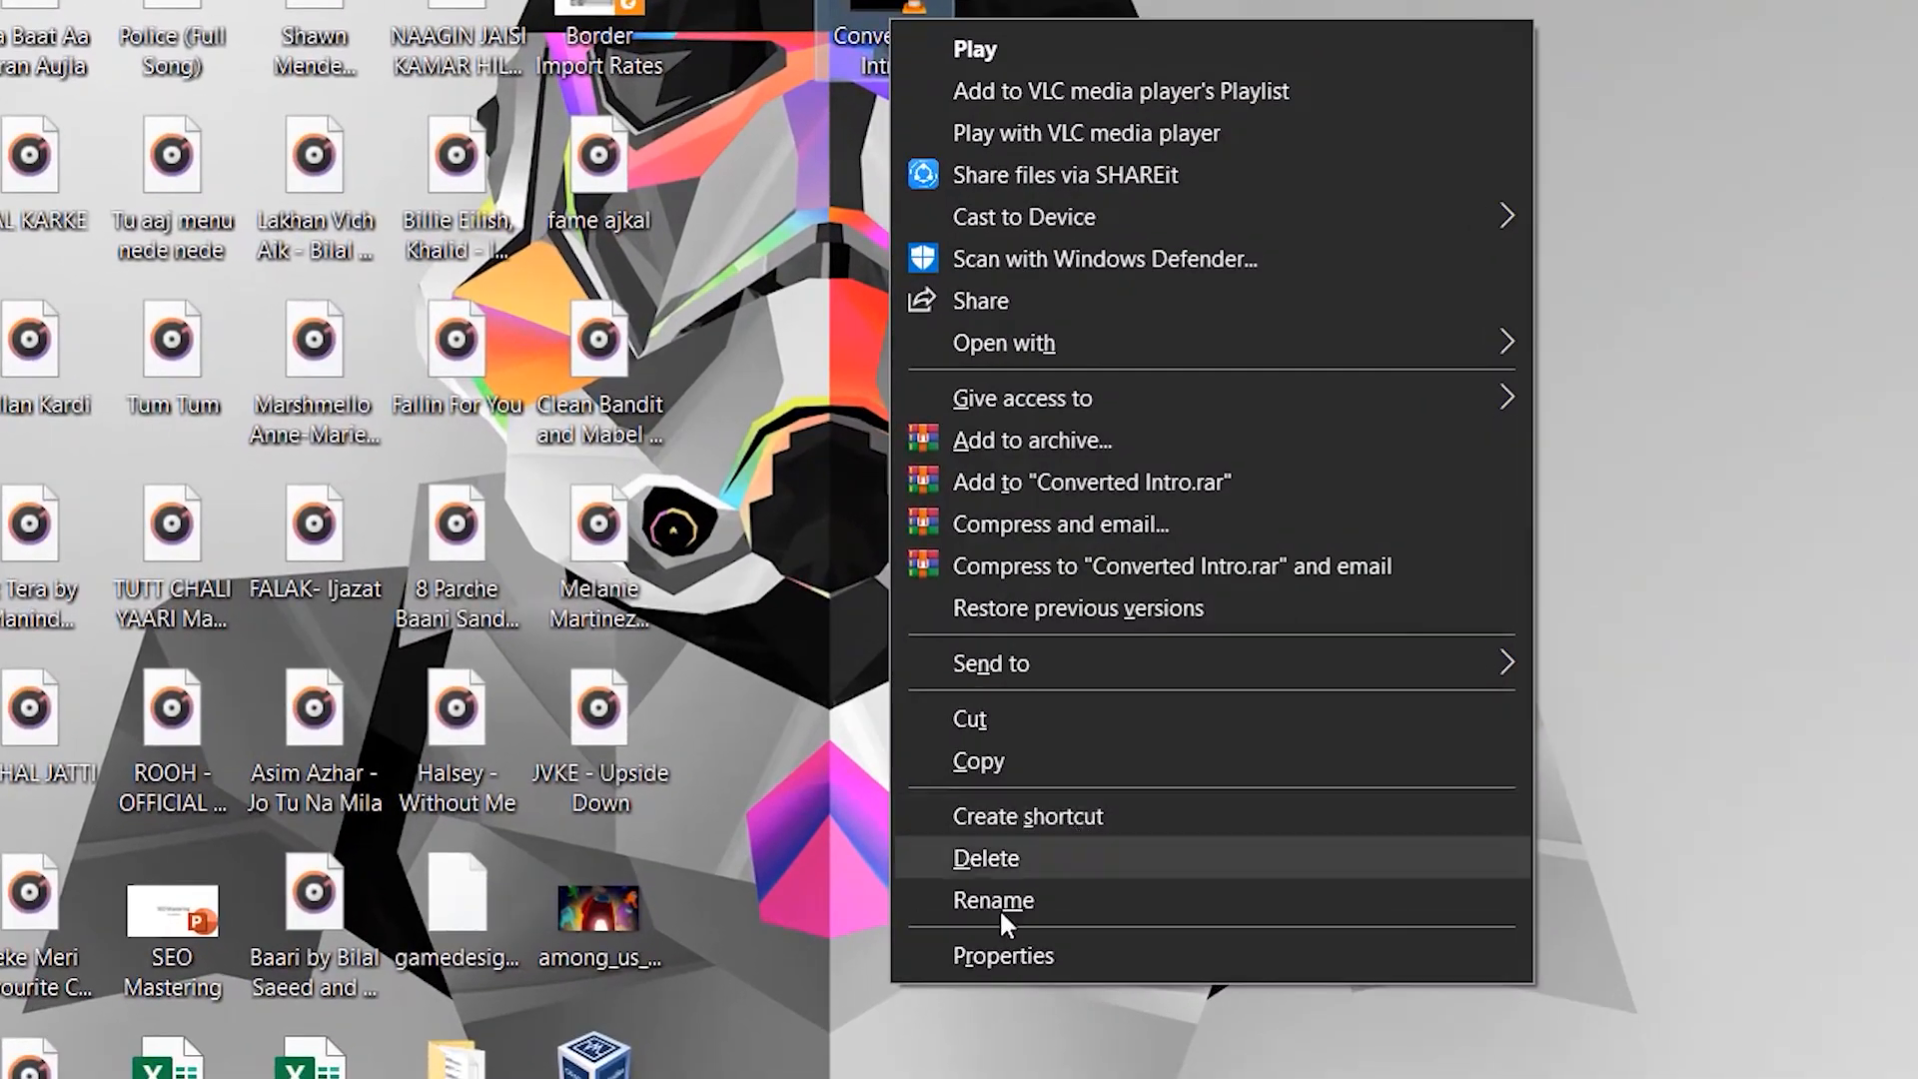
{"action": "left_click", "coordinate": [1002, 955]}
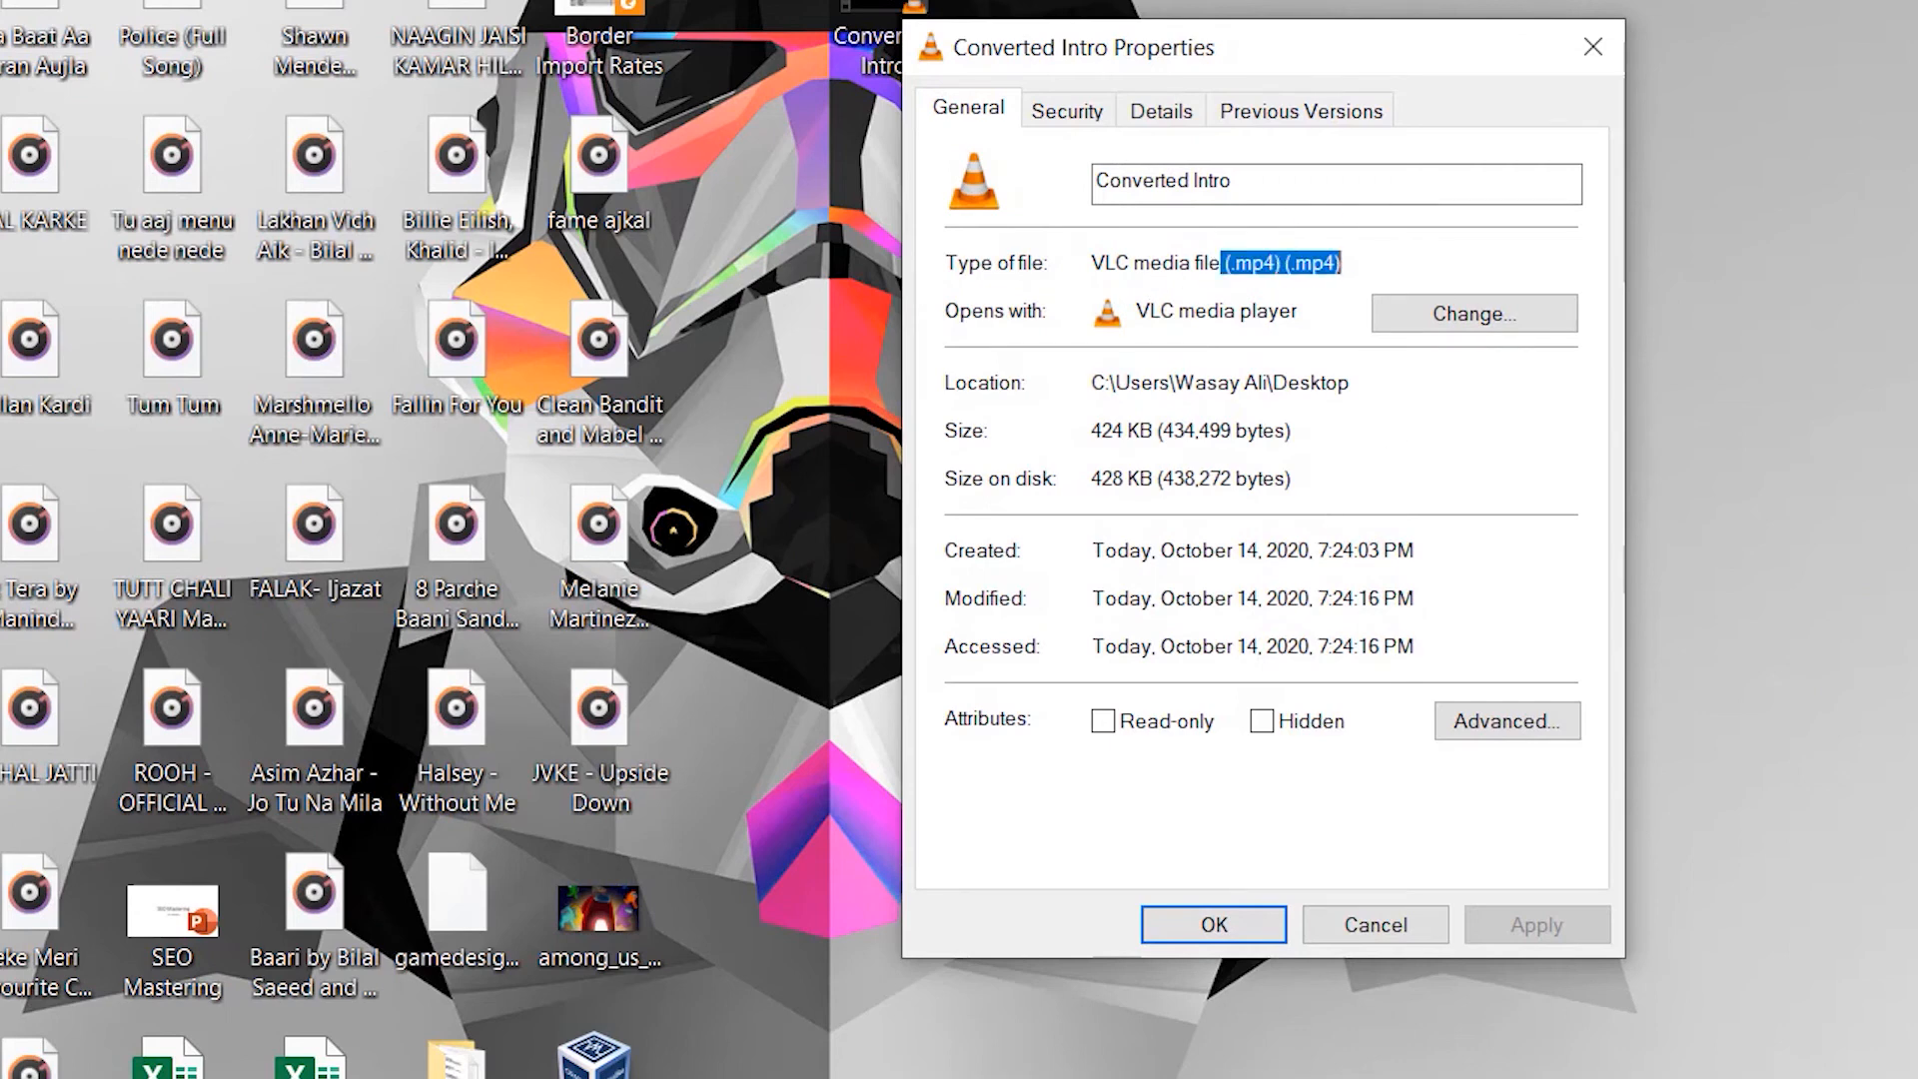
{"action": "left_click", "coordinate": [1212, 923]}
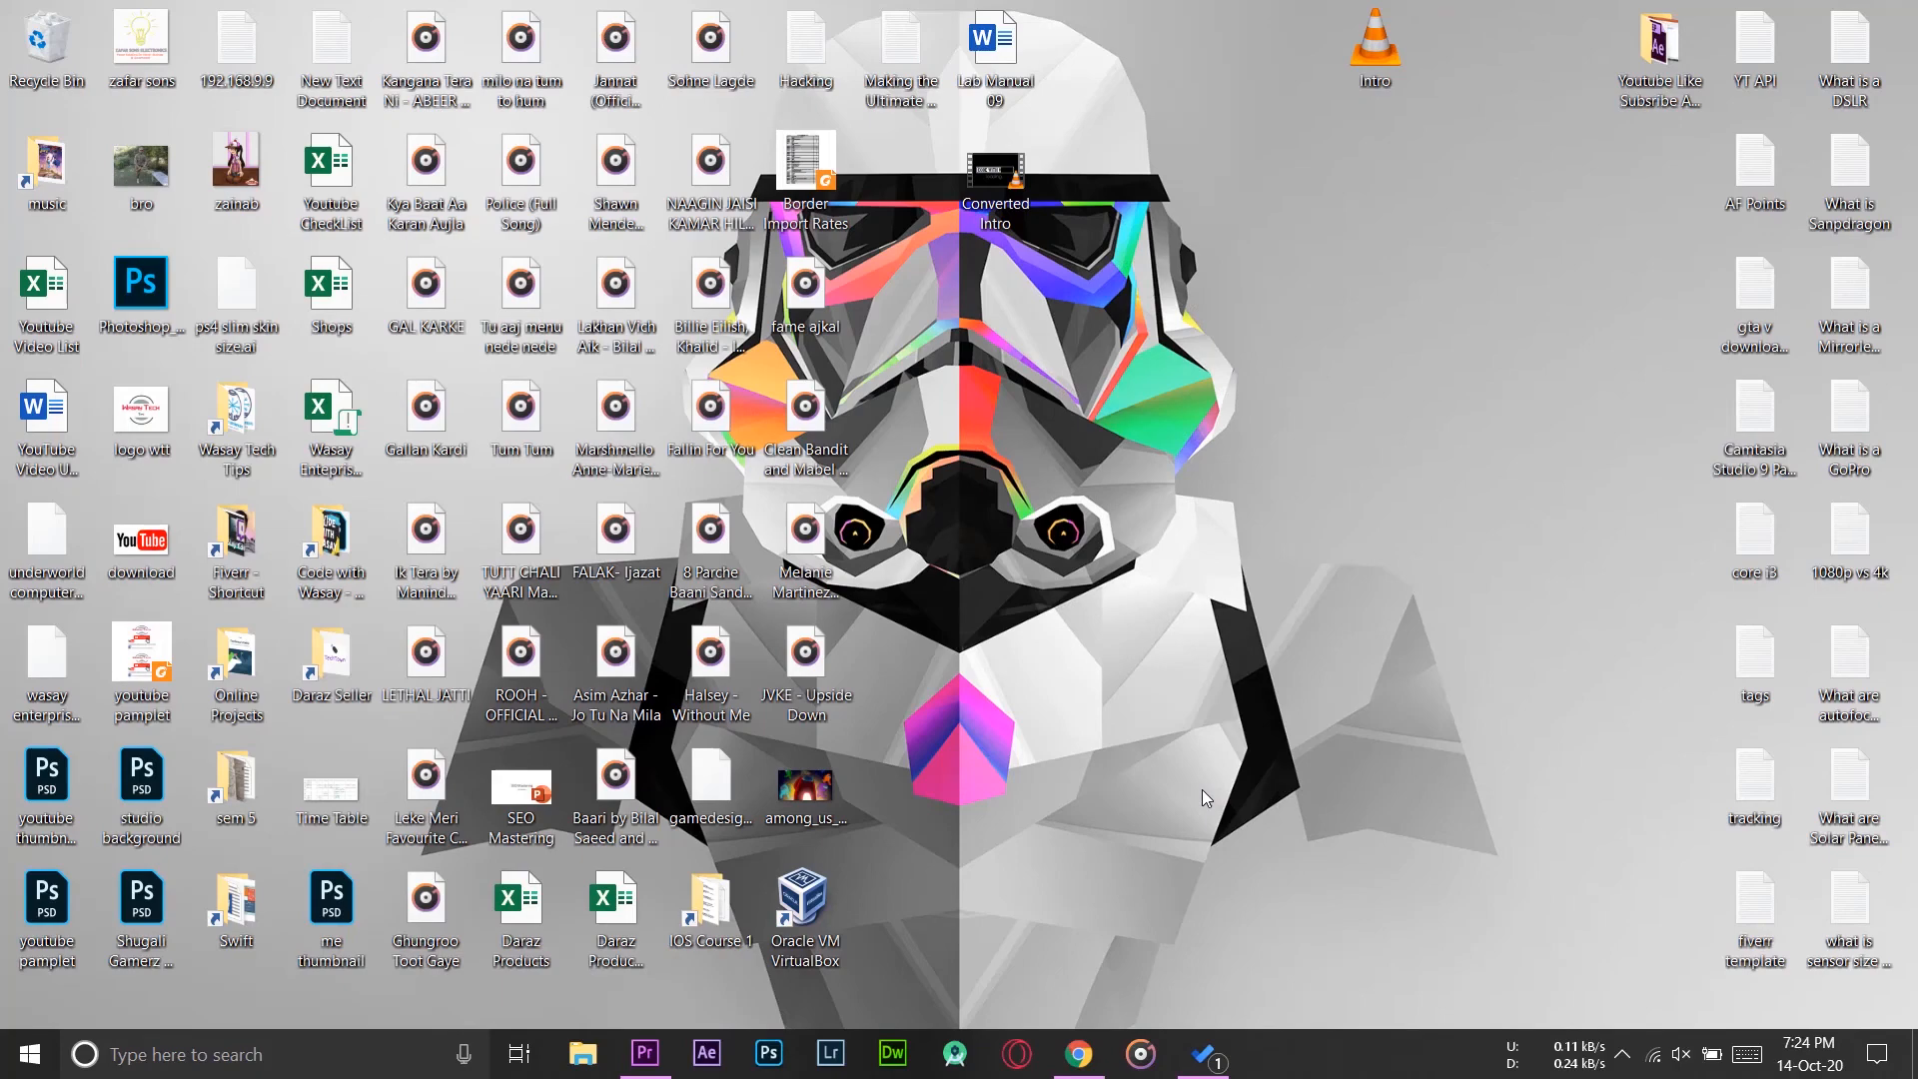
Step: Play the converted video, then bring Chrome to the front
{"action": "left_click", "coordinate": [995, 171]}
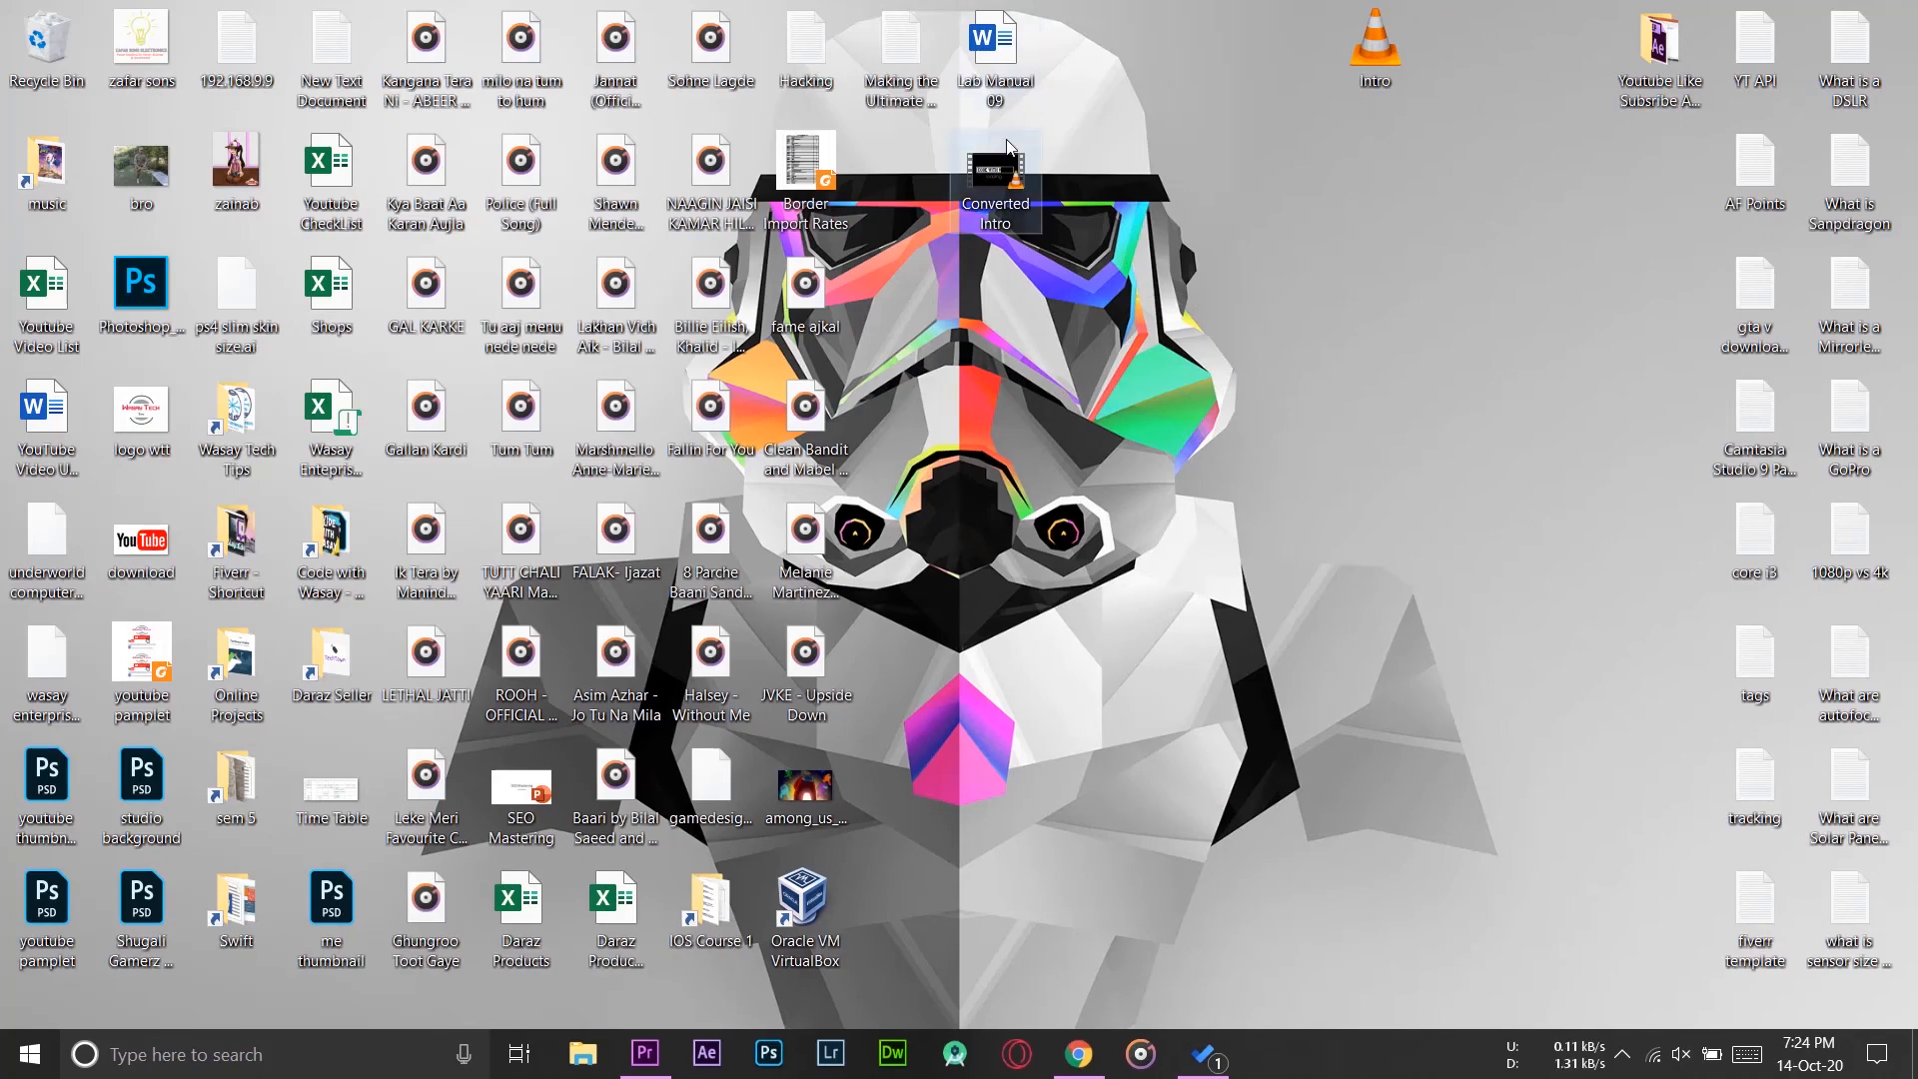
{"action": "double_click", "coordinate": [996, 169]}
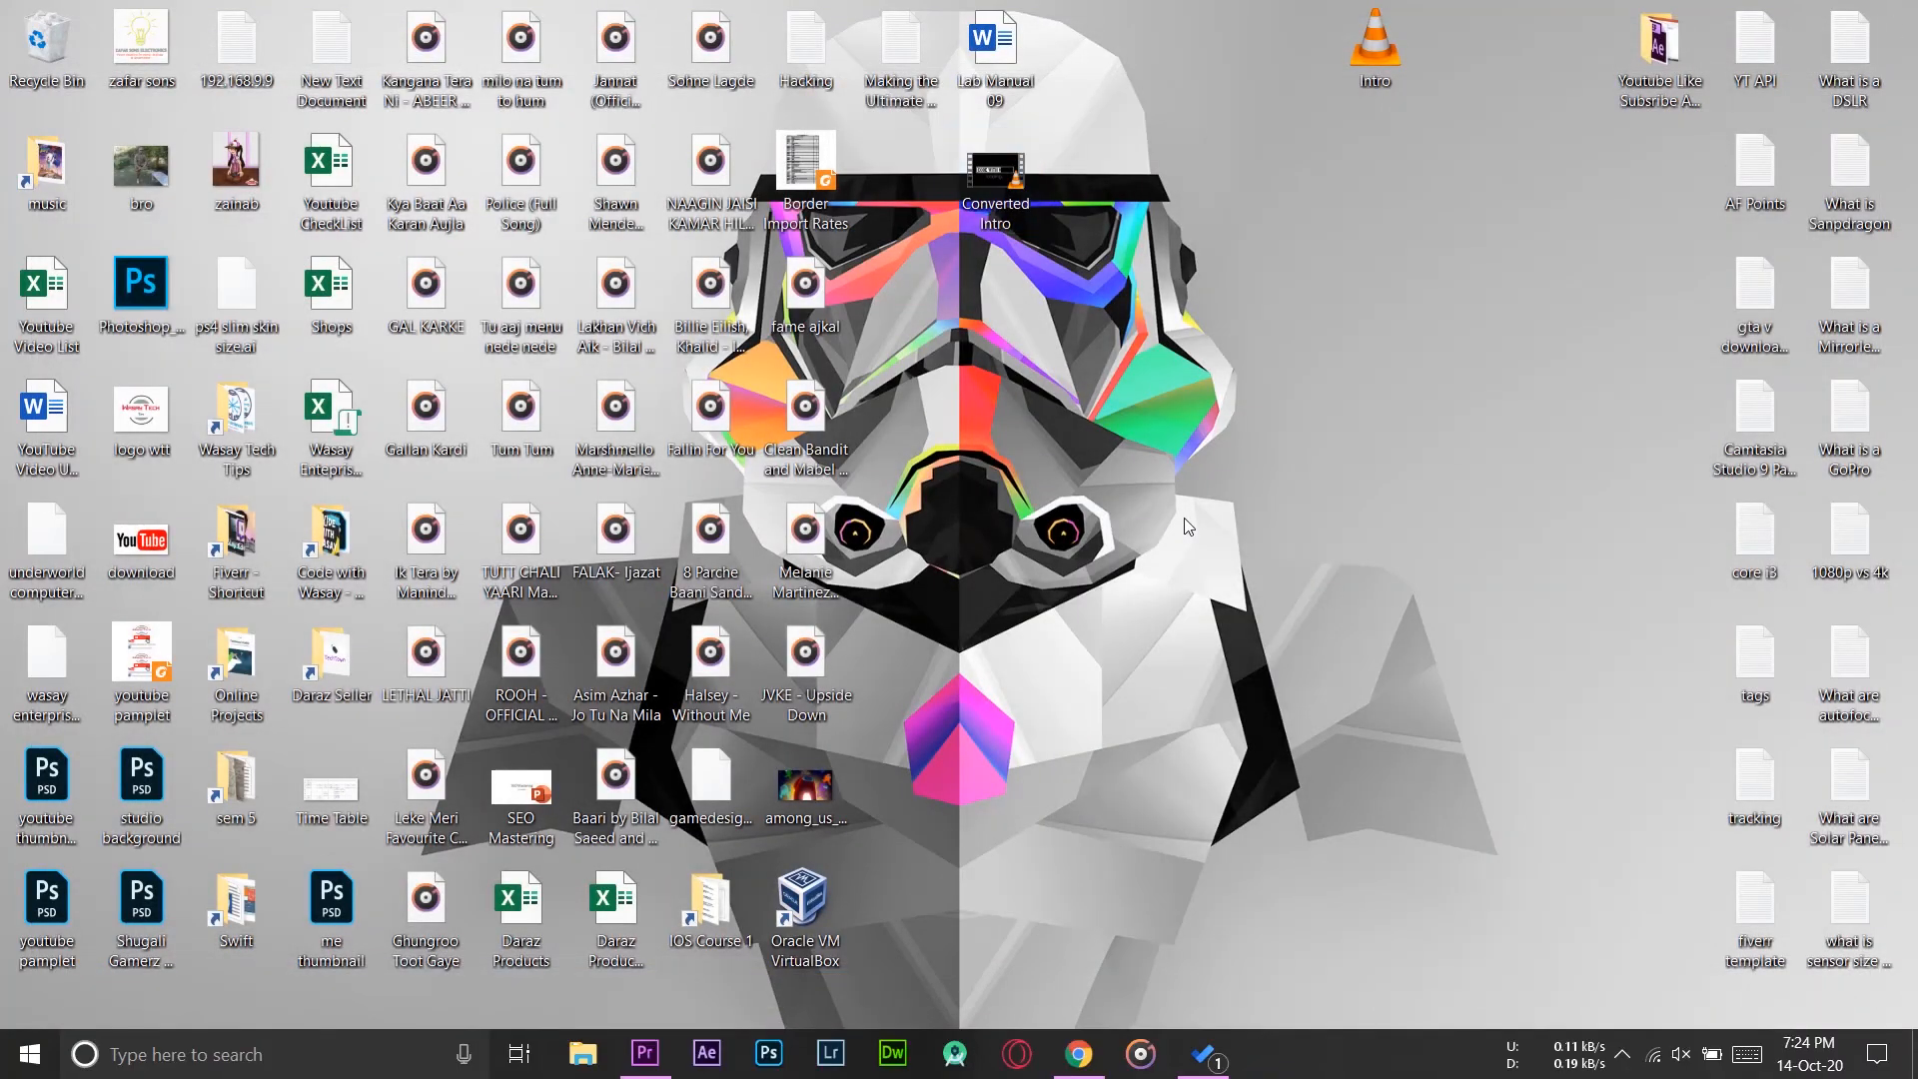
{"action": "left_click", "coordinate": [1074, 1053]}
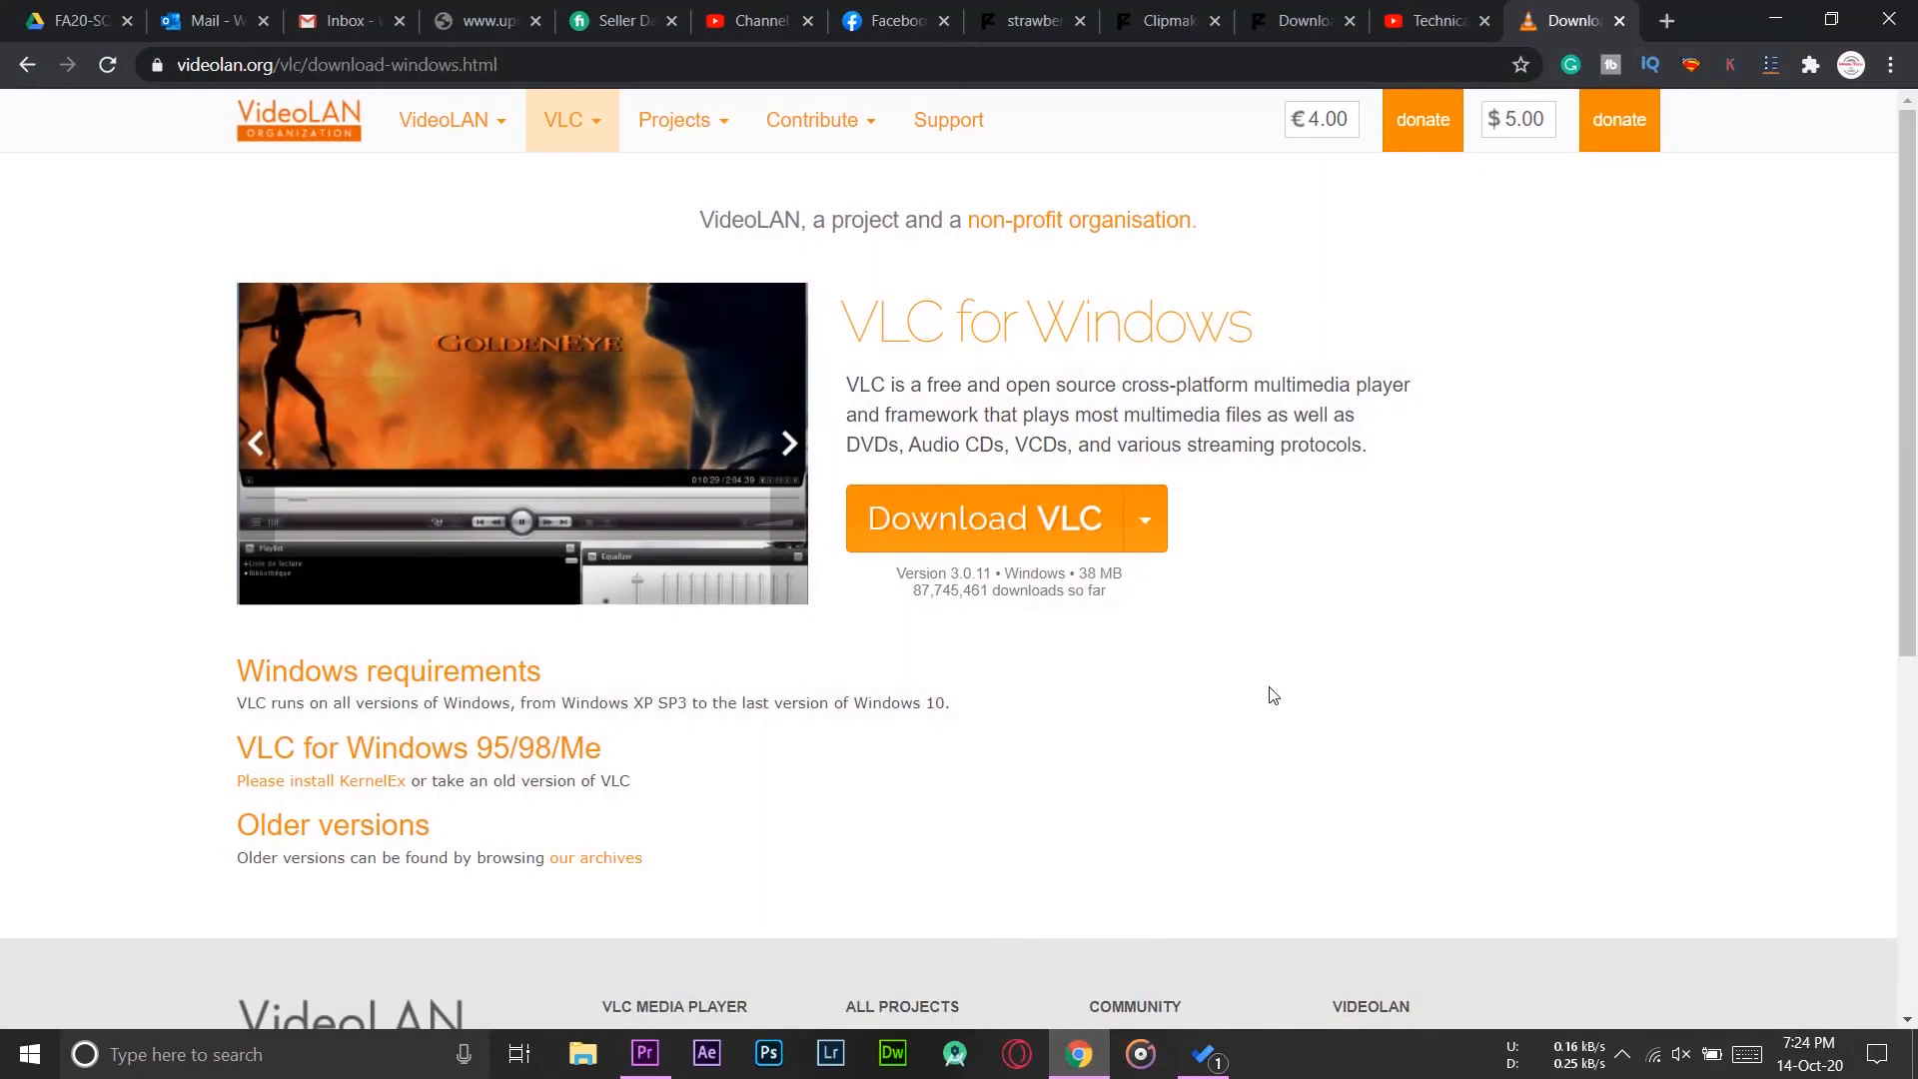
Step: Browse the Technical Faizan YouTube channel down to its Tech Videos and Entertainment uploads
{"action": "left_click", "coordinate": [1429, 21]}
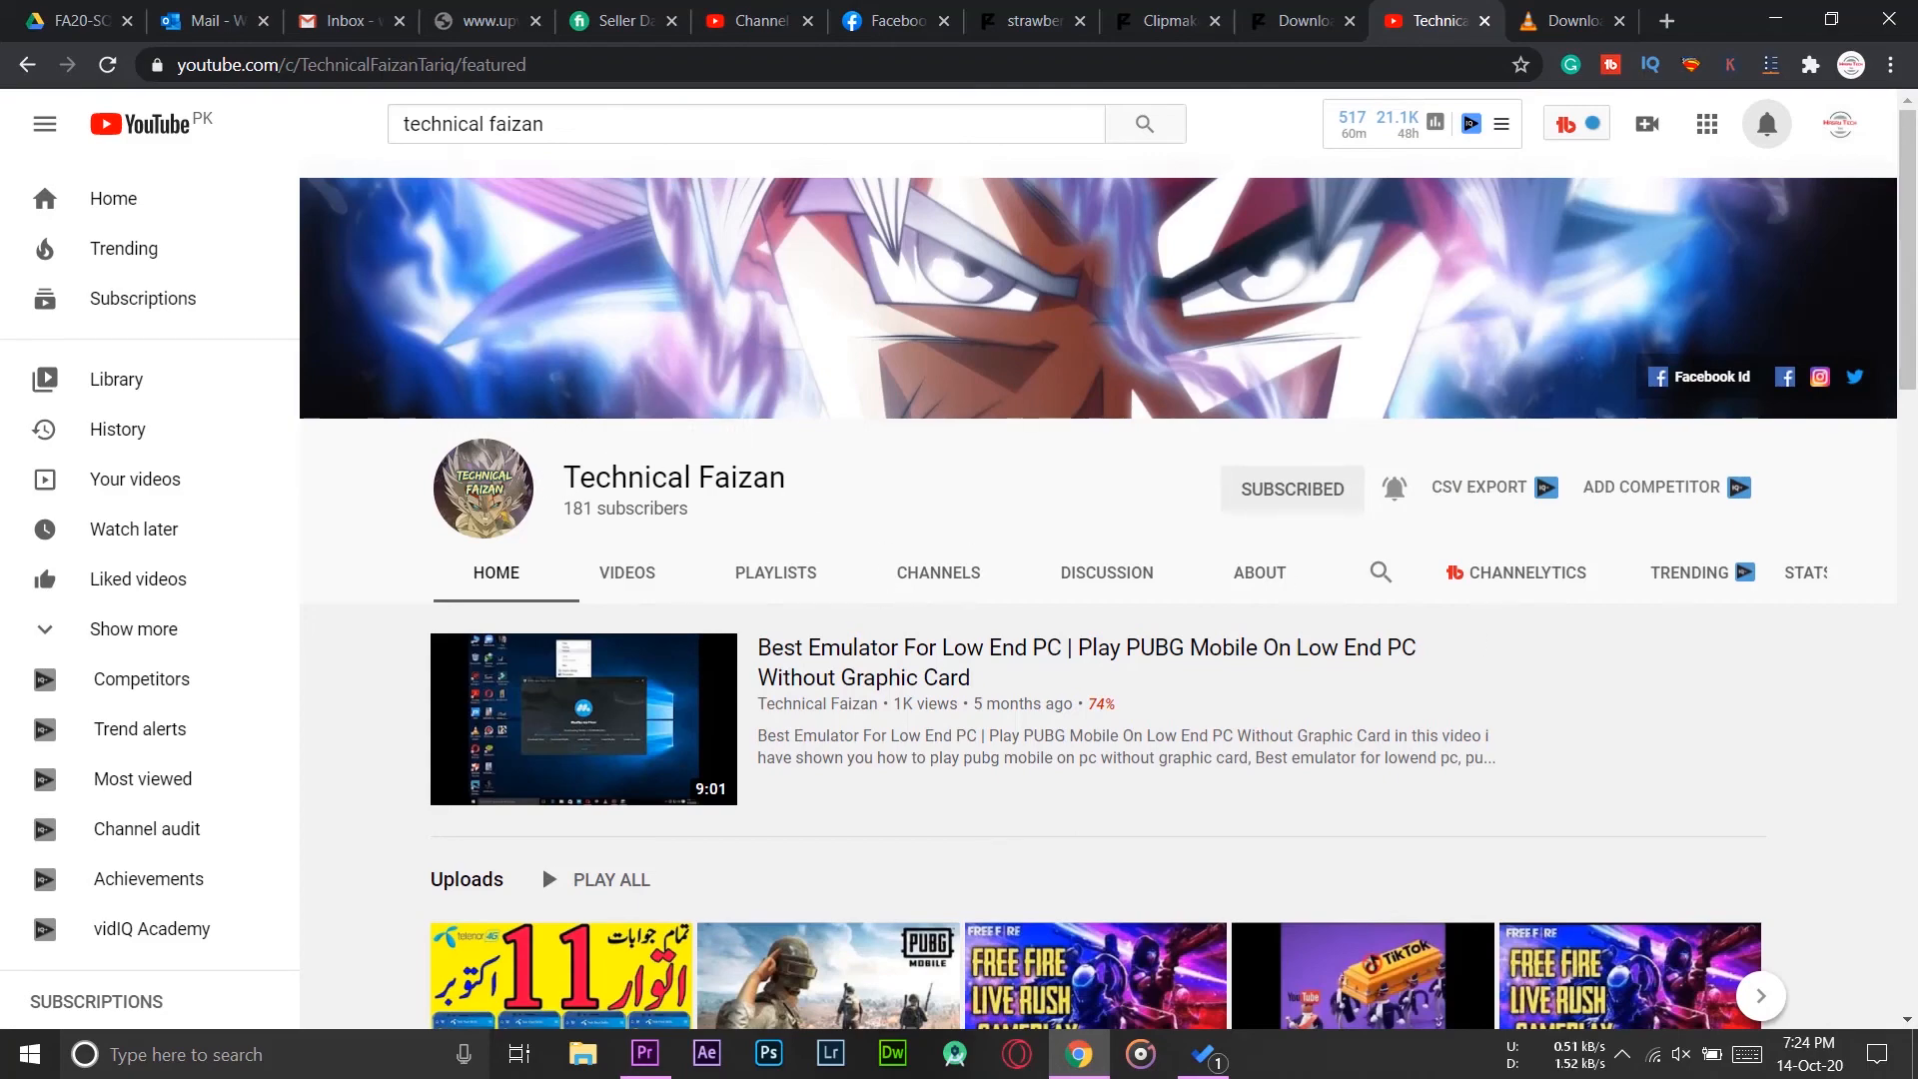
{"action": "scroll", "scroll_direction": "down", "scroll_amount": 3}
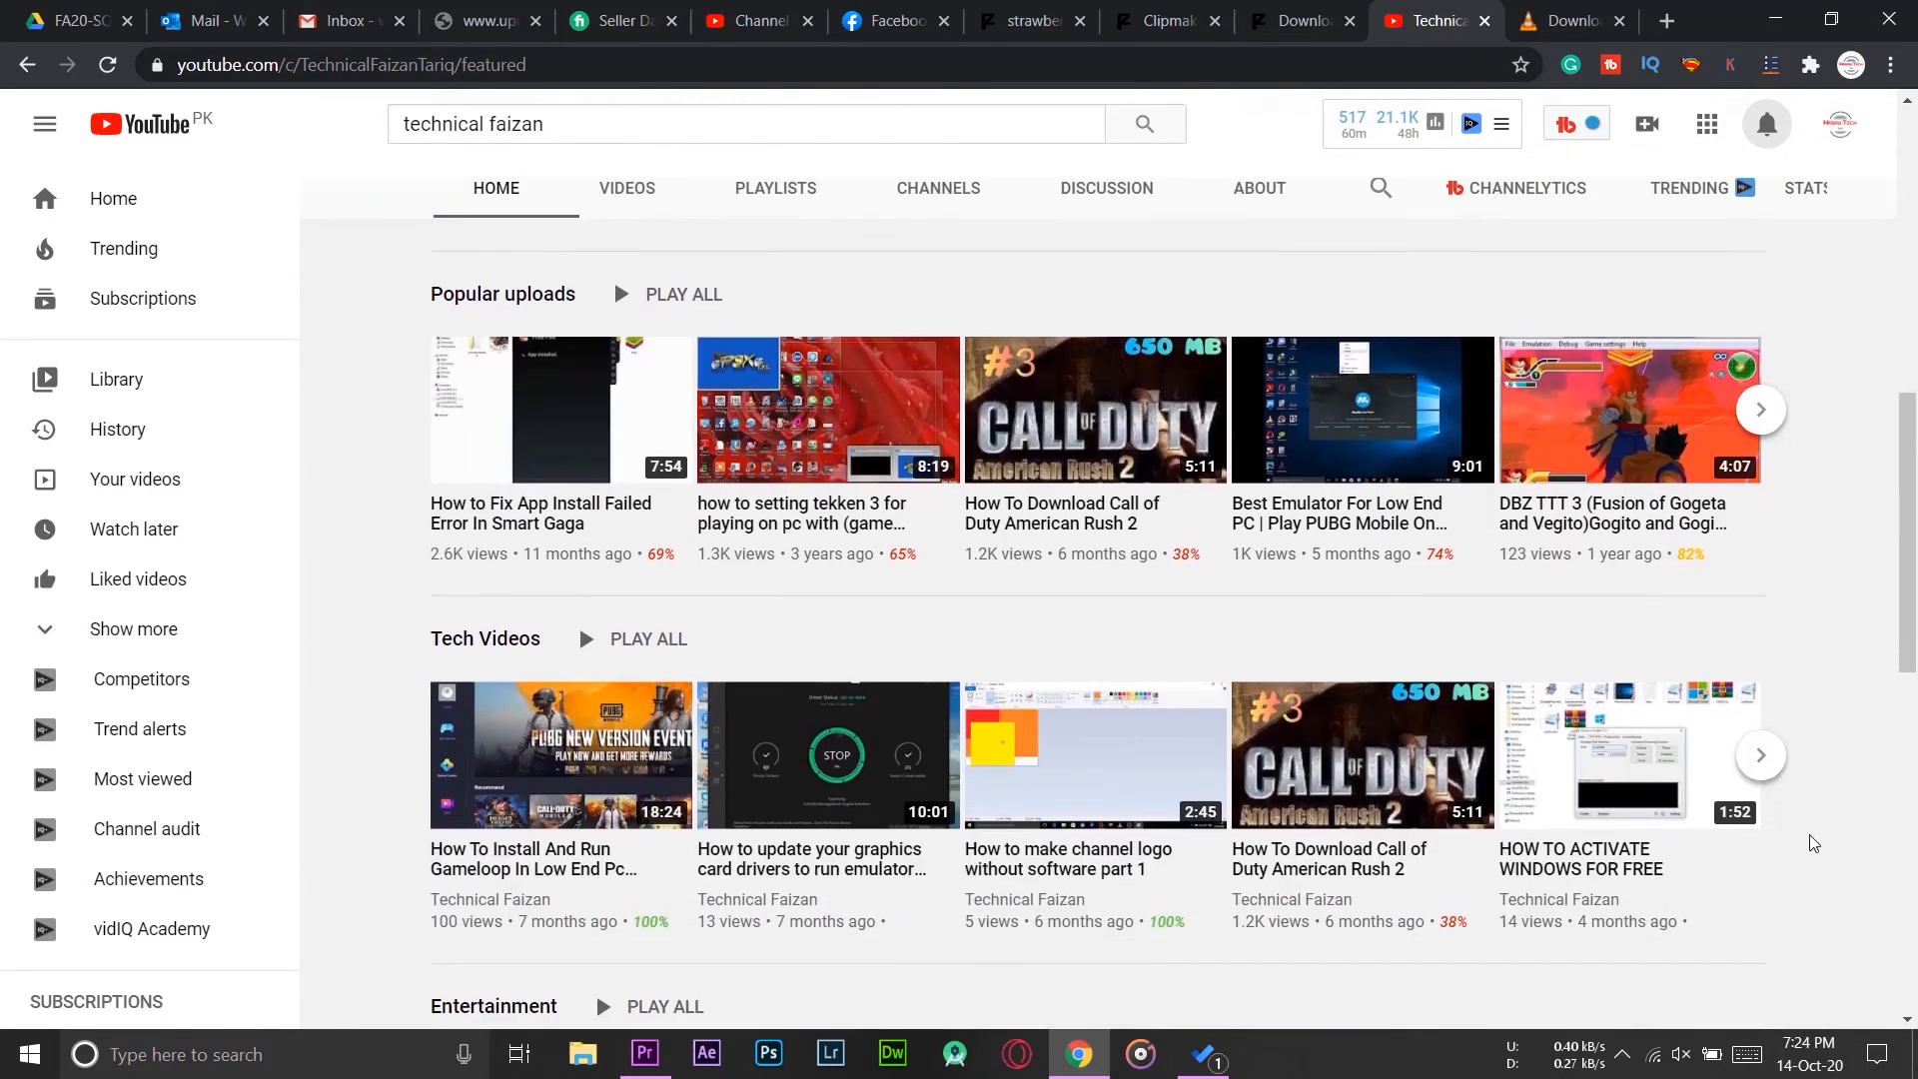
{"action": "scroll", "scroll_direction": "down", "scroll_amount": 3}
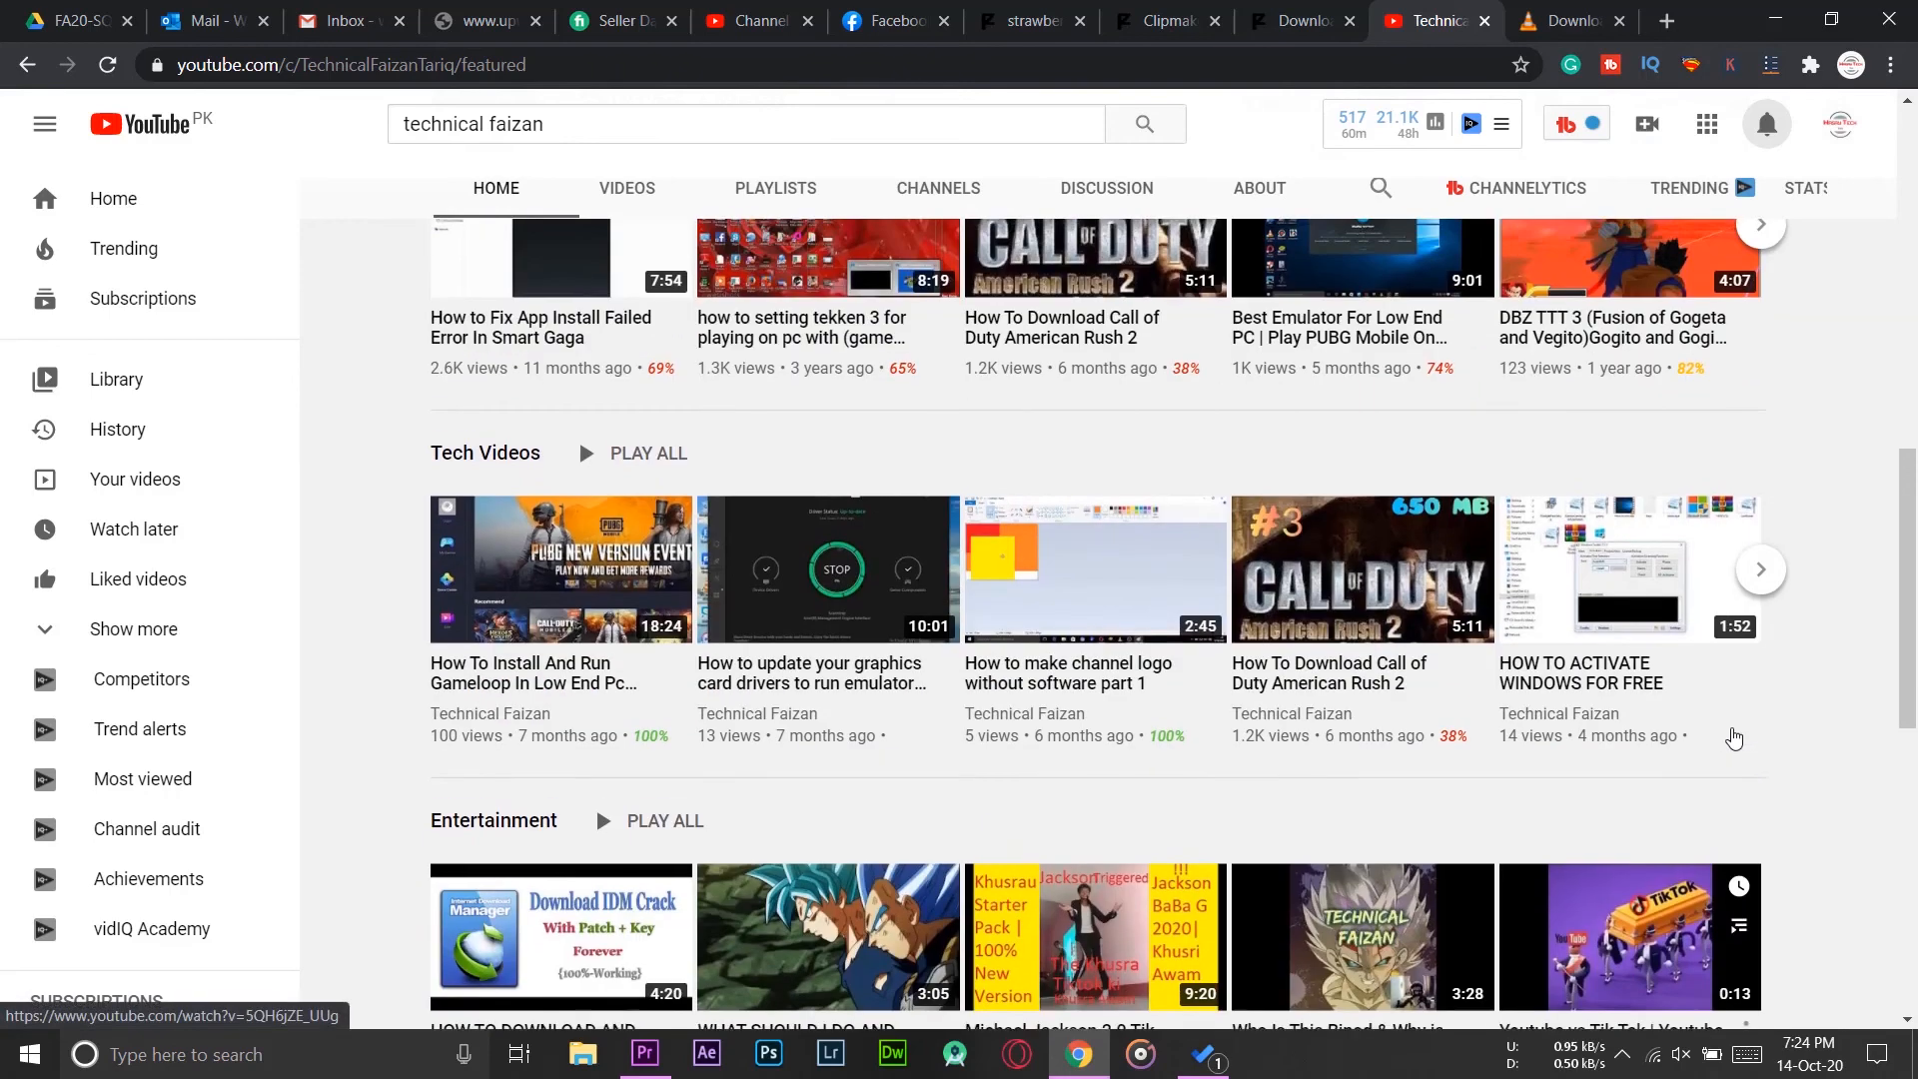